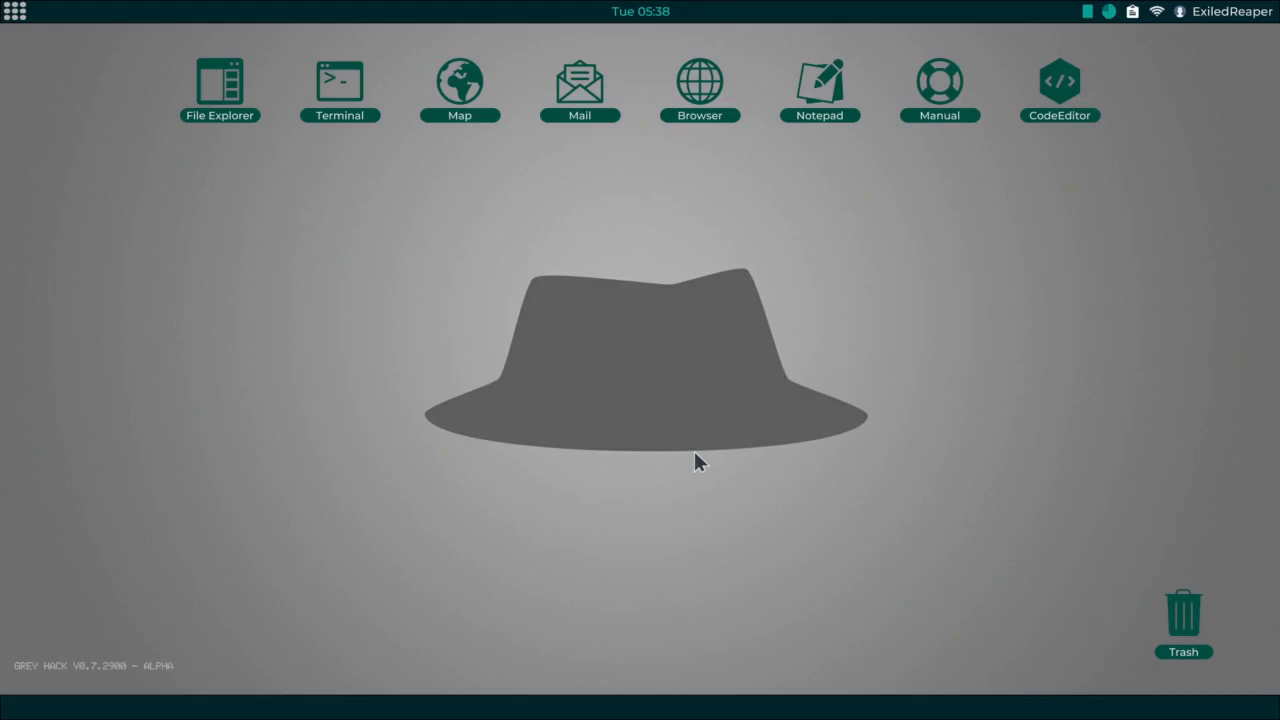
{"action": "mouse_move", "coordinate": [700, 82]}
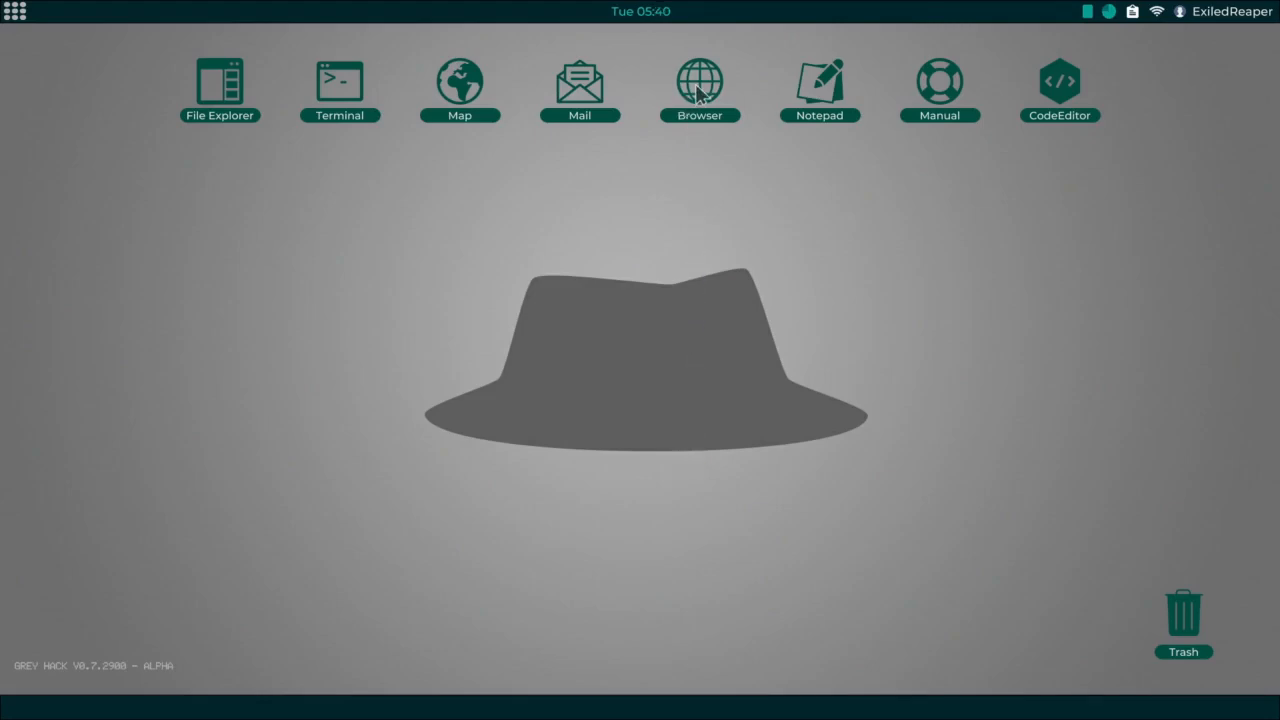
Step: Launch the browser on the hackshop page at 200.31.196.19
{"action": "left_click", "coordinate": [698, 77]}
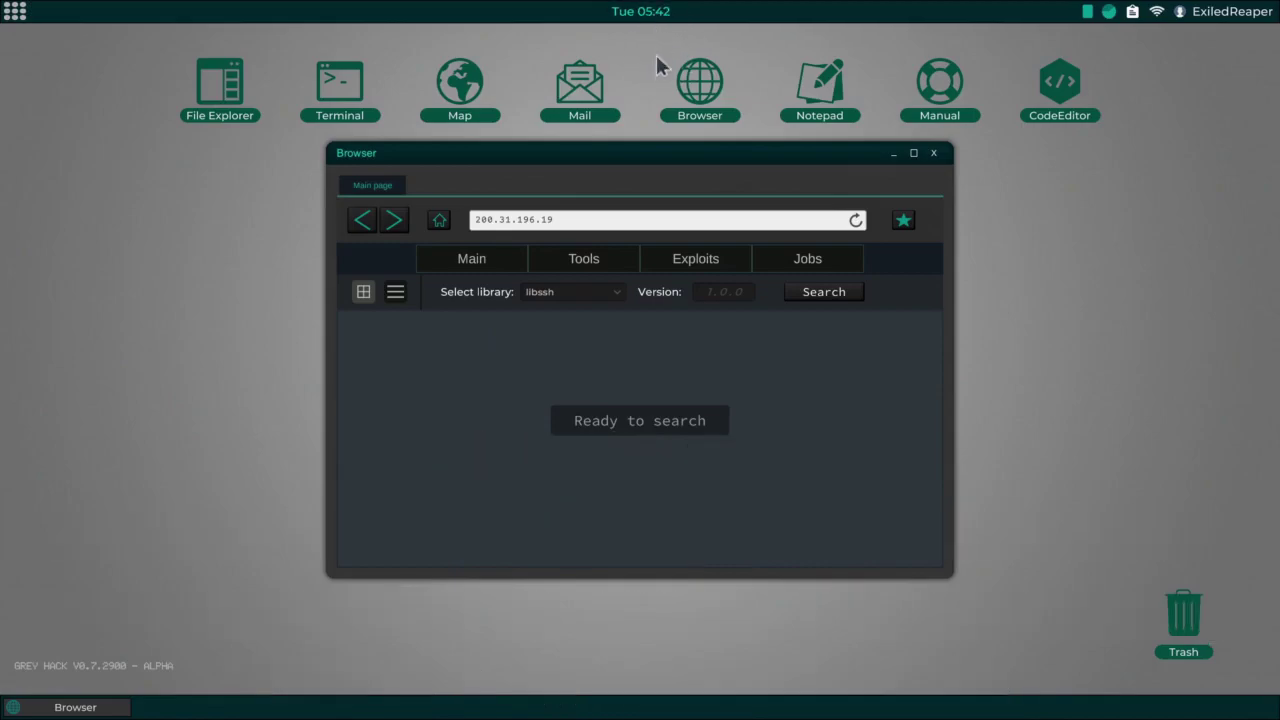
{"action": "mouse_move", "coordinate": [650, 58]}
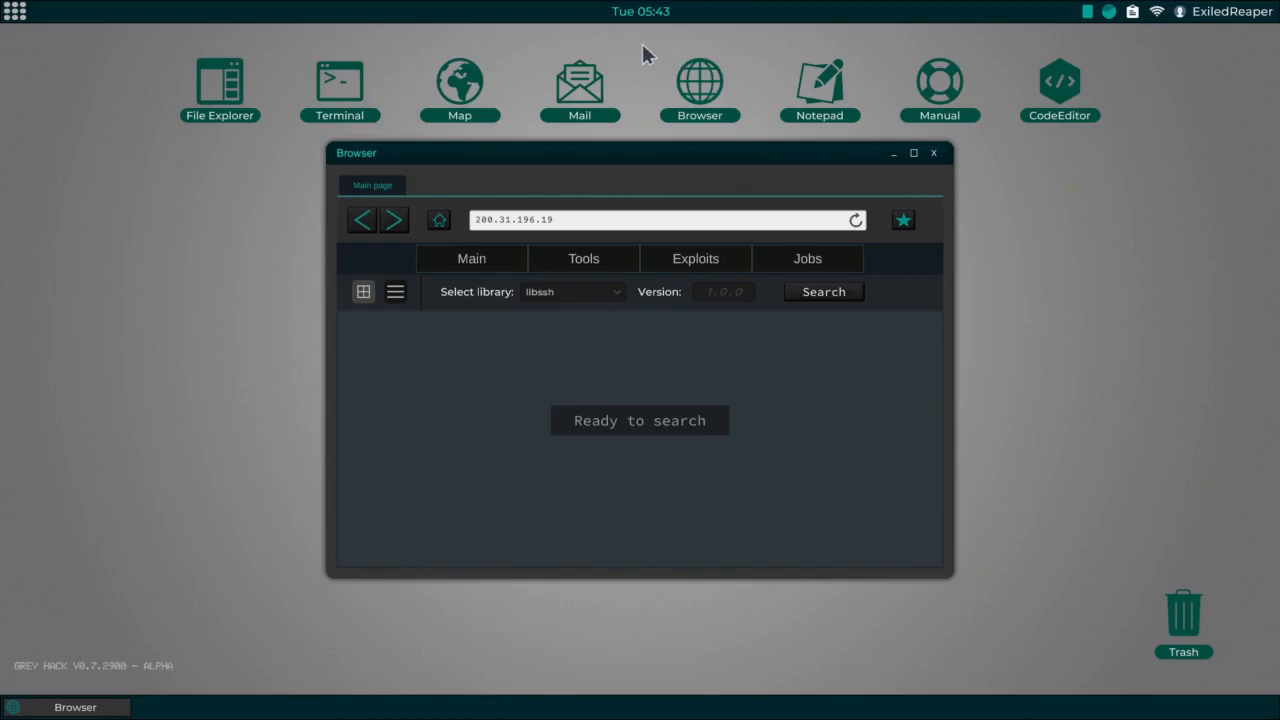
{"action": "mouse_move", "coordinate": [668, 48]}
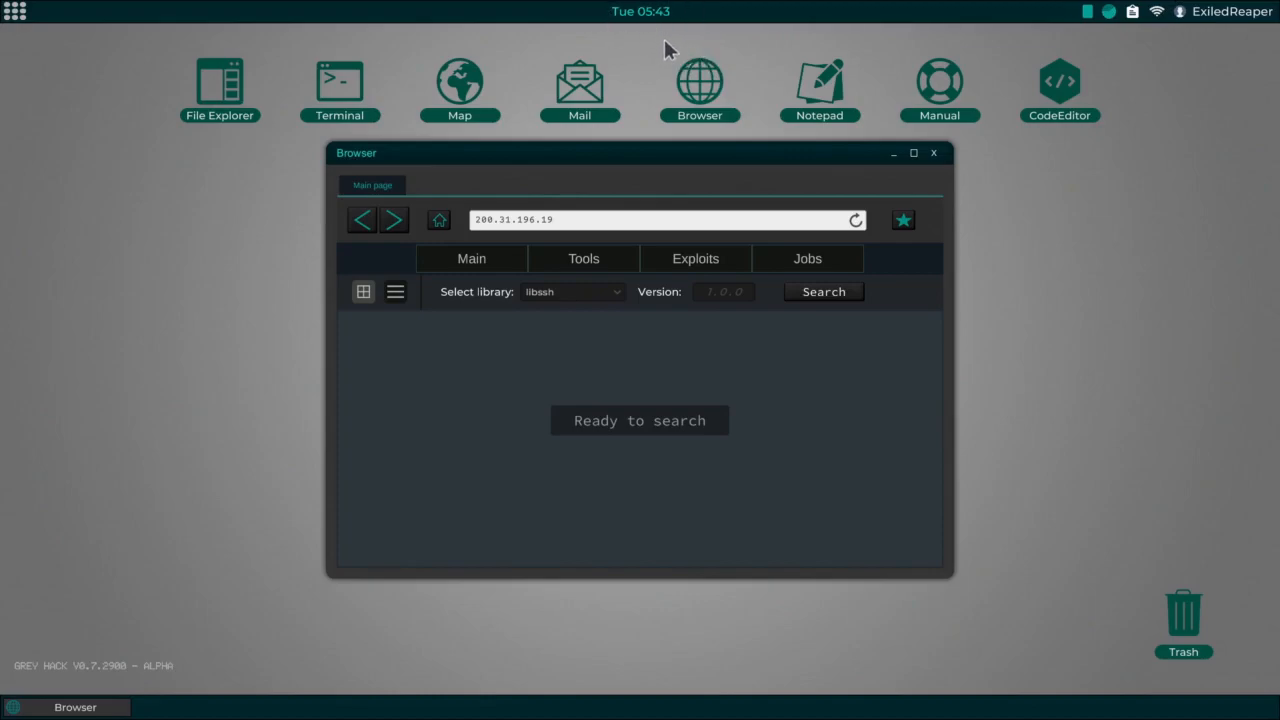
{"action": "mouse_move", "coordinate": [553, 60]}
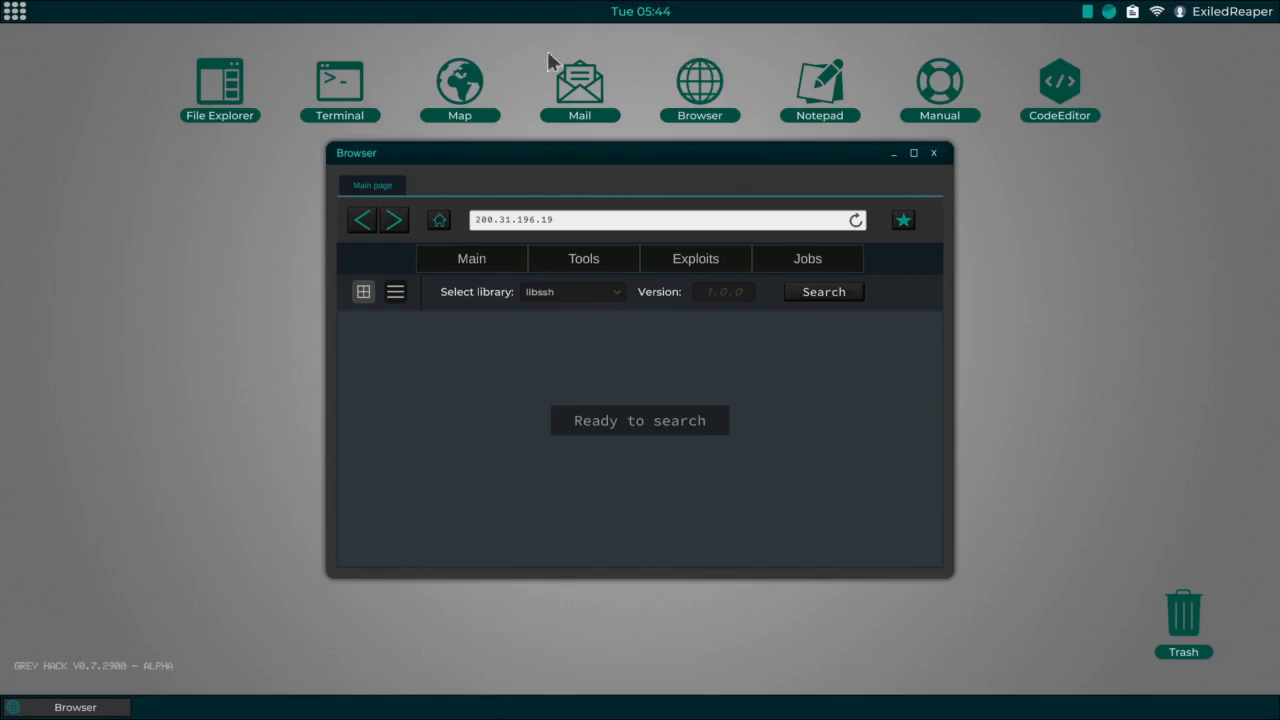
{"action": "mouse_move", "coordinate": [865, 263]}
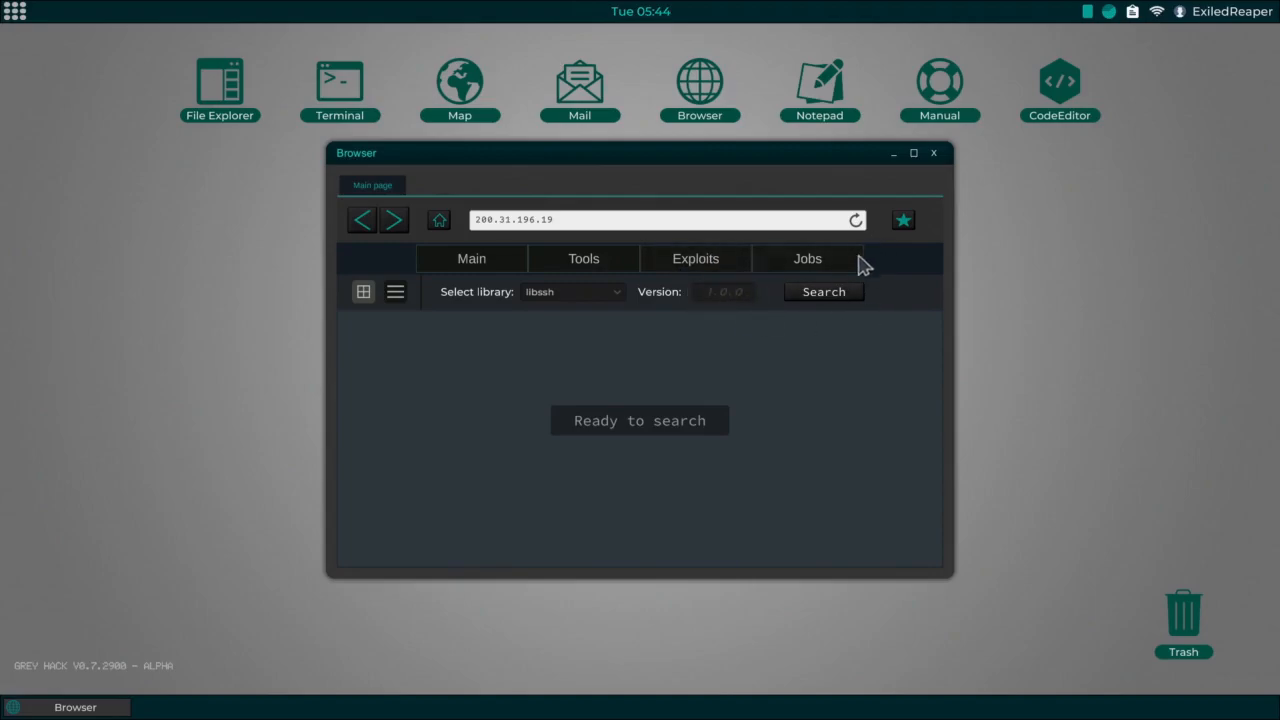
Step: Accept the Academic changes job from the hackshop Jobs list and minimize the browser
{"action": "left_click", "coordinate": [806, 258]}
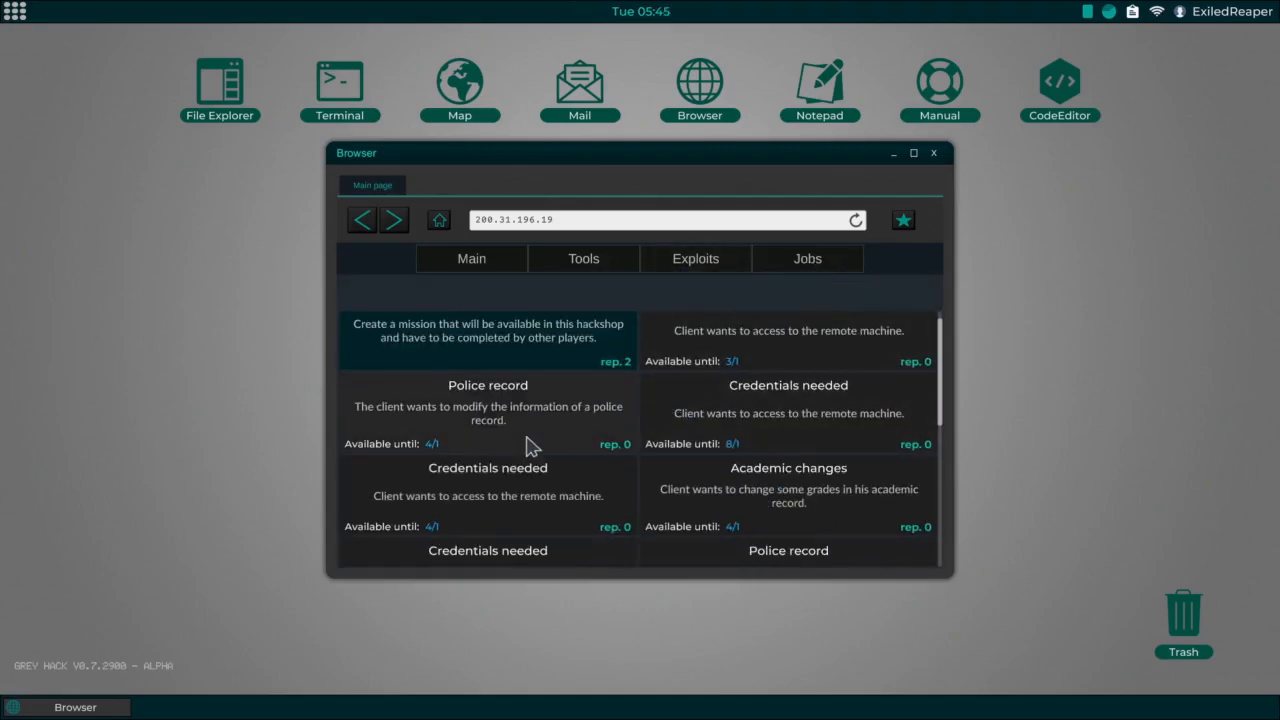
{"action": "left_click", "coordinate": [788, 468]}
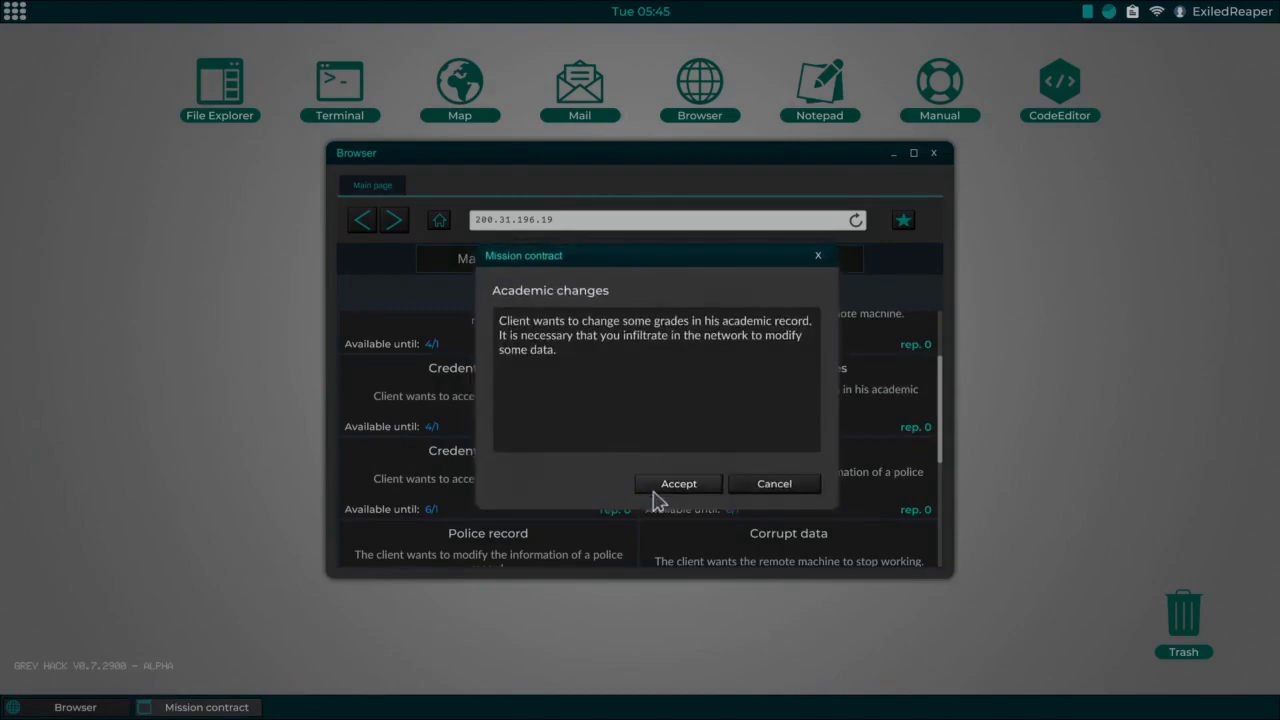
{"action": "left_click", "coordinate": [678, 483]}
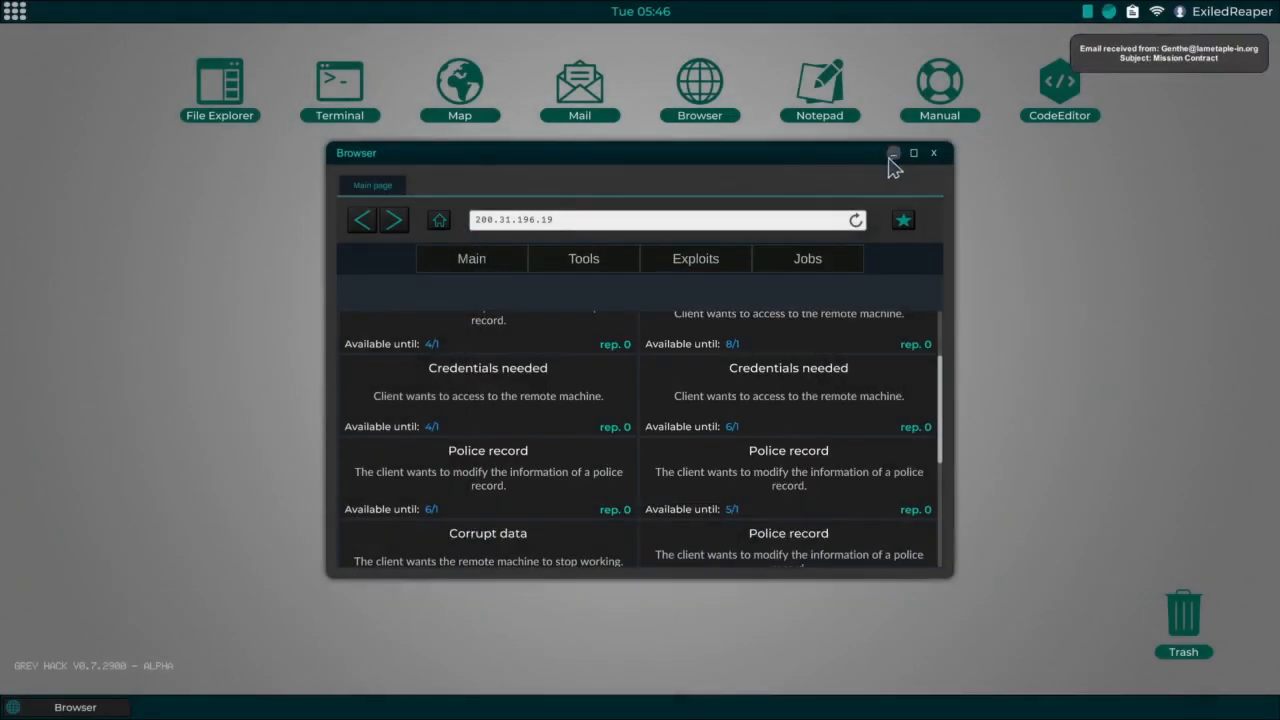
{"action": "left_click", "coordinate": [578, 85]}
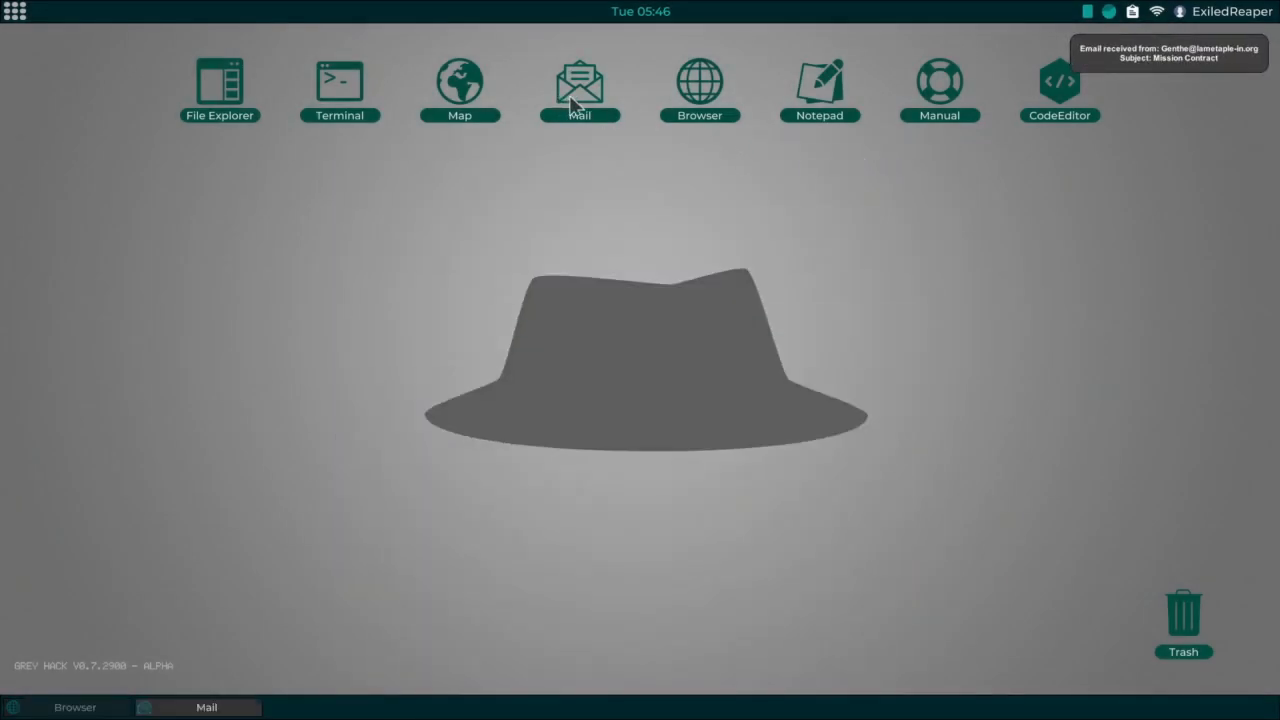
Step: Open Mail and move its window lower on the desktop to read the Mission Contract
{"action": "left_click", "coordinate": [581, 80]}
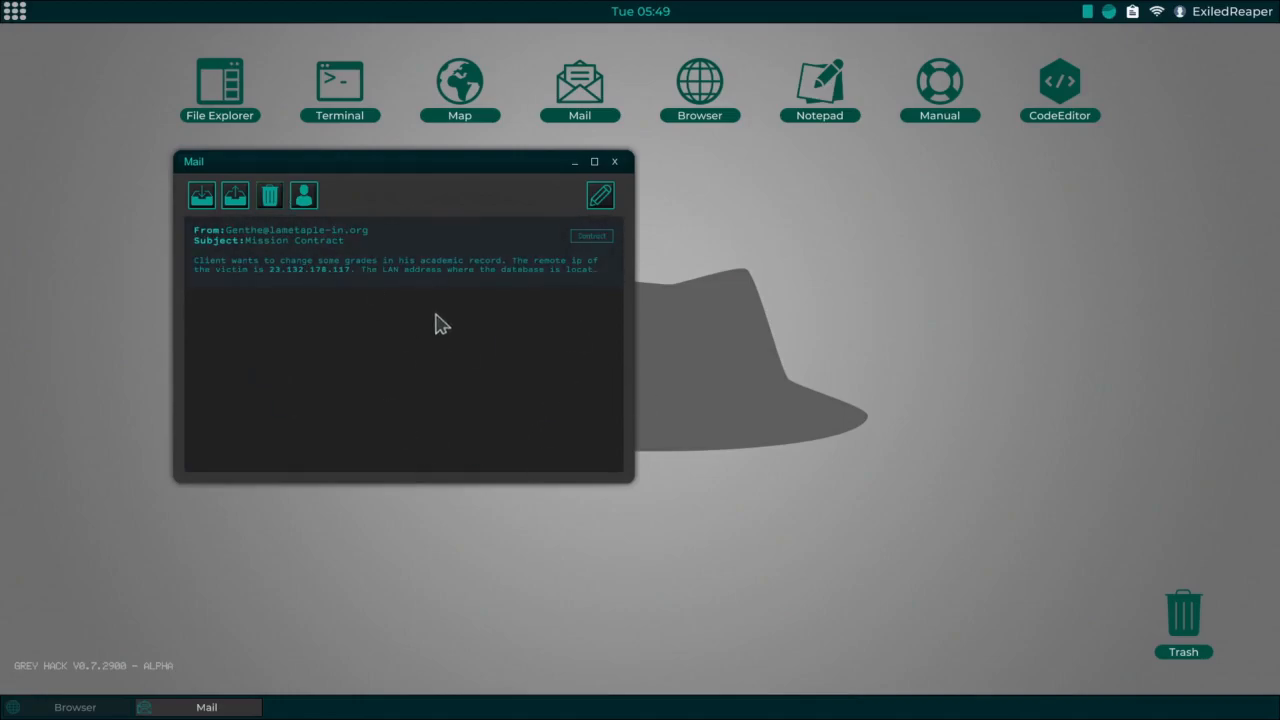
{"action": "mouse_move", "coordinate": [637, 40]}
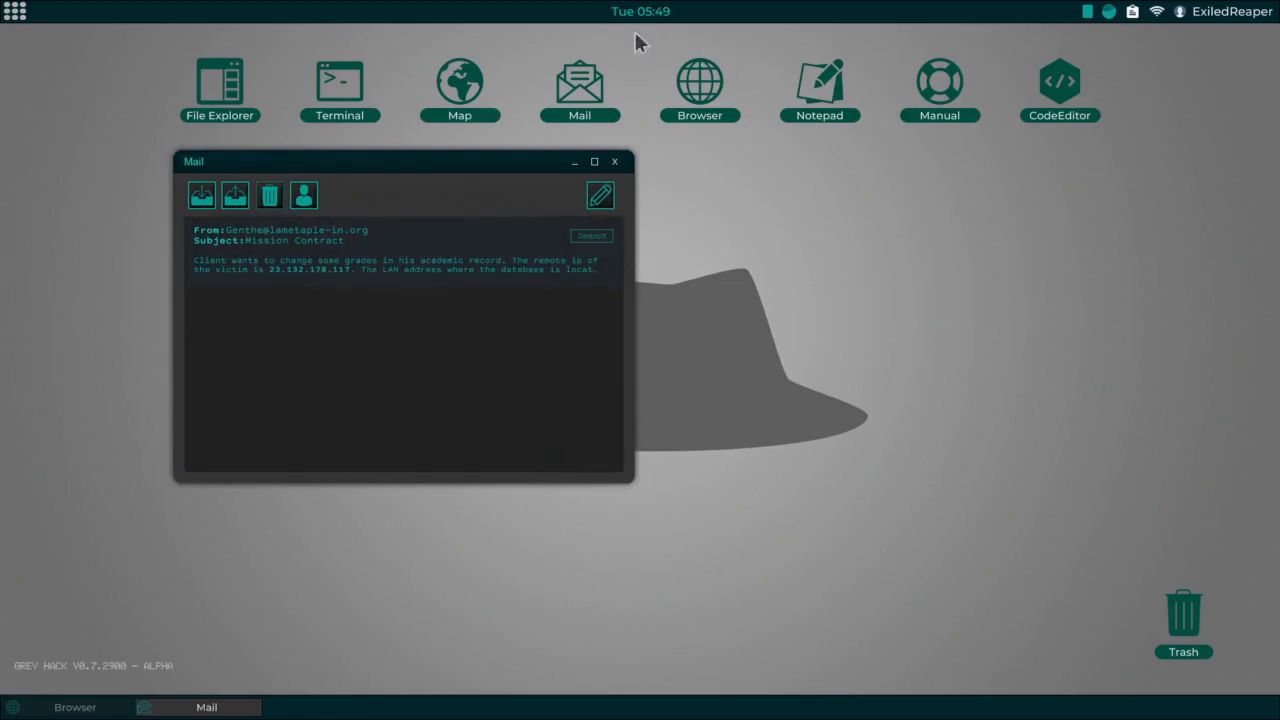
{"action": "left_click_drag", "start_coordinate": [400, 161], "coordinate": [255, 69]}
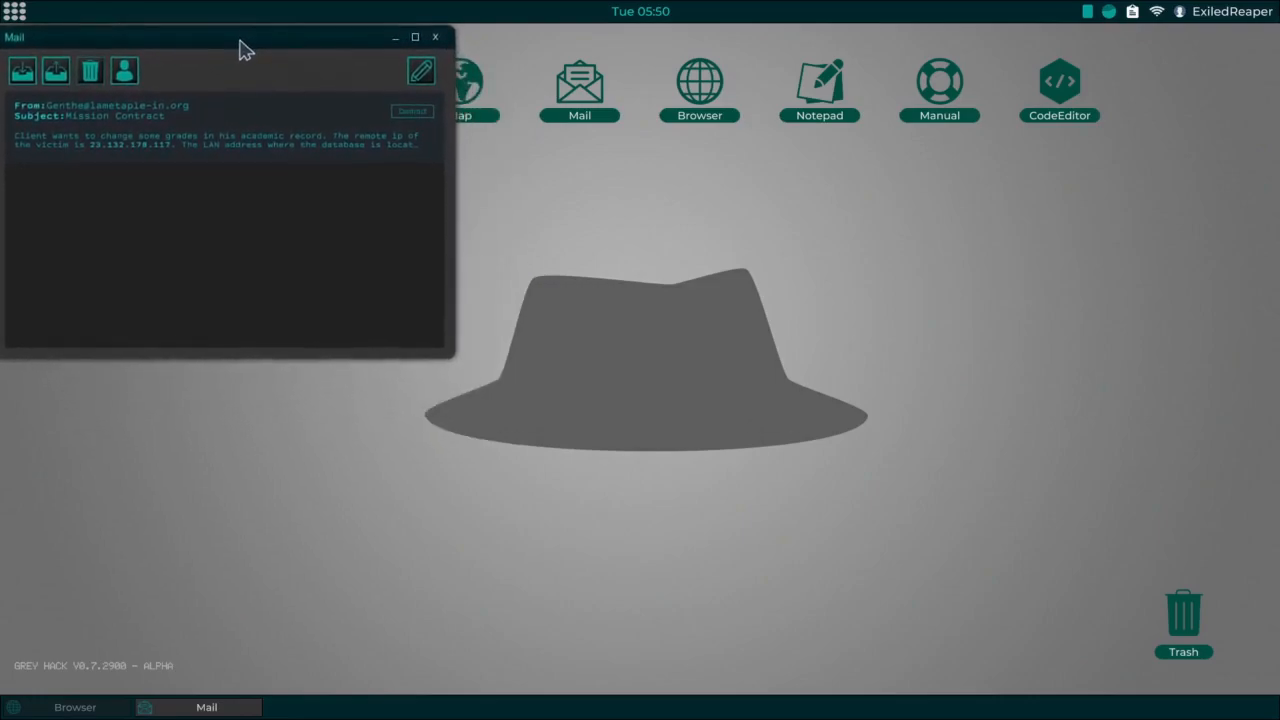
{"action": "left_click_drag", "start_coordinate": [247, 50], "coordinate": [260, 164]}
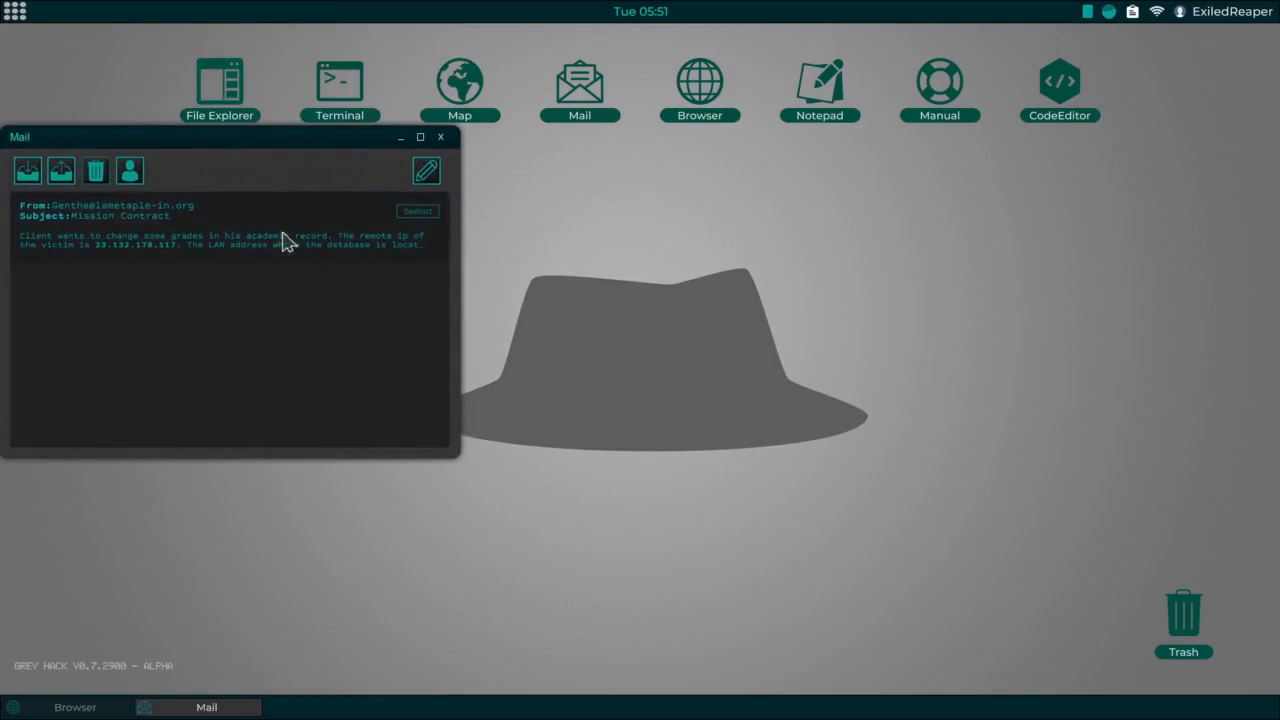
{"action": "mouse_move", "coordinate": [351, 272]}
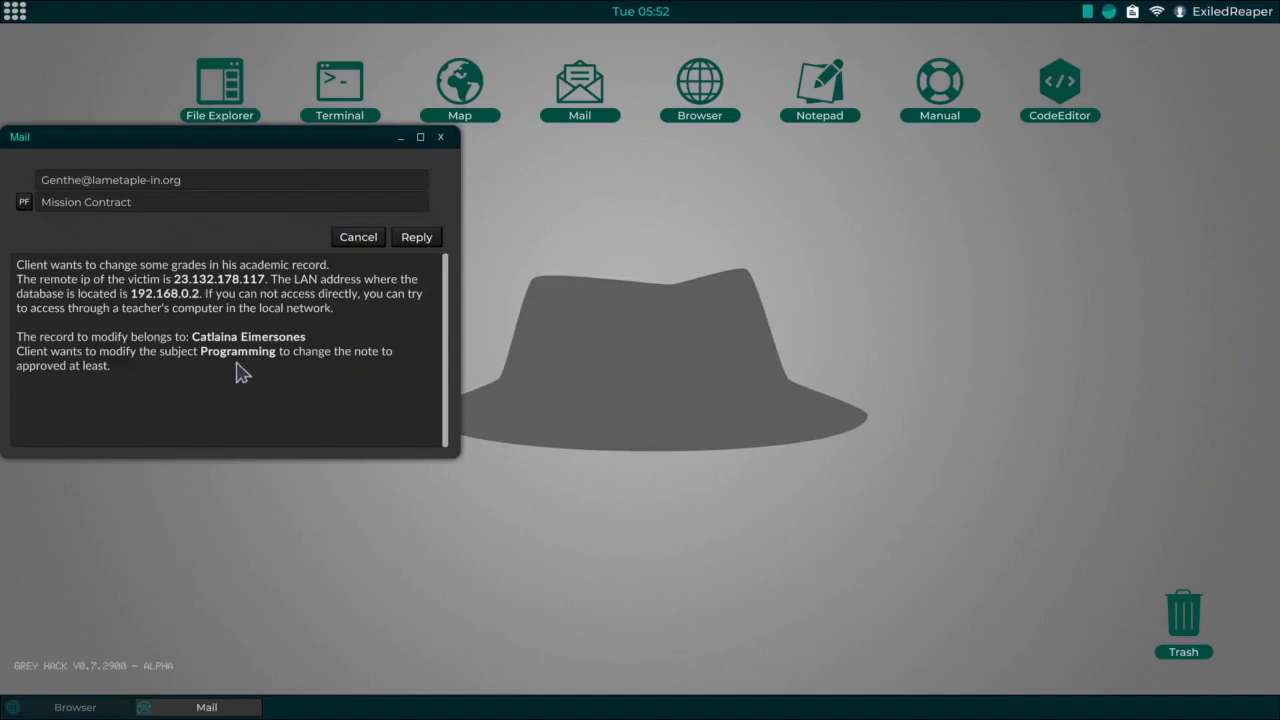
{"action": "mouse_move", "coordinate": [113, 373]}
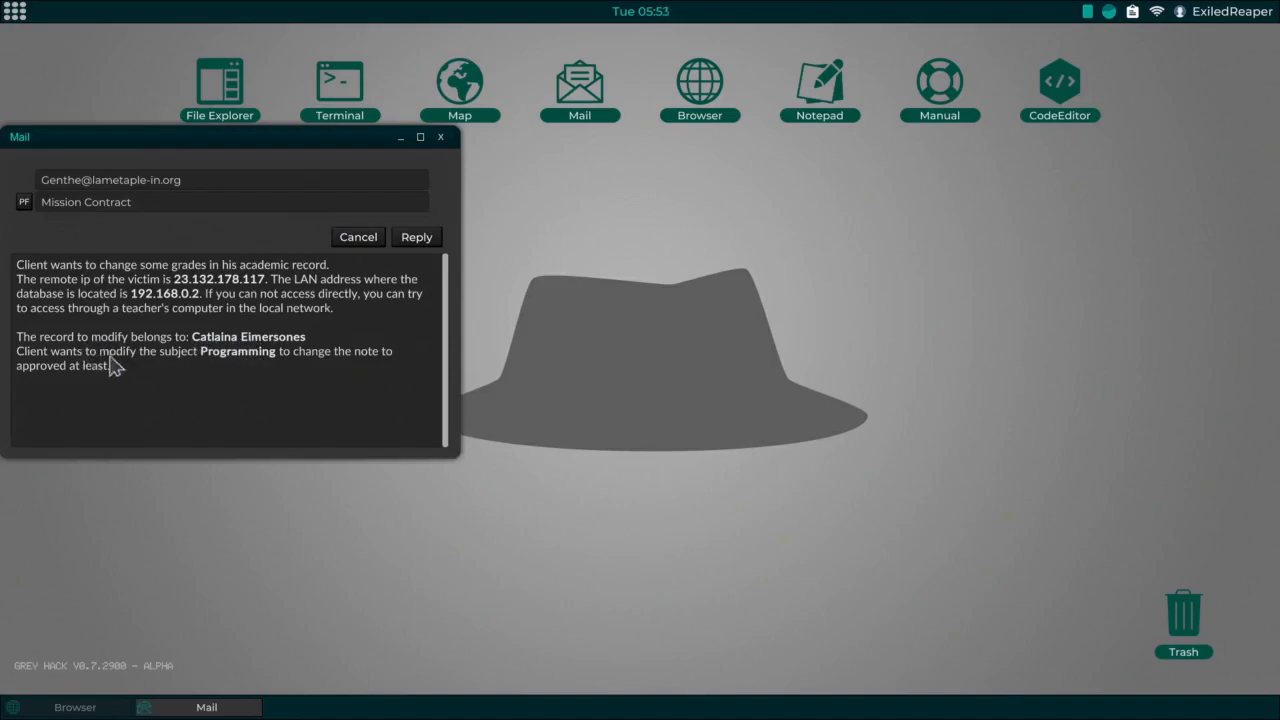
{"action": "mouse_move", "coordinate": [370, 375]}
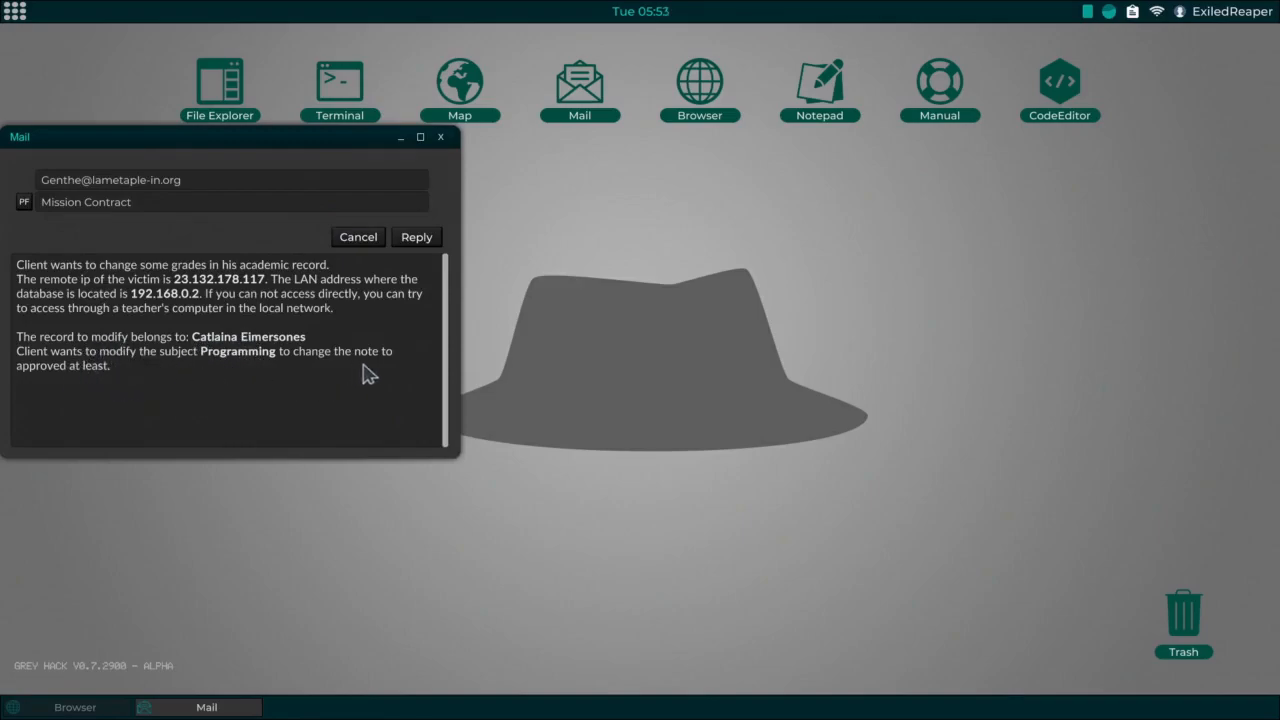
{"action": "mouse_move", "coordinate": [358, 382]}
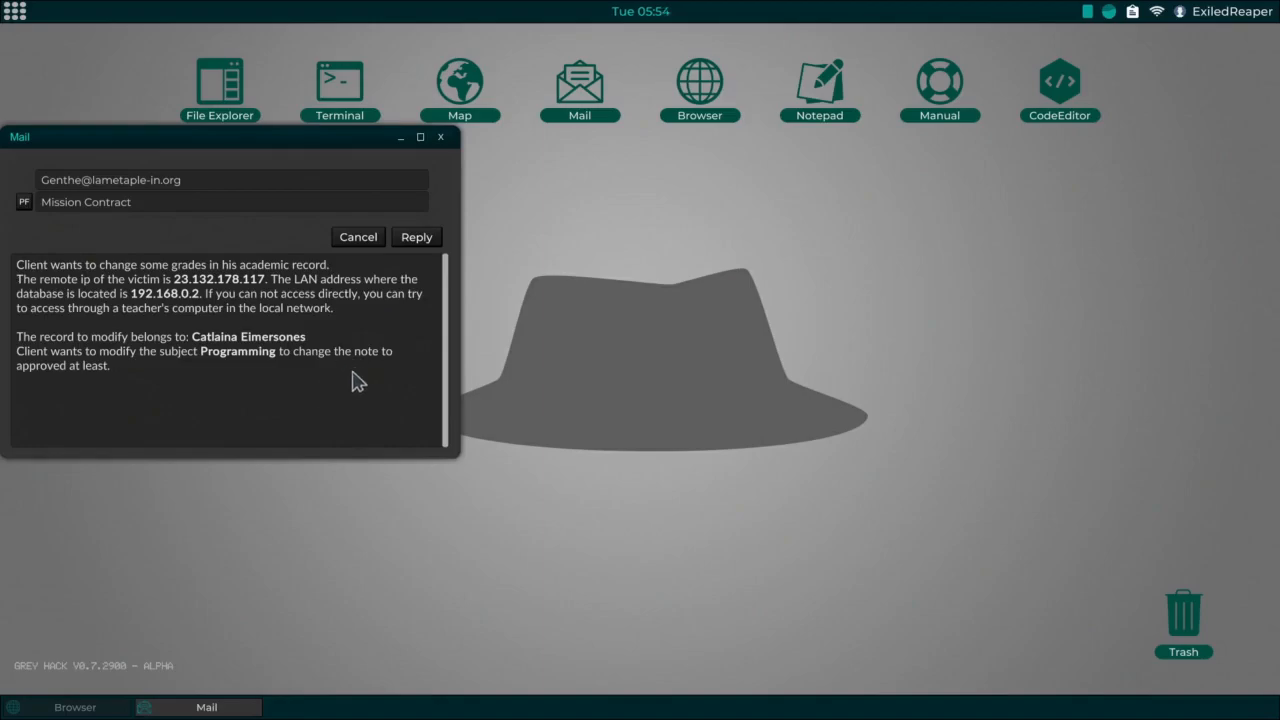
{"action": "mouse_move", "coordinate": [203, 380]}
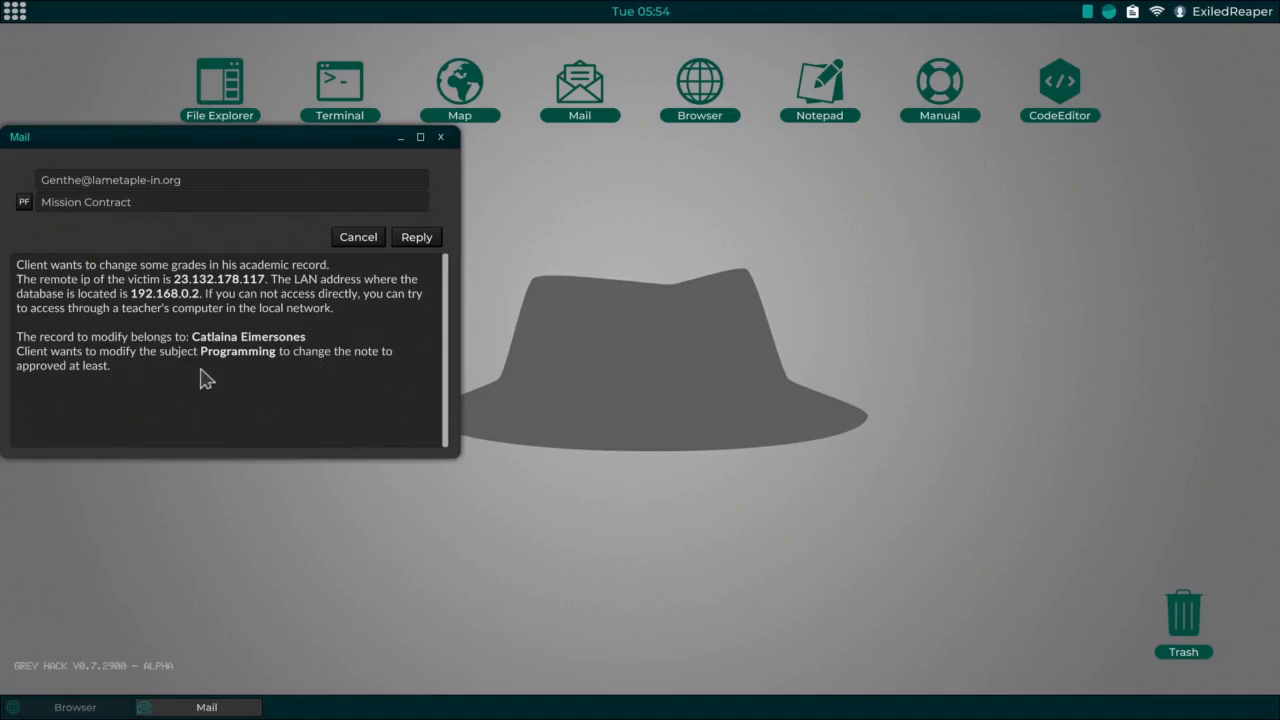
{"action": "mouse_move", "coordinate": [203, 398]}
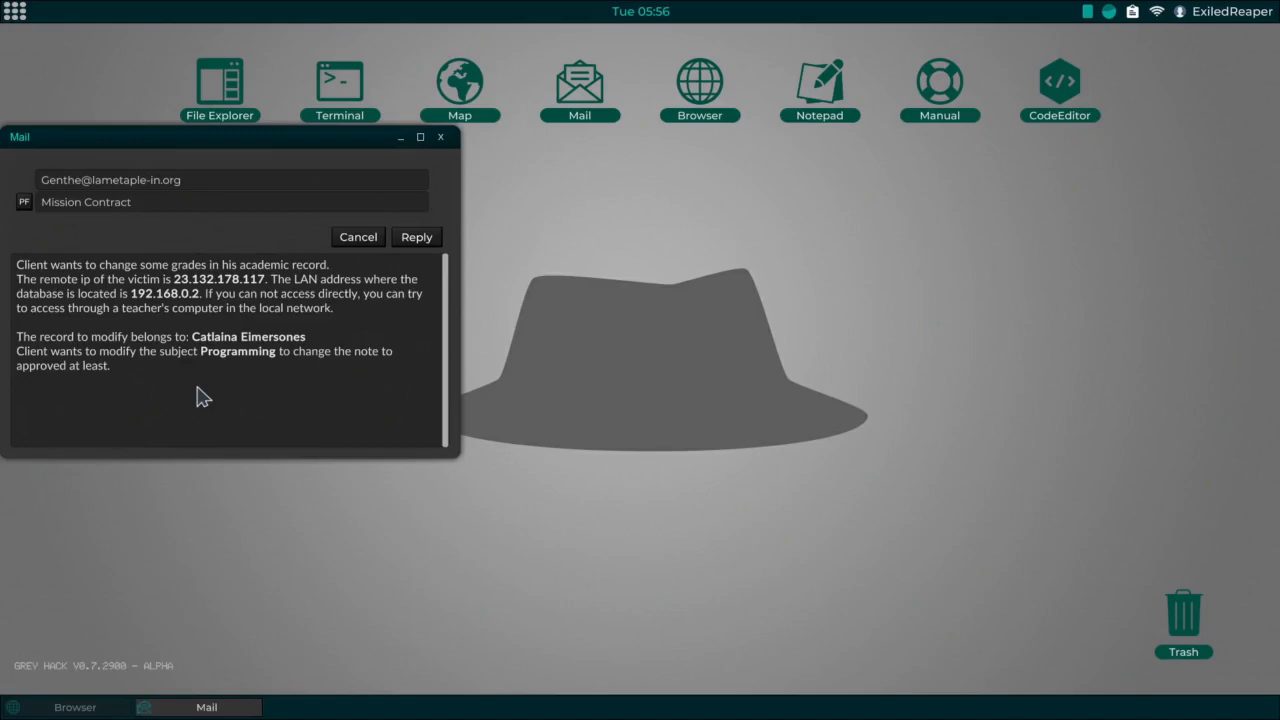
{"action": "mouse_move", "coordinate": [351, 77]}
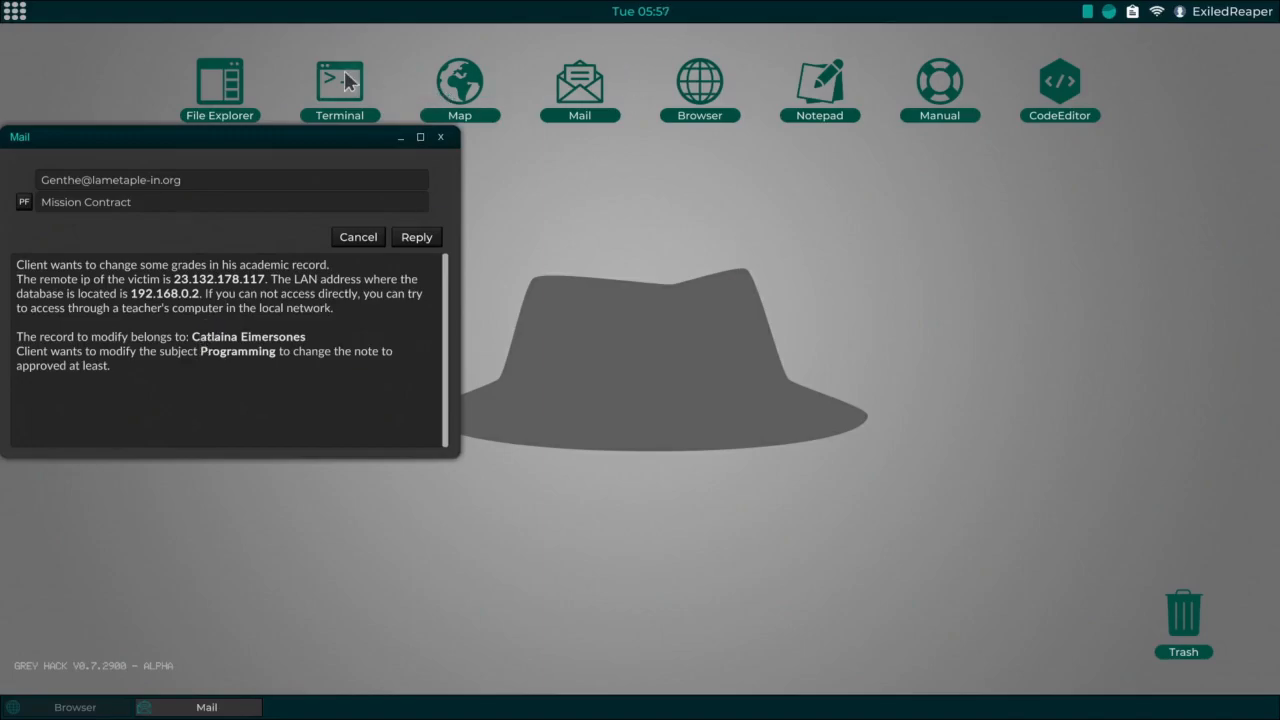
{"action": "left_click", "coordinate": [338, 78]}
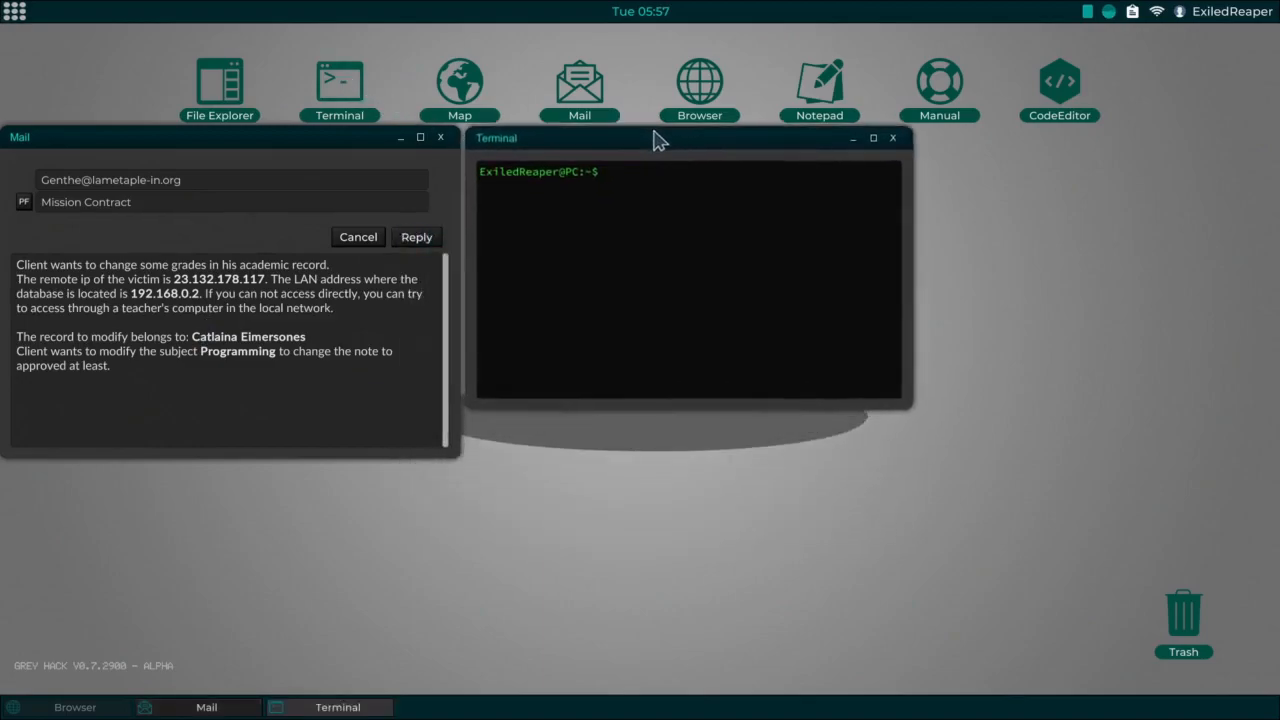
{"action": "type", "text": "nmap"}
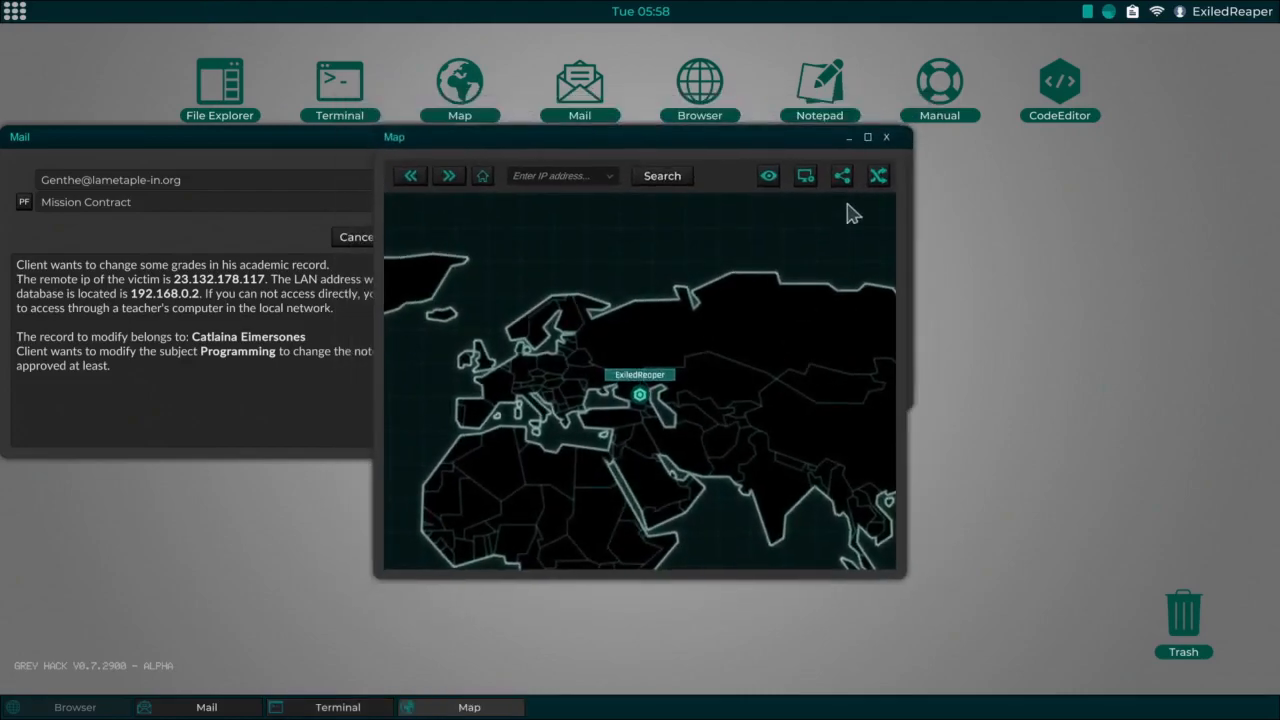
{"action": "mouse_move", "coordinate": [890, 141]}
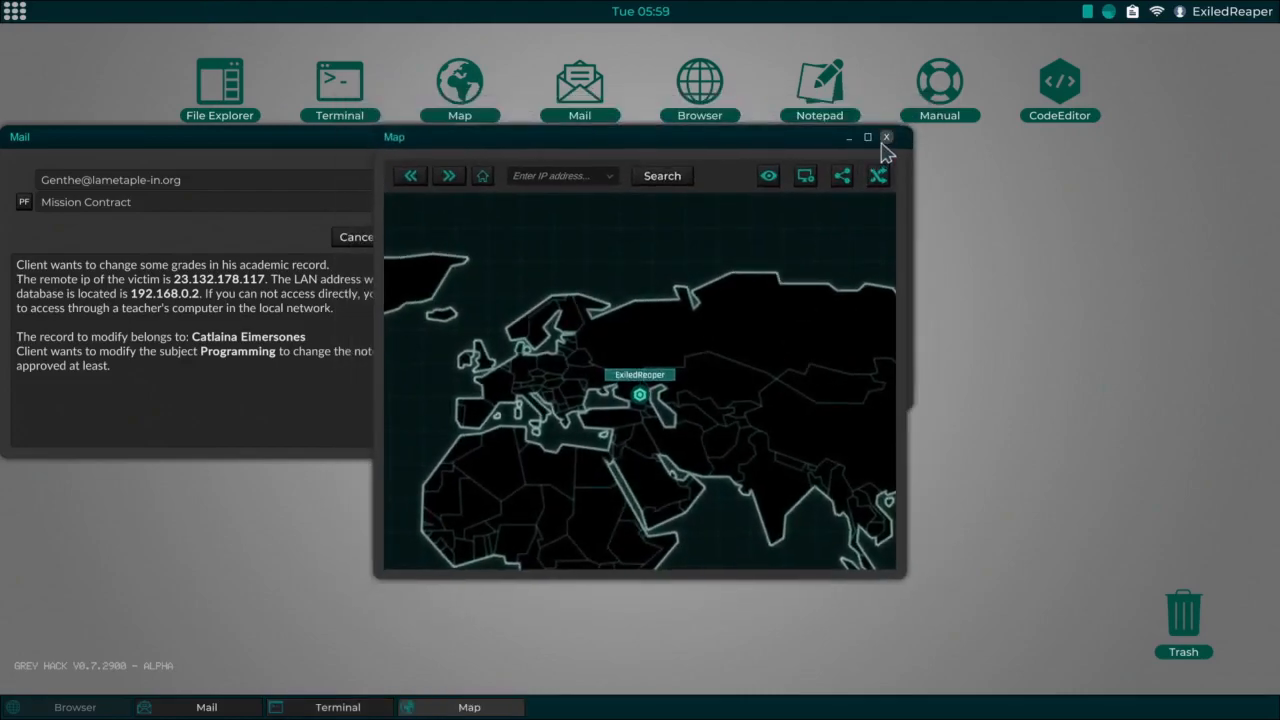
{"action": "left_click", "coordinate": [885, 137]}
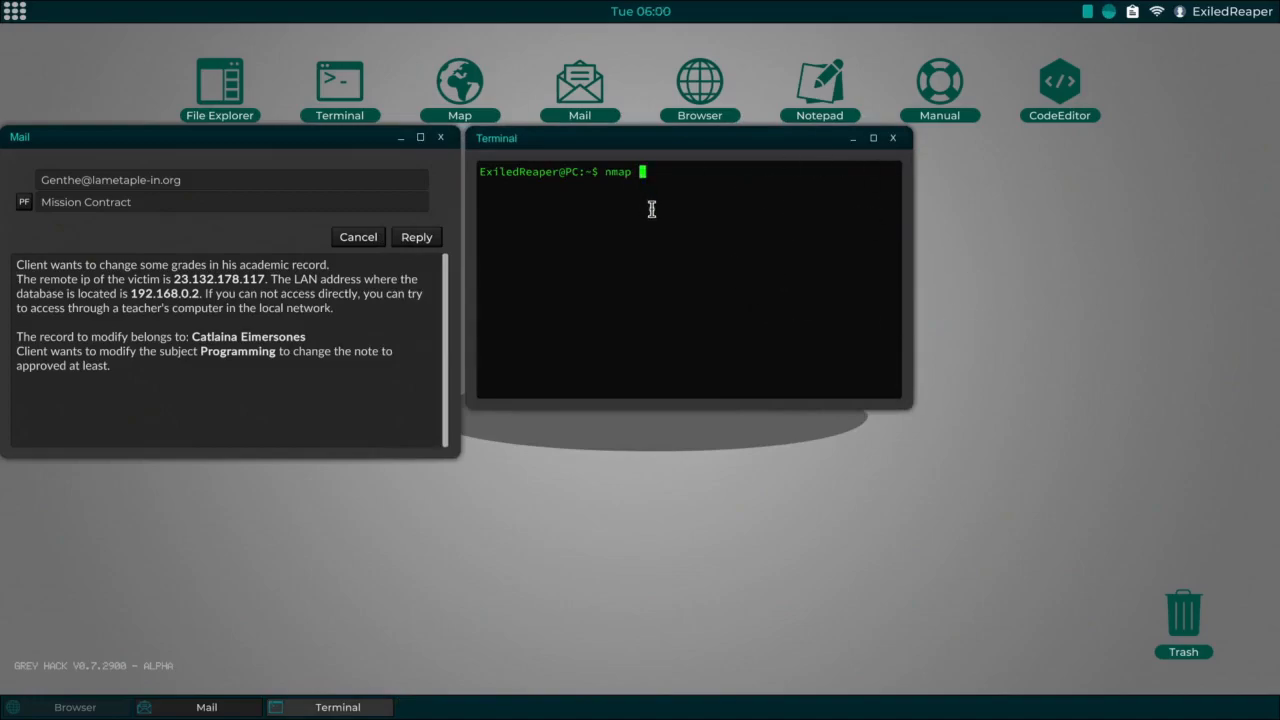
{"action": "mouse_move", "coordinate": [764, 266]}
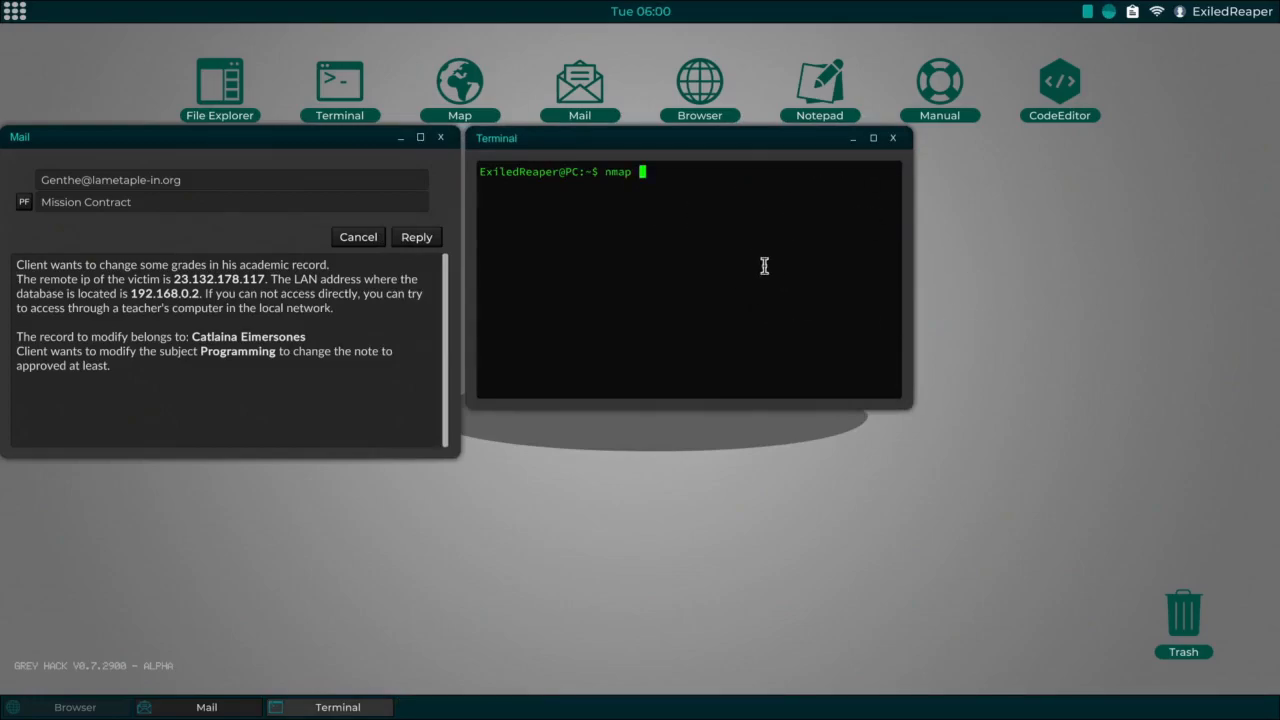
{"action": "mouse_move", "coordinate": [742, 231]}
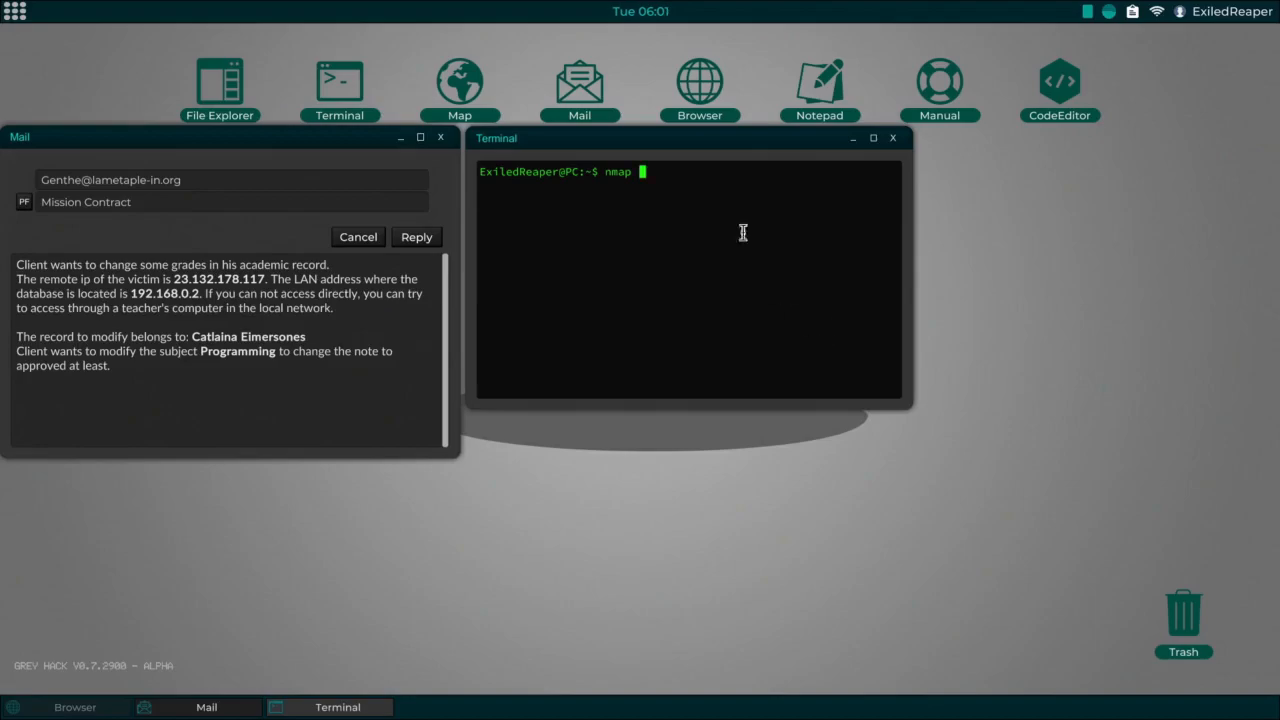
{"action": "mouse_move", "coordinate": [492, 96]}
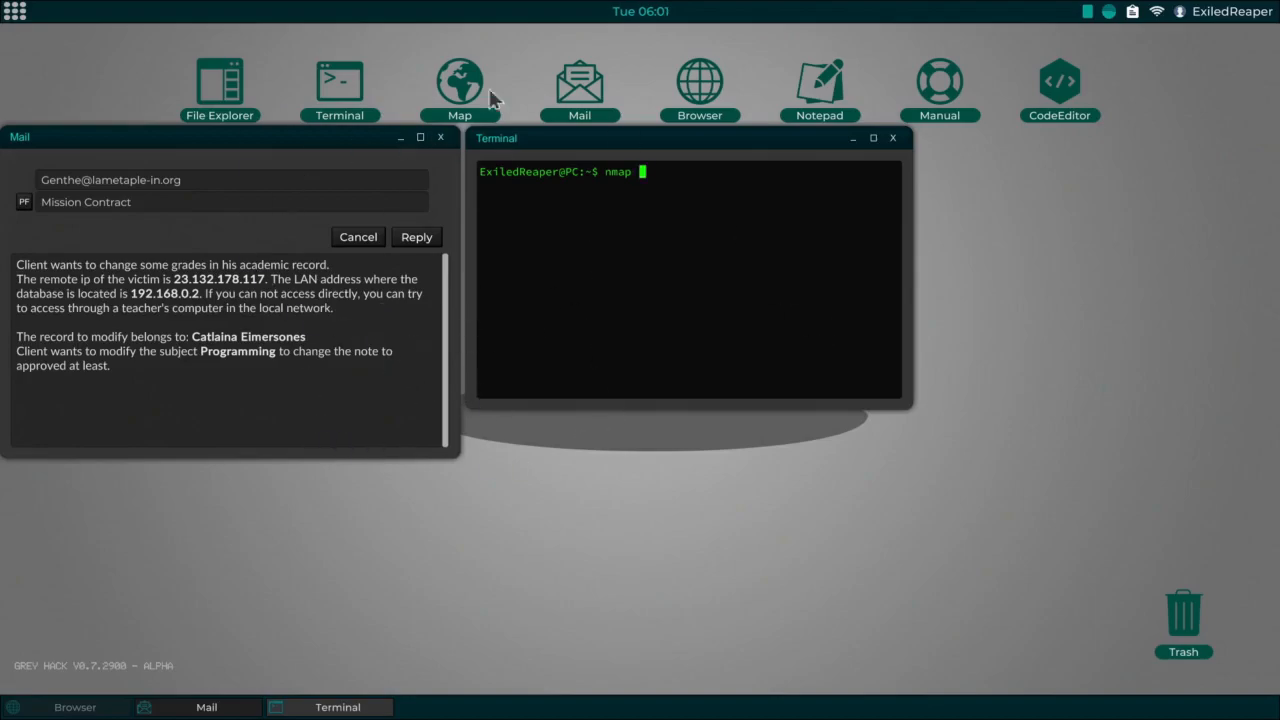
{"action": "mouse_move", "coordinate": [1179, 473]}
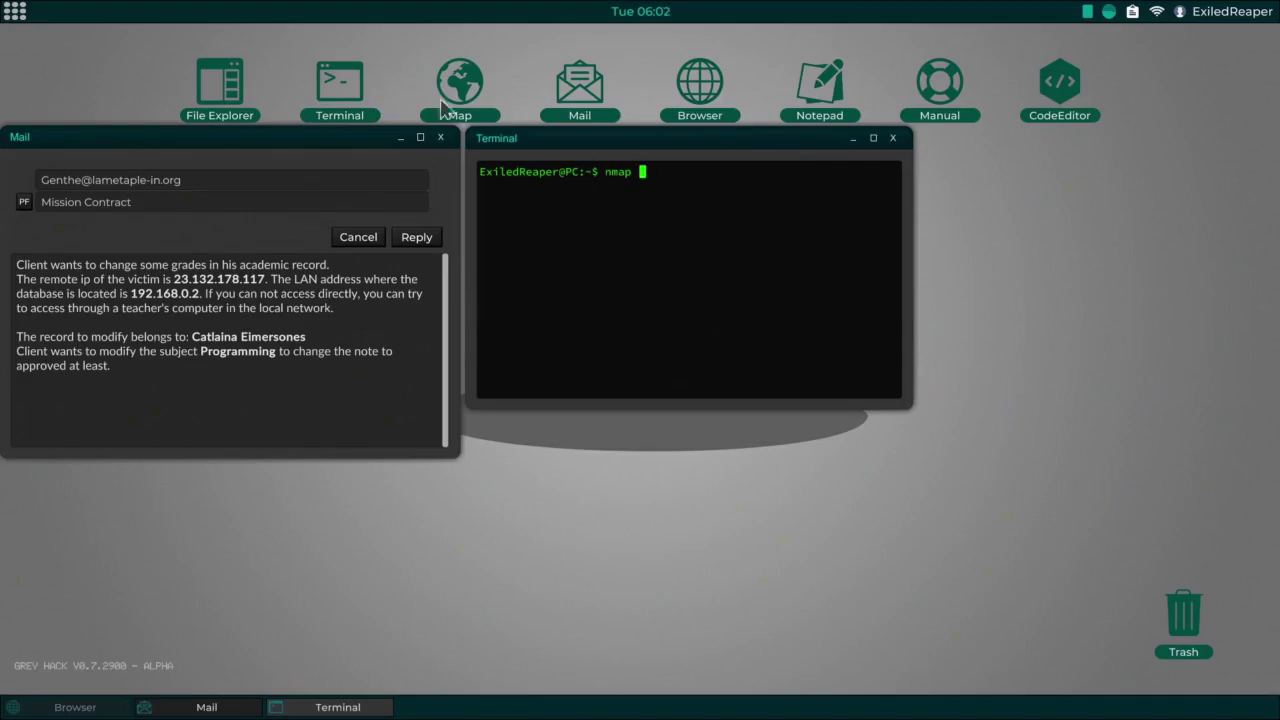
{"action": "mouse_move", "coordinate": [669, 368]}
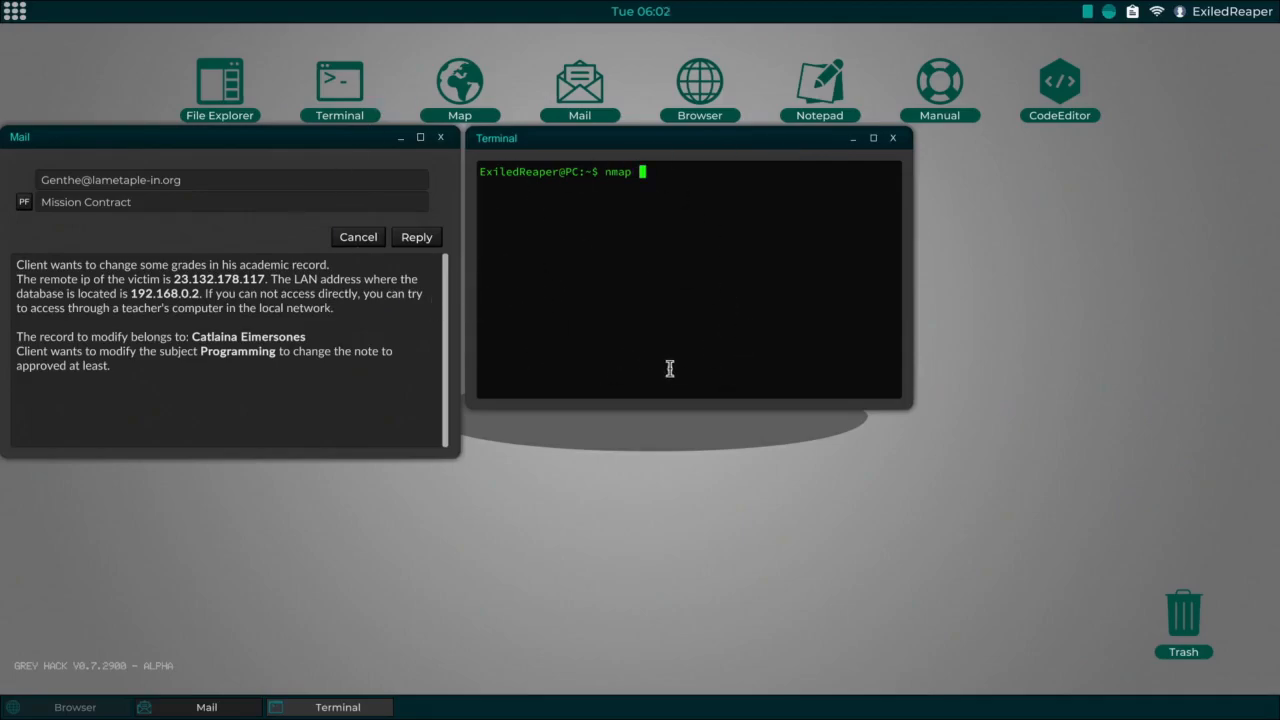
{"action": "mouse_move", "coordinate": [542, 377]}
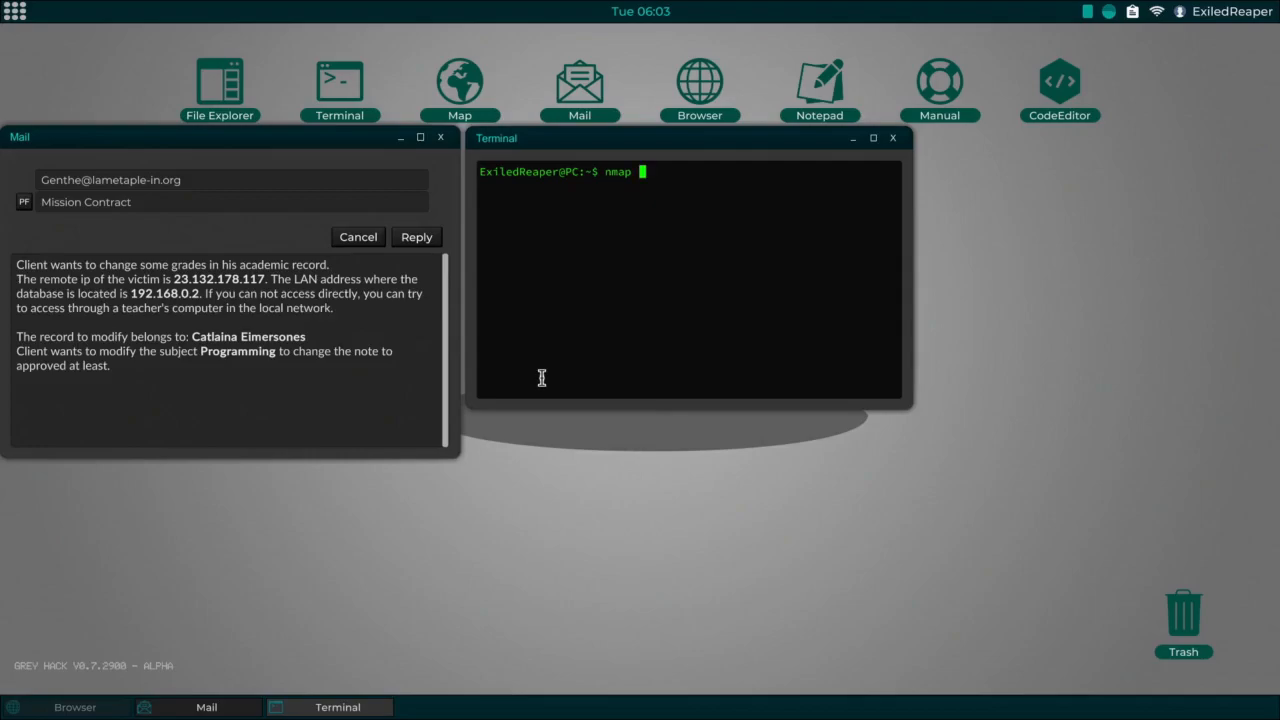
{"action": "mouse_move", "coordinate": [729, 232]}
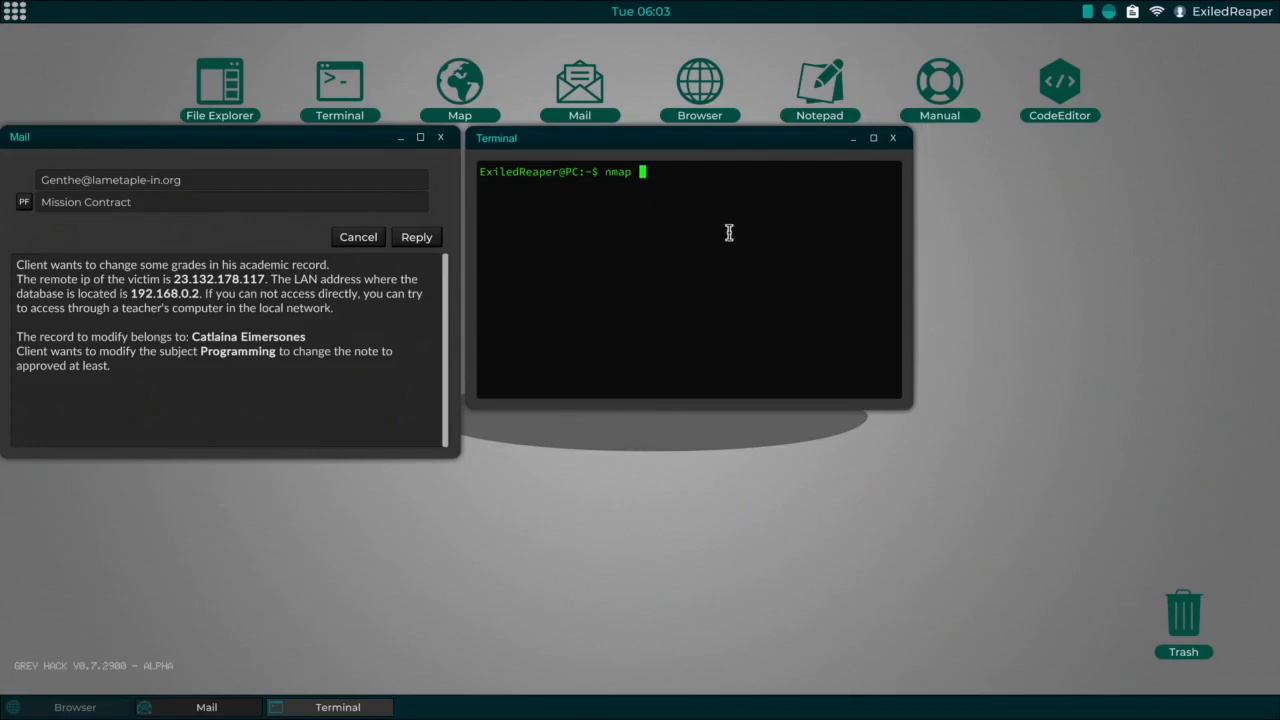
{"action": "mouse_move", "coordinate": [742, 293]}
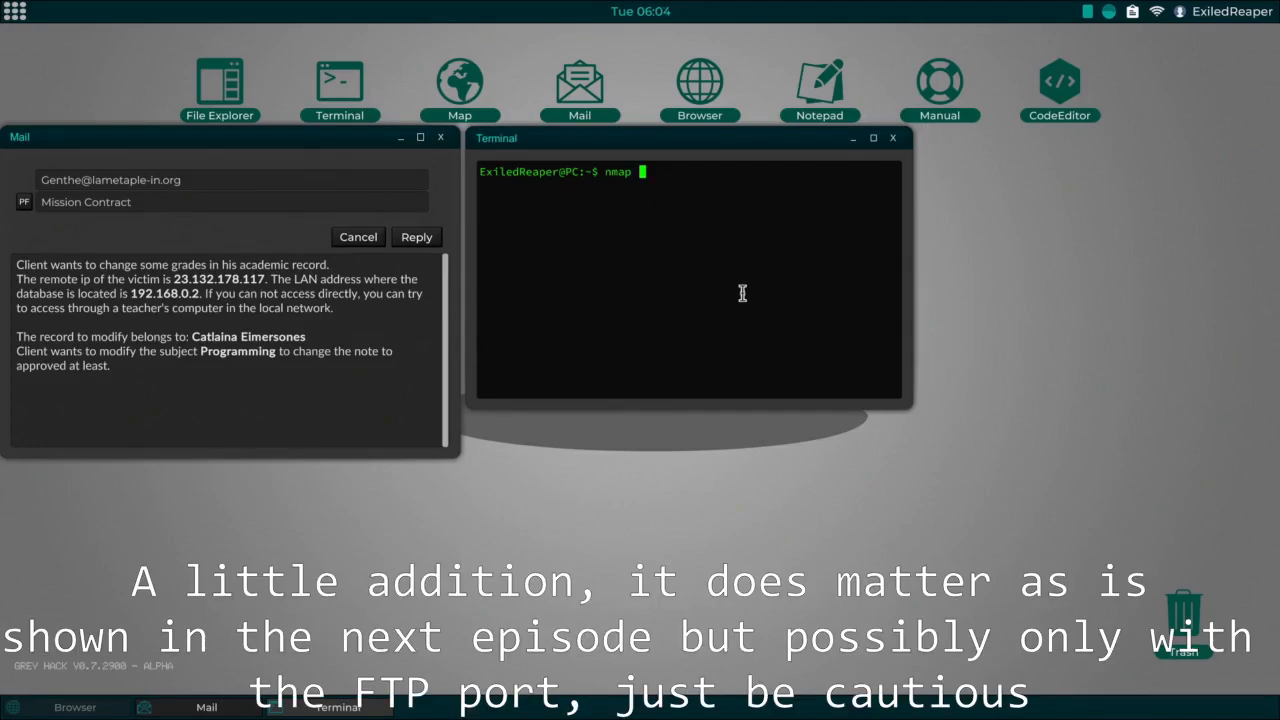
{"action": "mouse_move", "coordinate": [777, 300]}
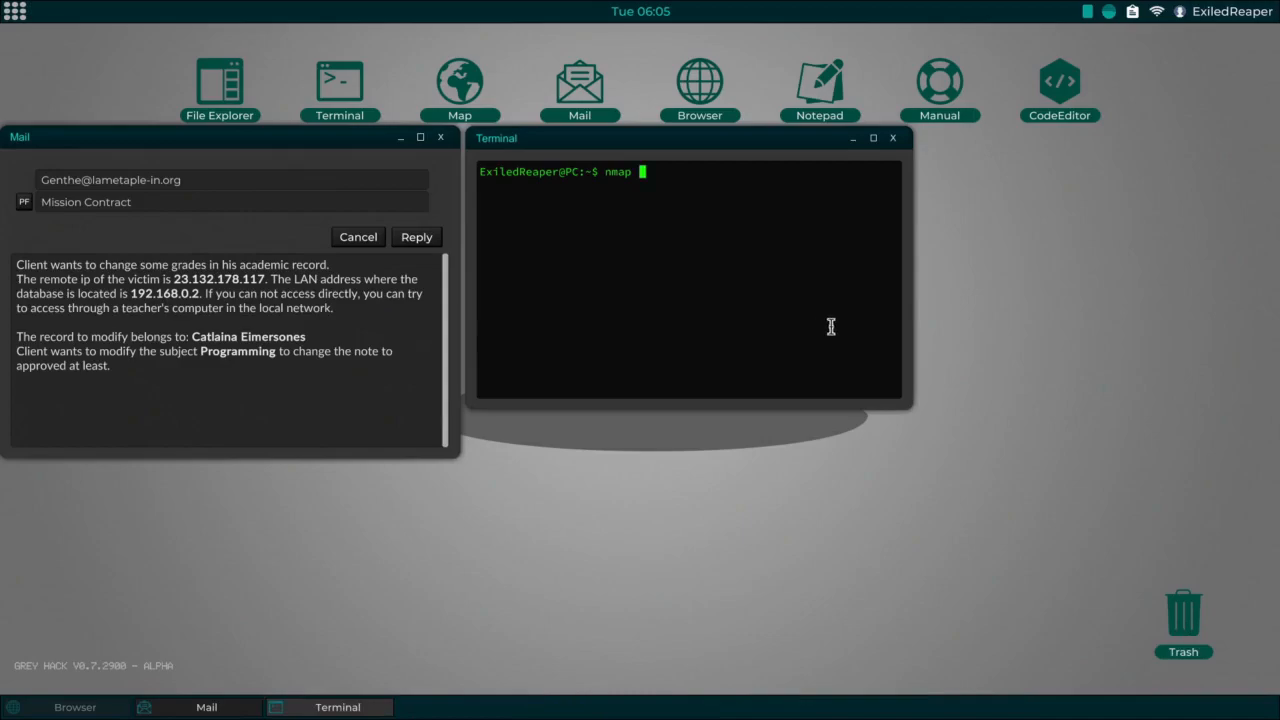
{"action": "mouse_move", "coordinate": [862, 344]}
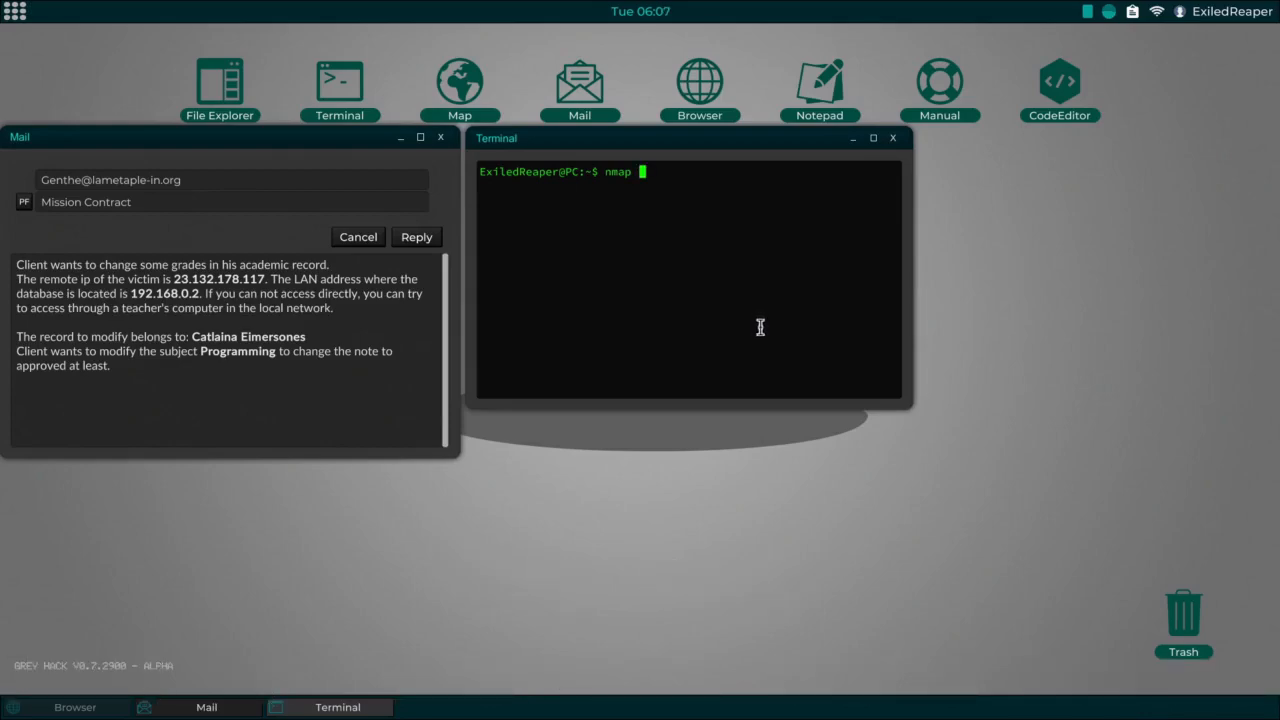
{"action": "mouse_move", "coordinate": [812, 311]}
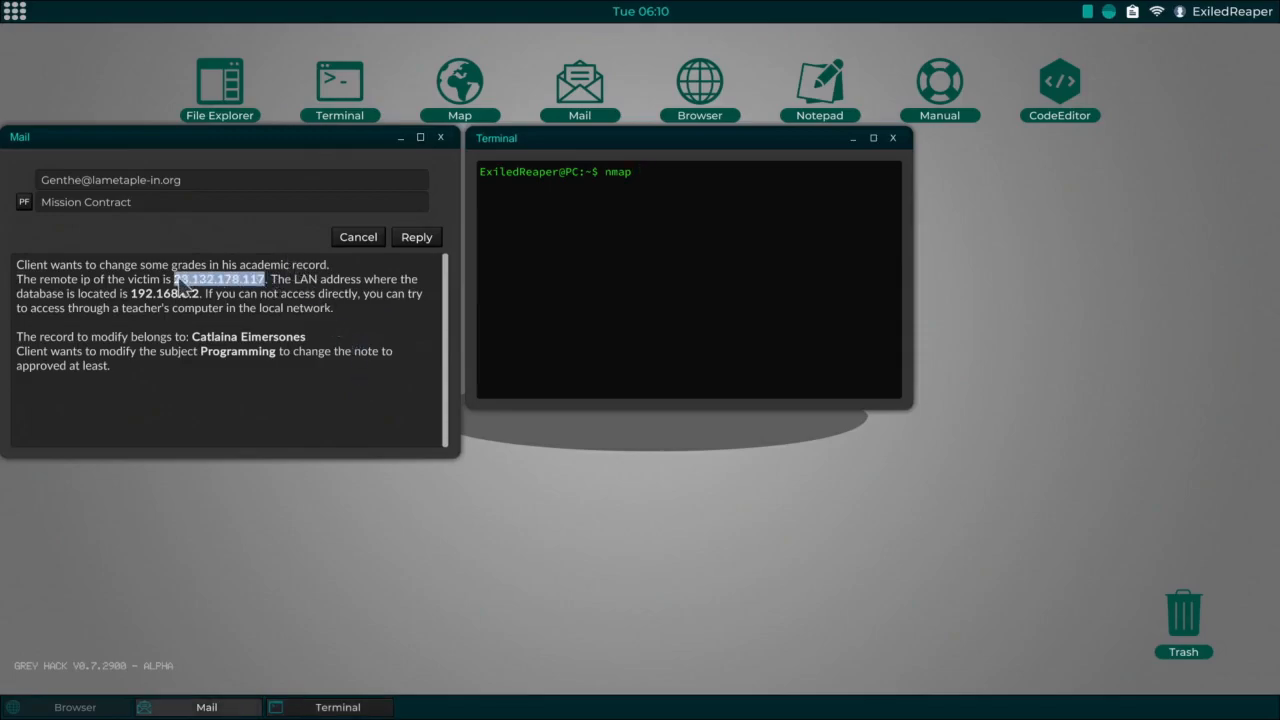
Step: Run an nmap port scan on the victim at 23.132.178.117
{"action": "type", "text": "23.132.178.117"}
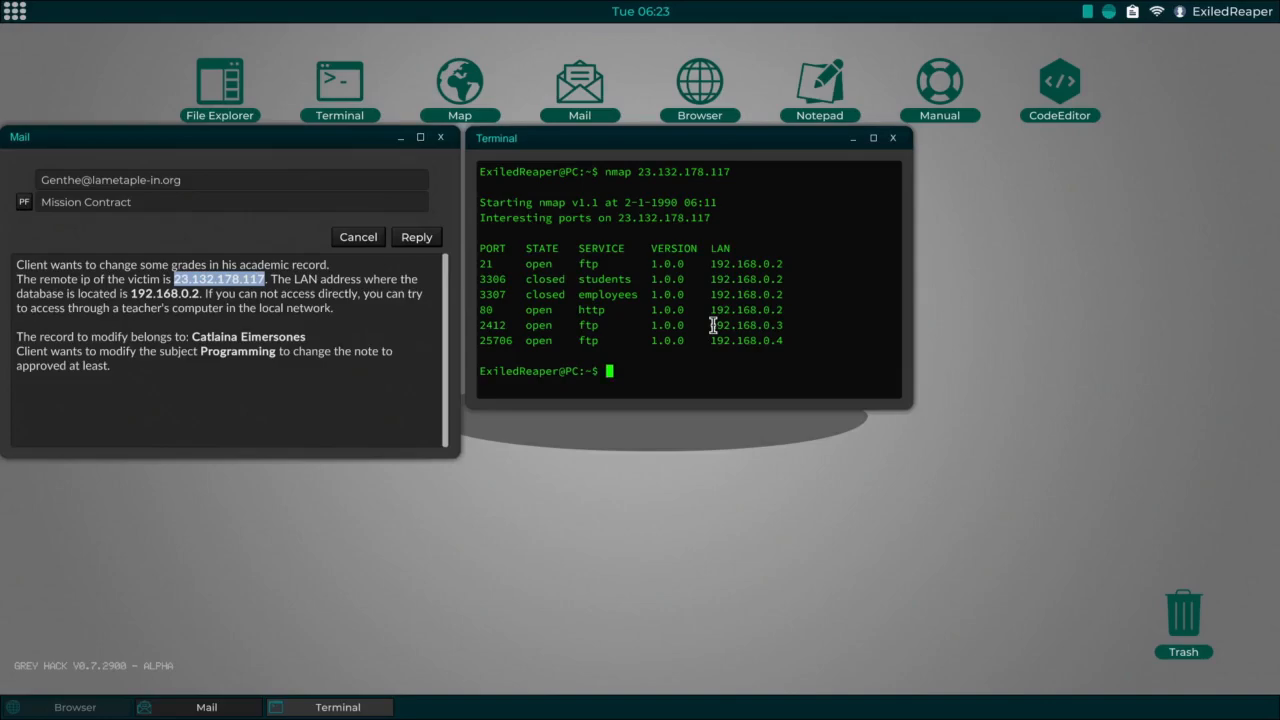
{"action": "mouse_move", "coordinate": [628, 326]}
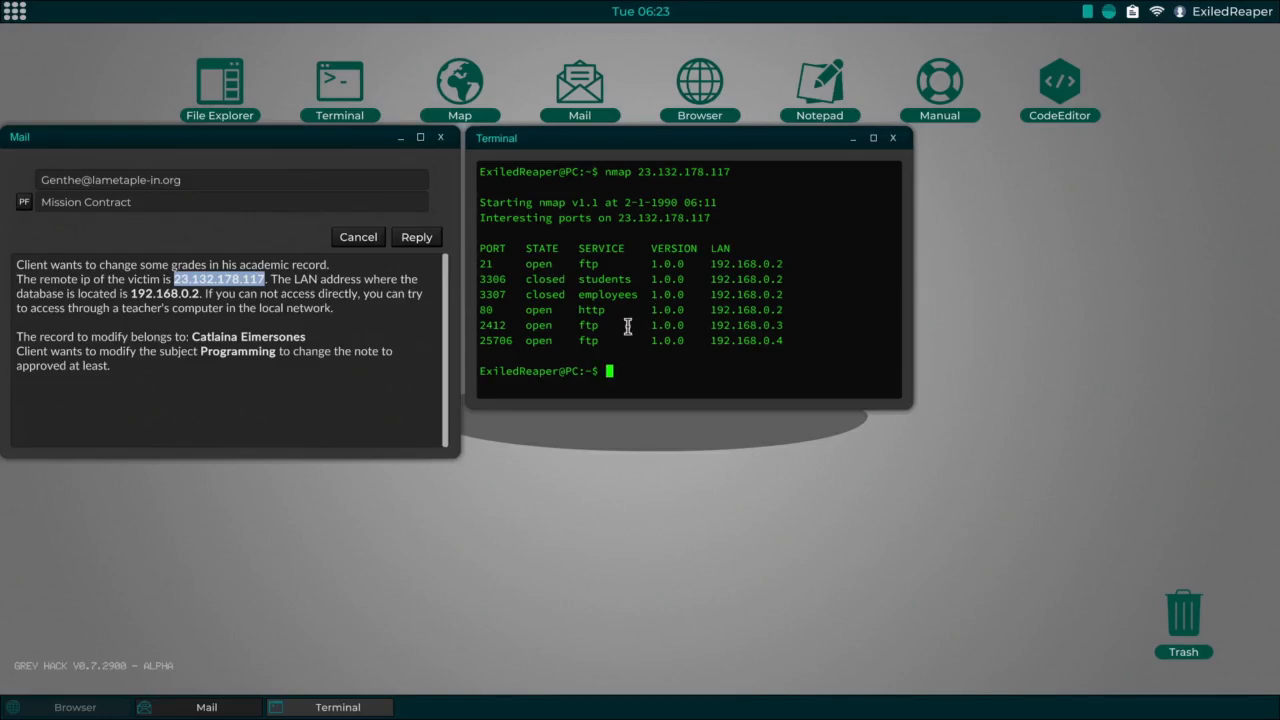
{"action": "mouse_move", "coordinate": [672, 330]}
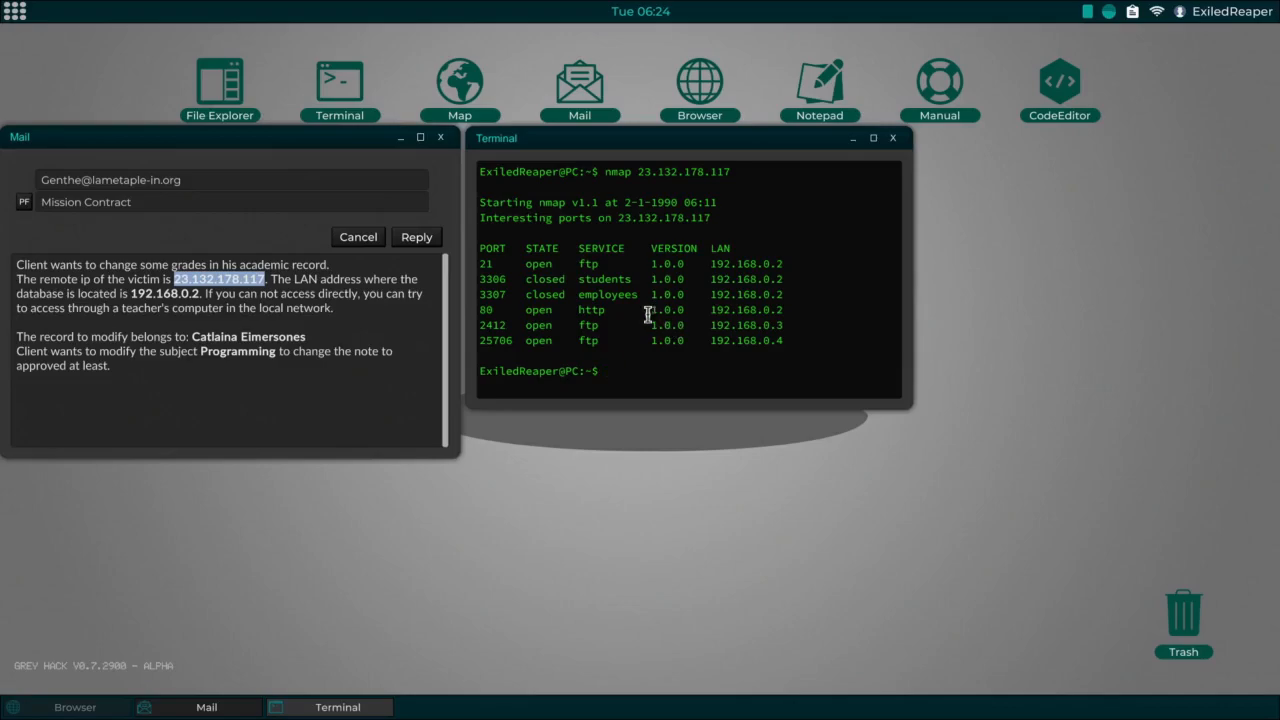
{"action": "mouse_move", "coordinate": [677, 311]}
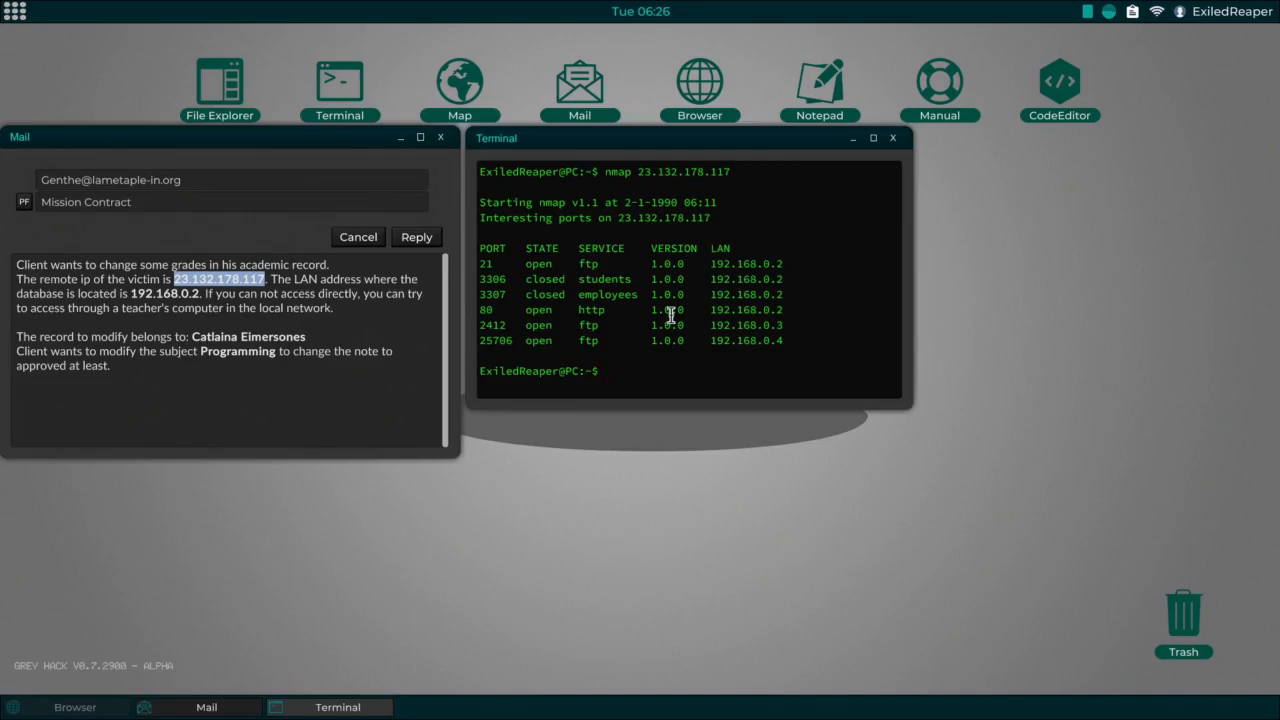
Step: Start the httpSHELL1 command at the prompt and paste in the victim IP
{"action": "type", "text": "htt"}
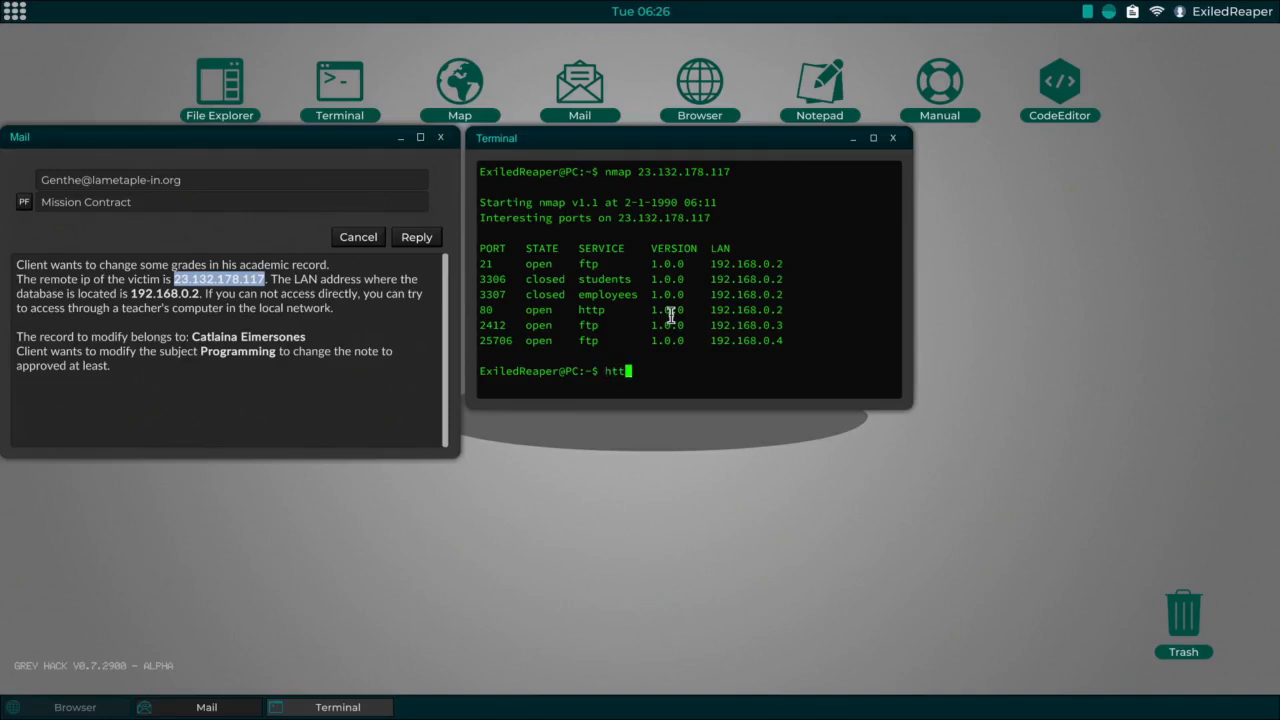
{"action": "type", "text": "pS"}
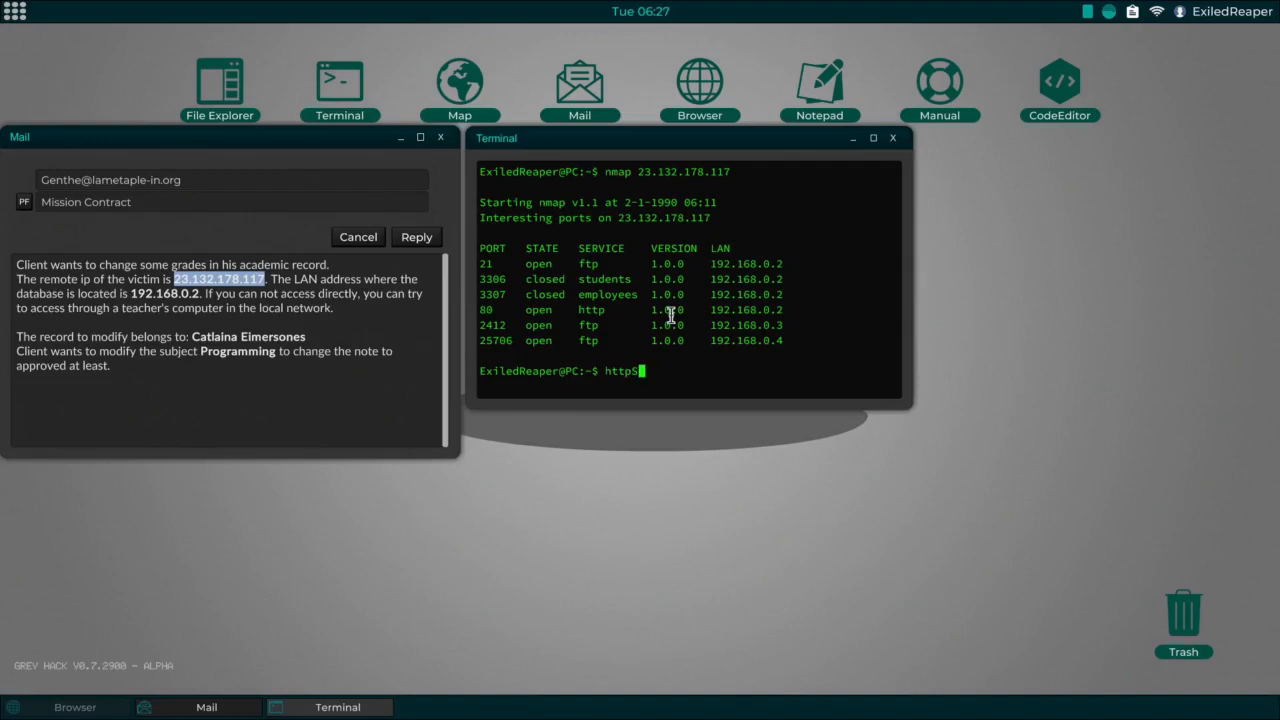
{"action": "right_click", "coordinate": [672, 310]}
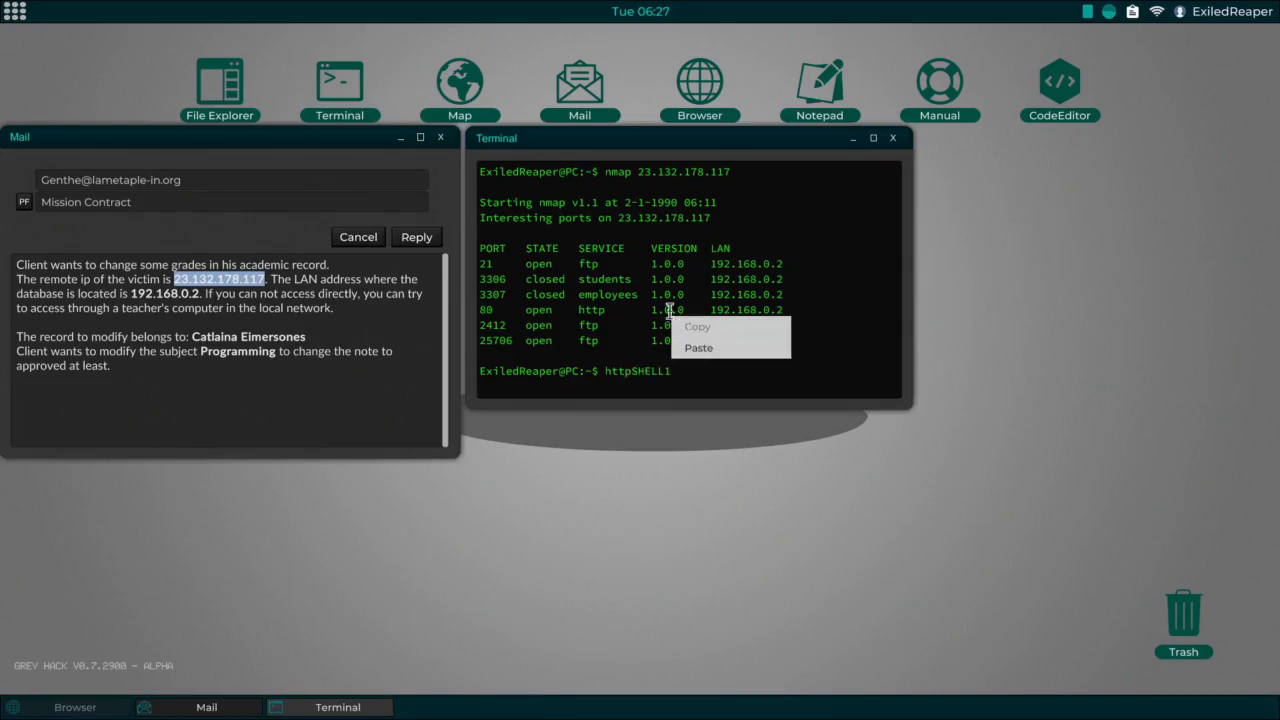
Step: Run httpSHELL1 against 23.132.178.117 port 80 to get a remote root shell
{"action": "type", "text": "23.132.178.117 80"}
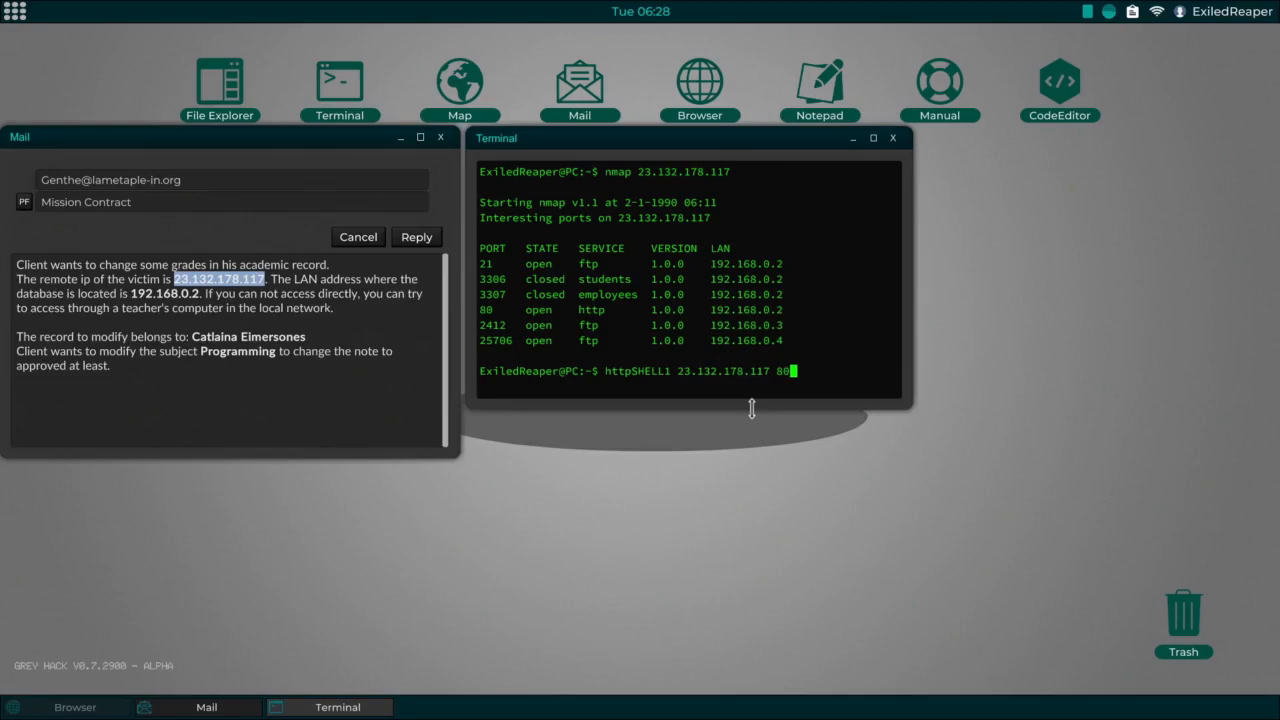
{"action": "key", "text": "enter"}
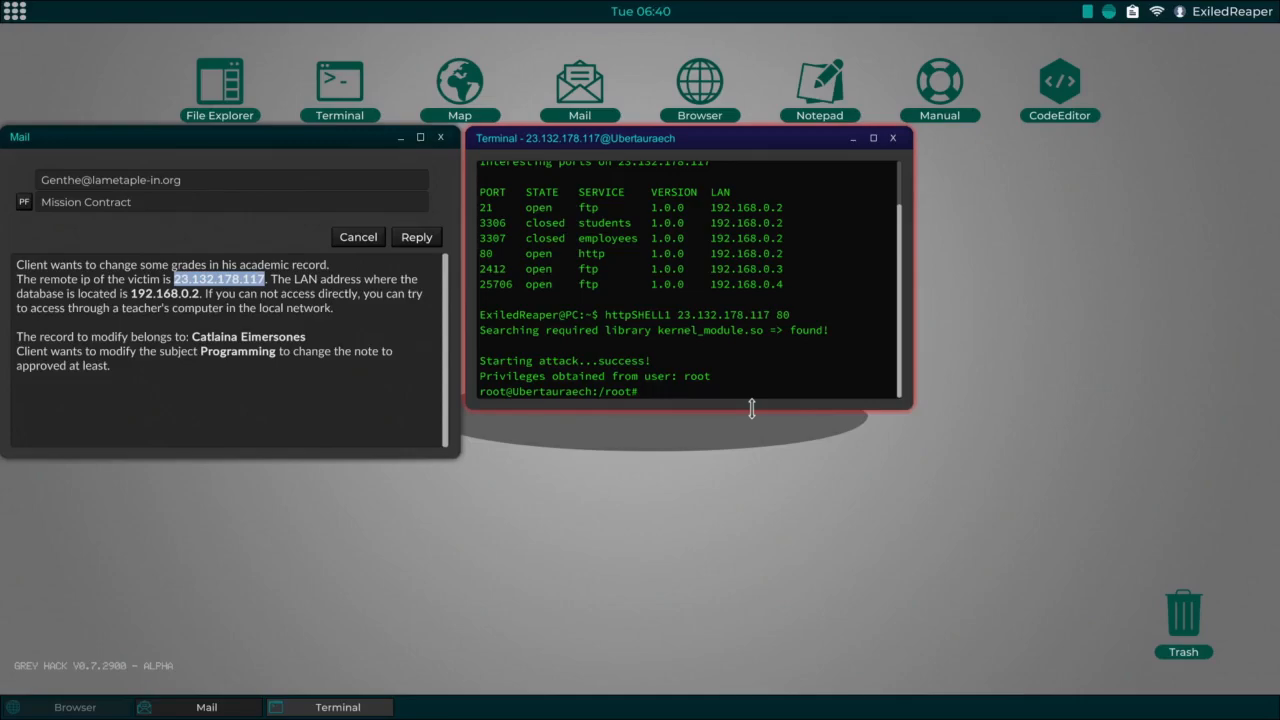
{"action": "mouse_move", "coordinate": [598, 208]}
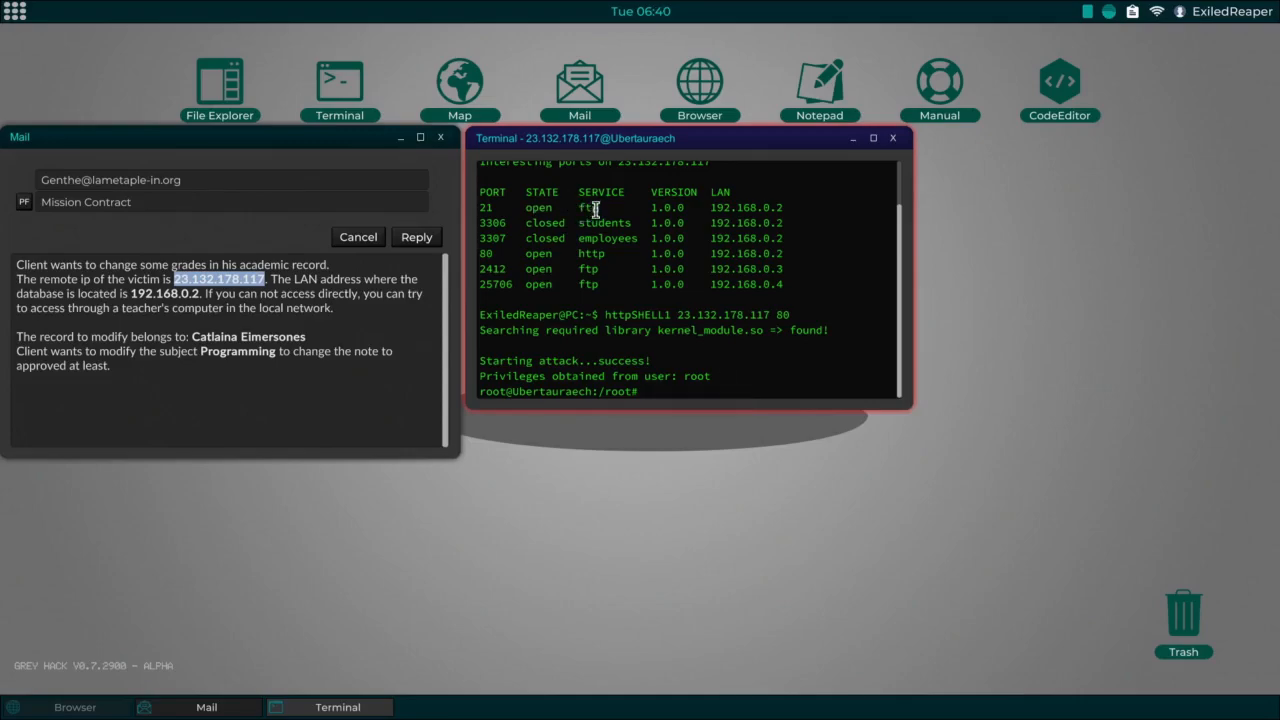
{"action": "mouse_move", "coordinate": [502, 216]}
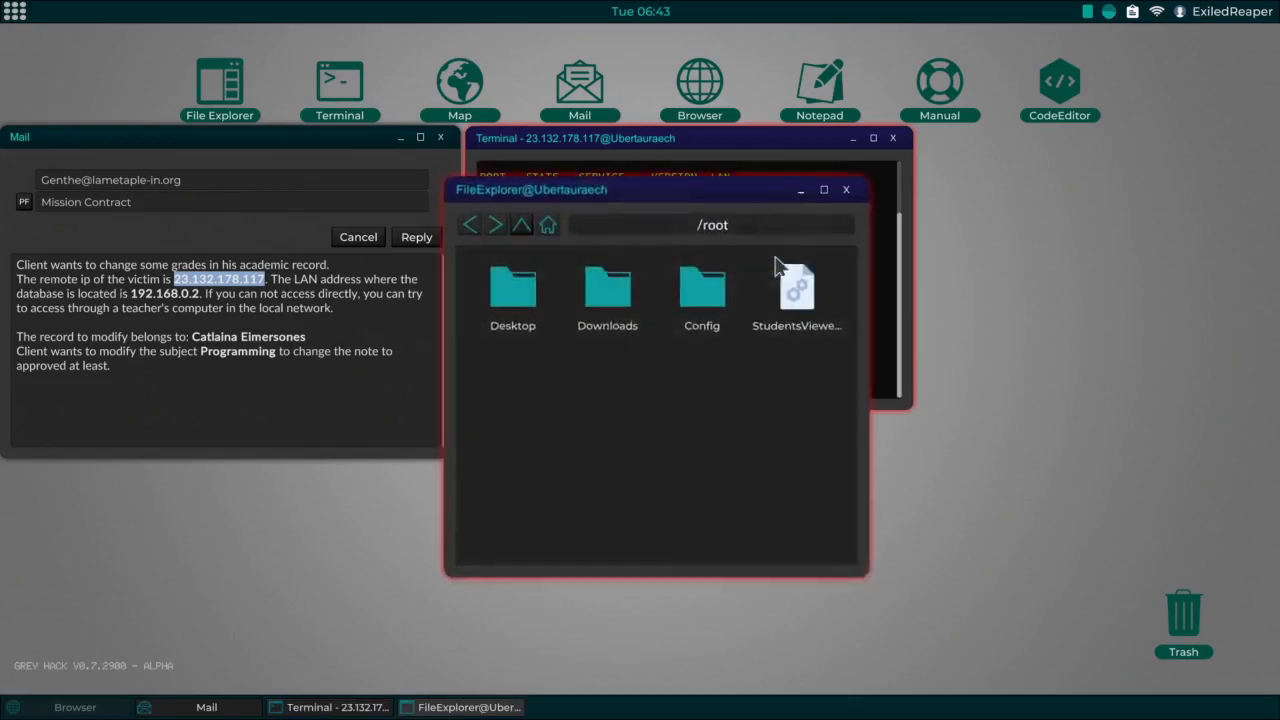
Step: In StudentsViewer, go to the next record, set Programming to 8.1 and save
{"action": "double_click", "coordinate": [795, 287]}
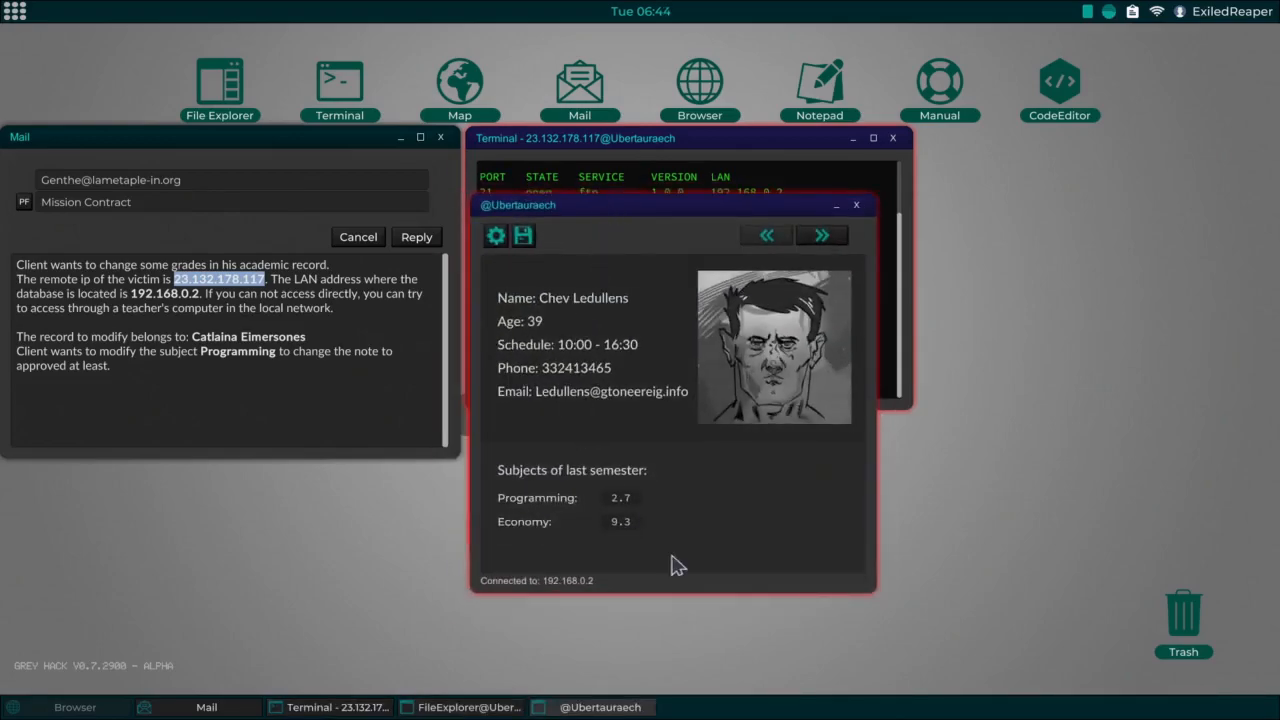
{"action": "mouse_move", "coordinate": [227, 351]}
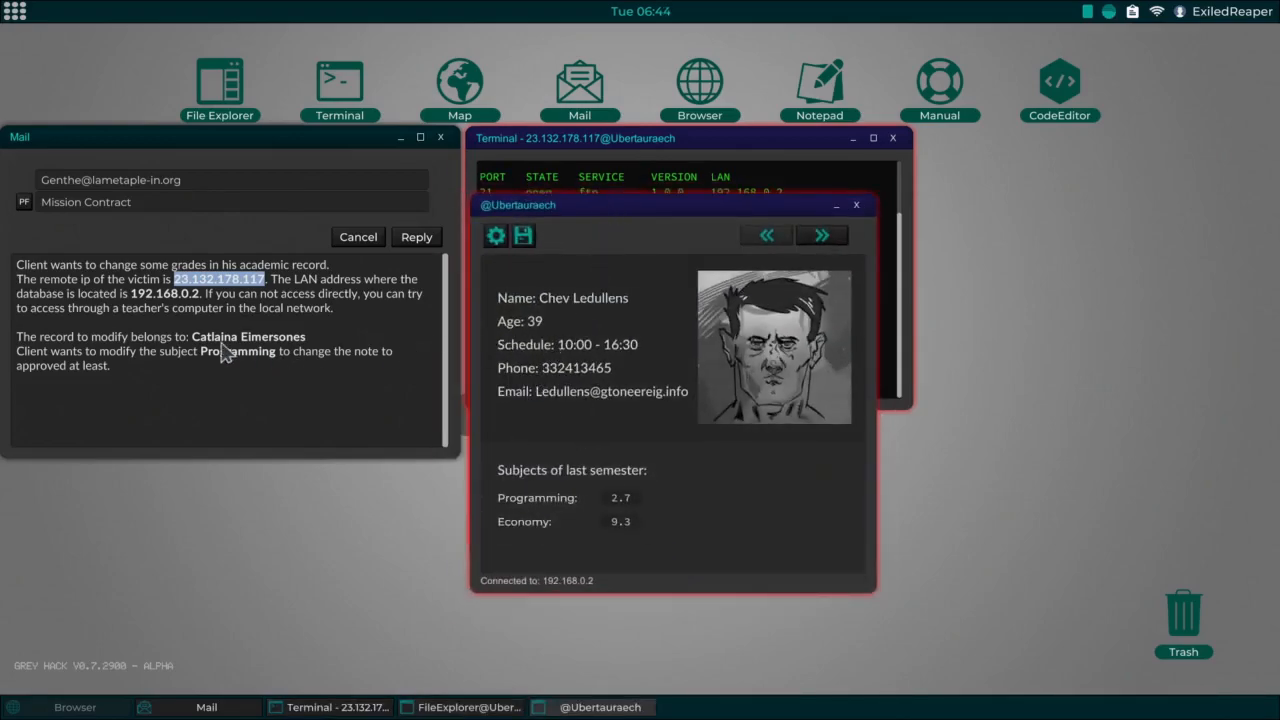
{"action": "mouse_move", "coordinate": [284, 351]}
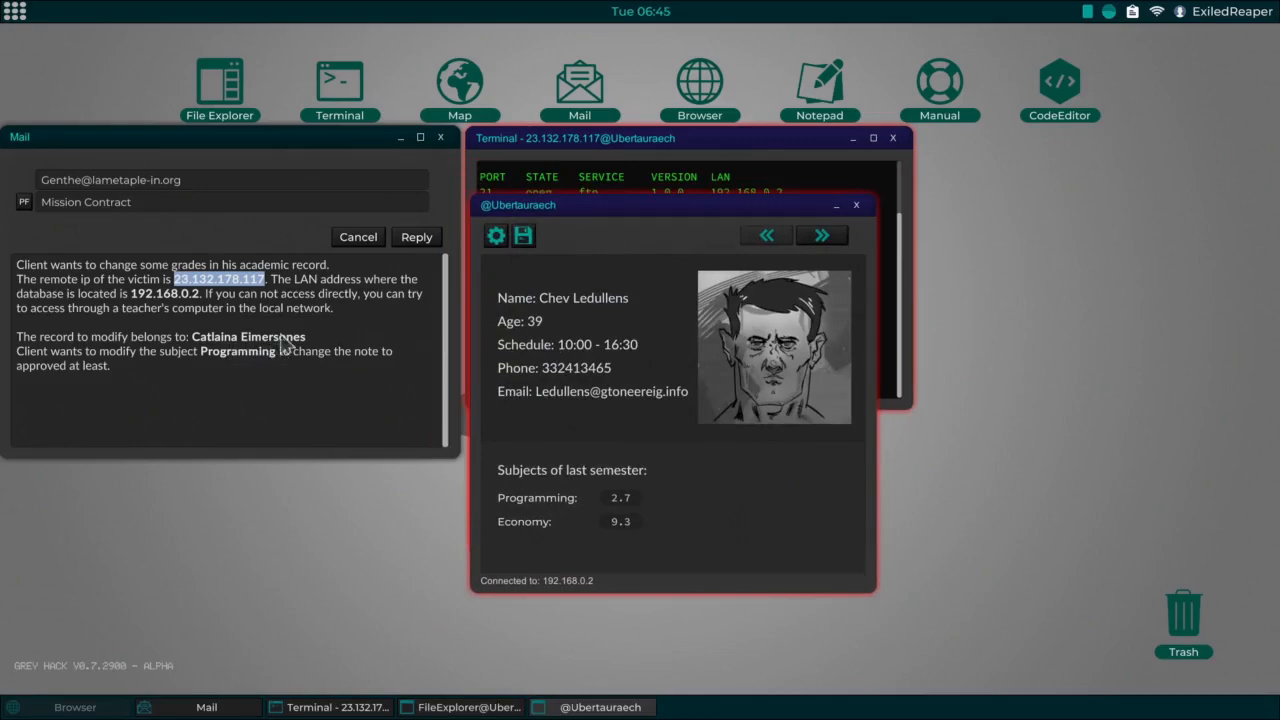
{"action": "left_click", "coordinate": [821, 235]}
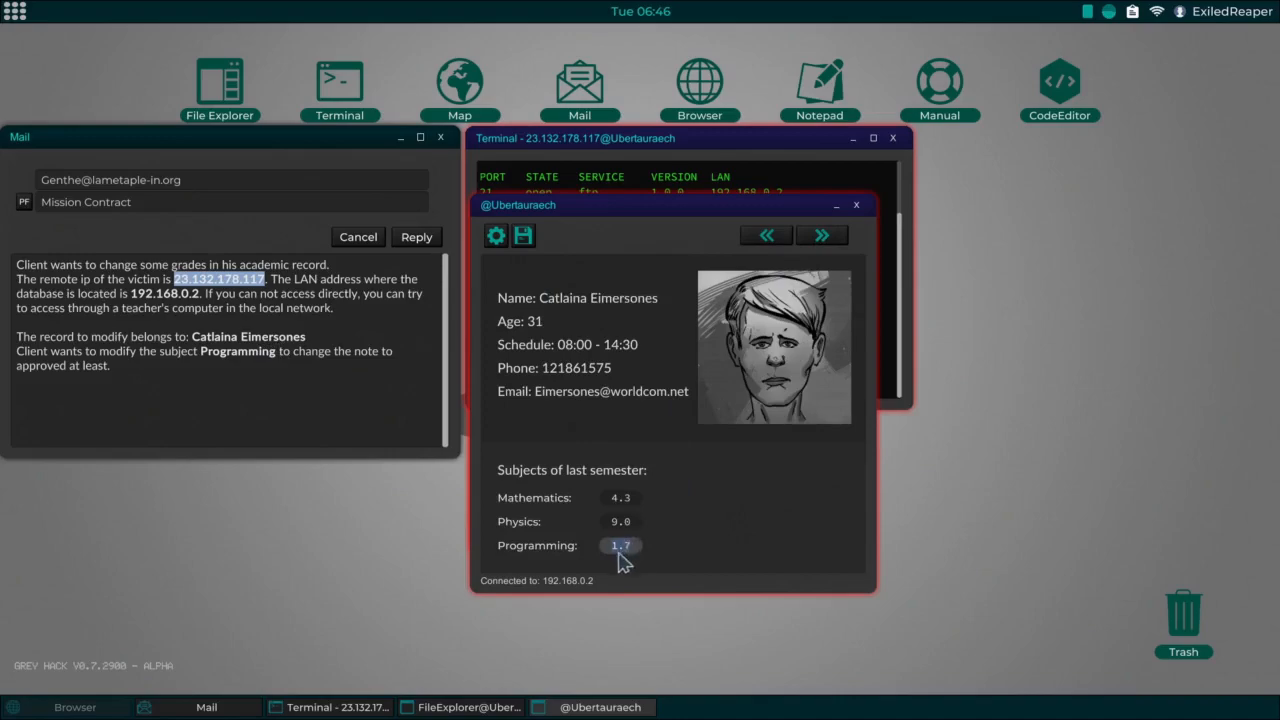
{"action": "mouse_move", "coordinate": [852, 510]}
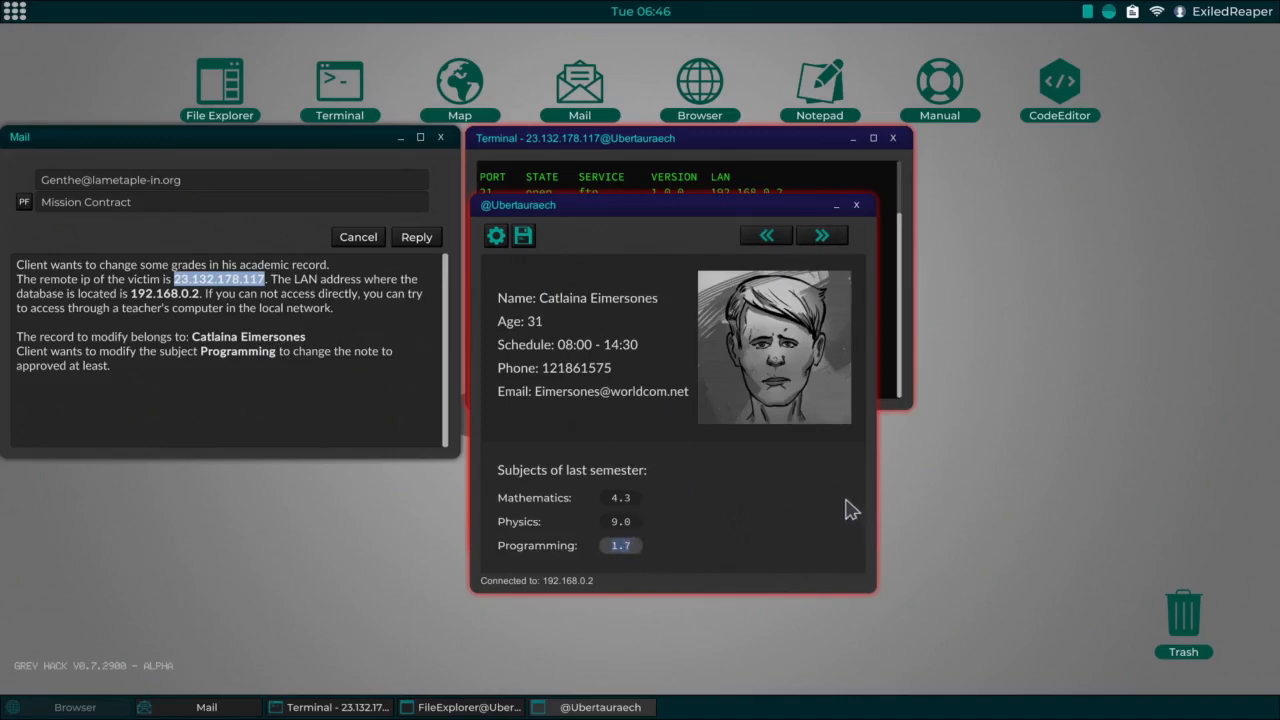
{"action": "type", "text": "8.1"}
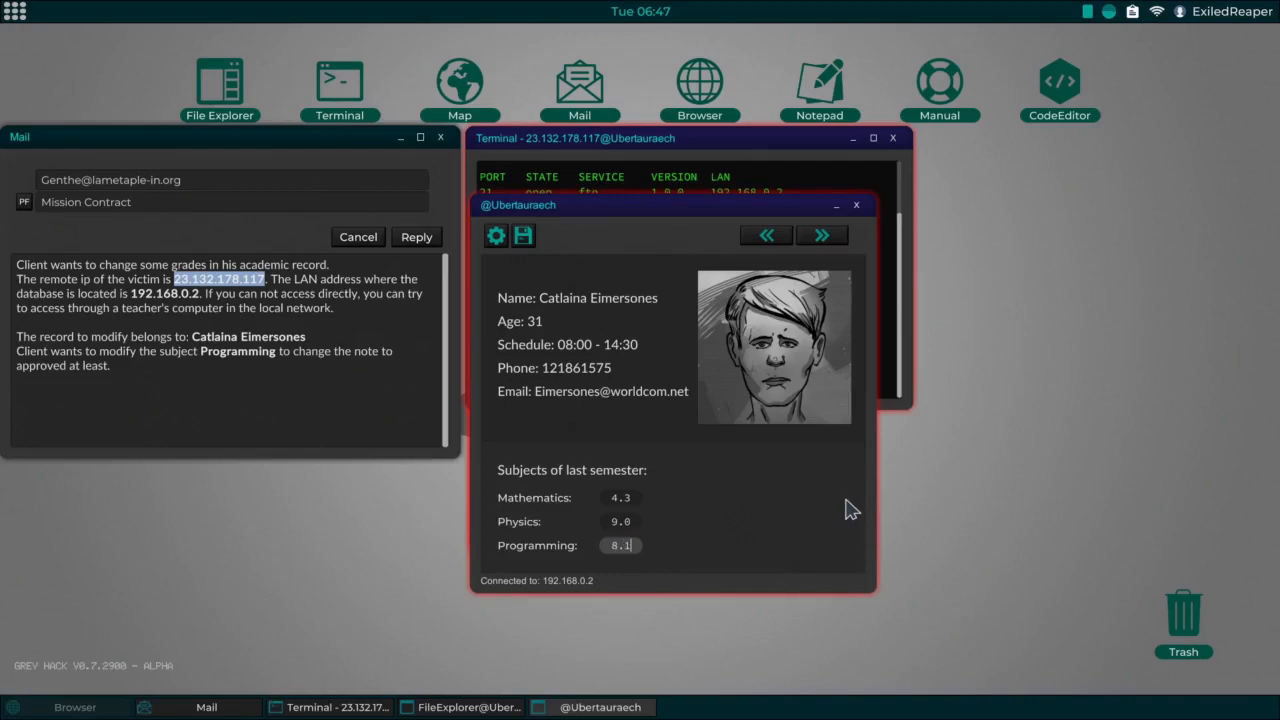
{"action": "mouse_move", "coordinate": [528, 237]}
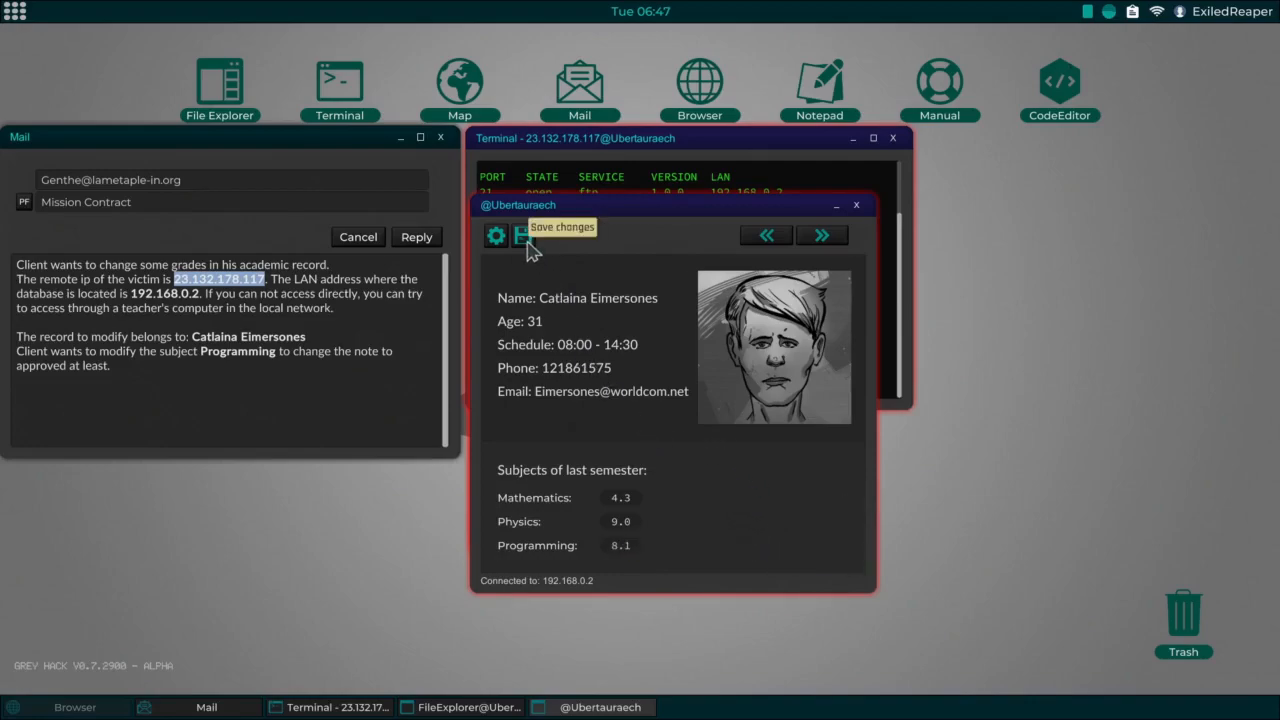
{"action": "left_click", "coordinate": [524, 235]}
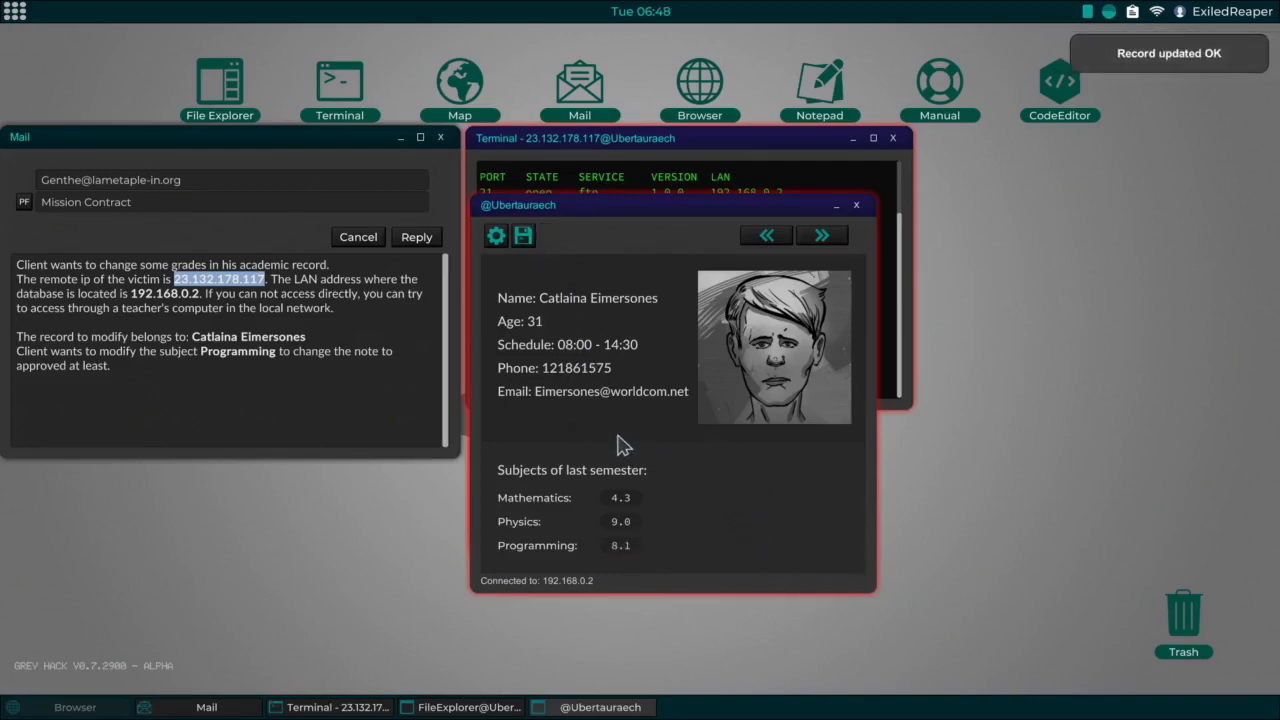
{"action": "mouse_move", "coordinate": [565, 315]}
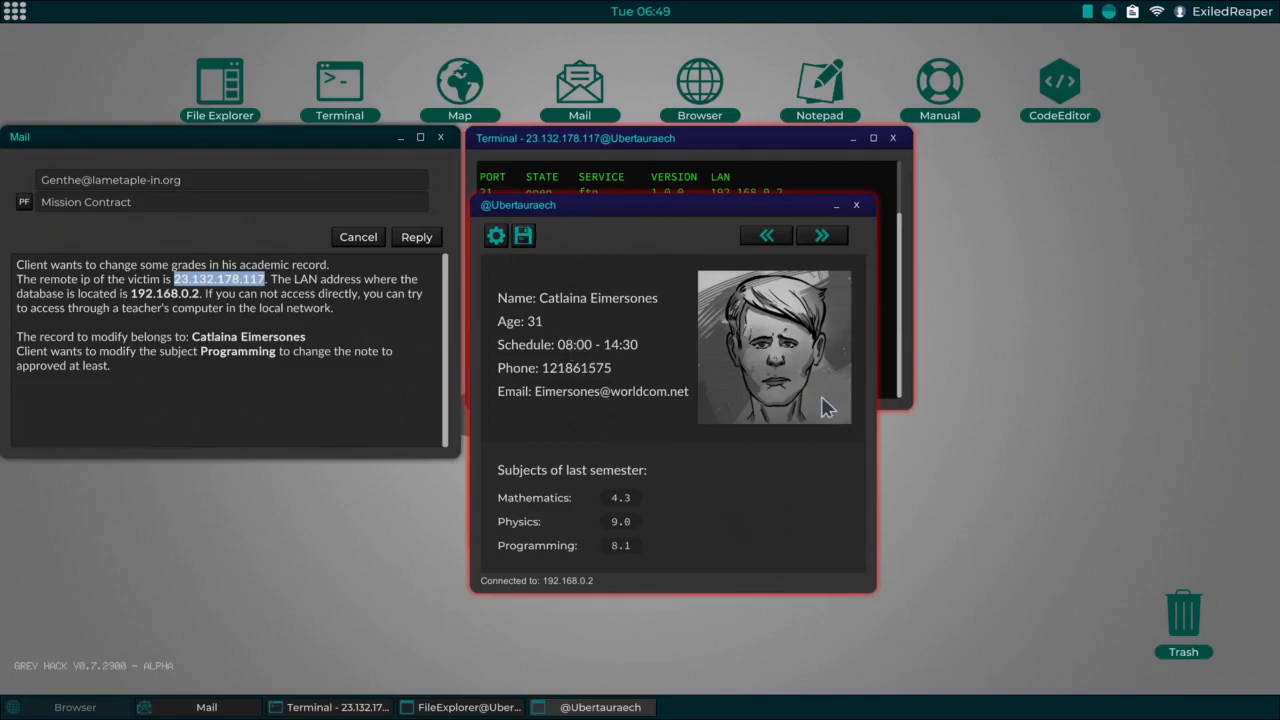
{"action": "mouse_move", "coordinate": [826, 330]}
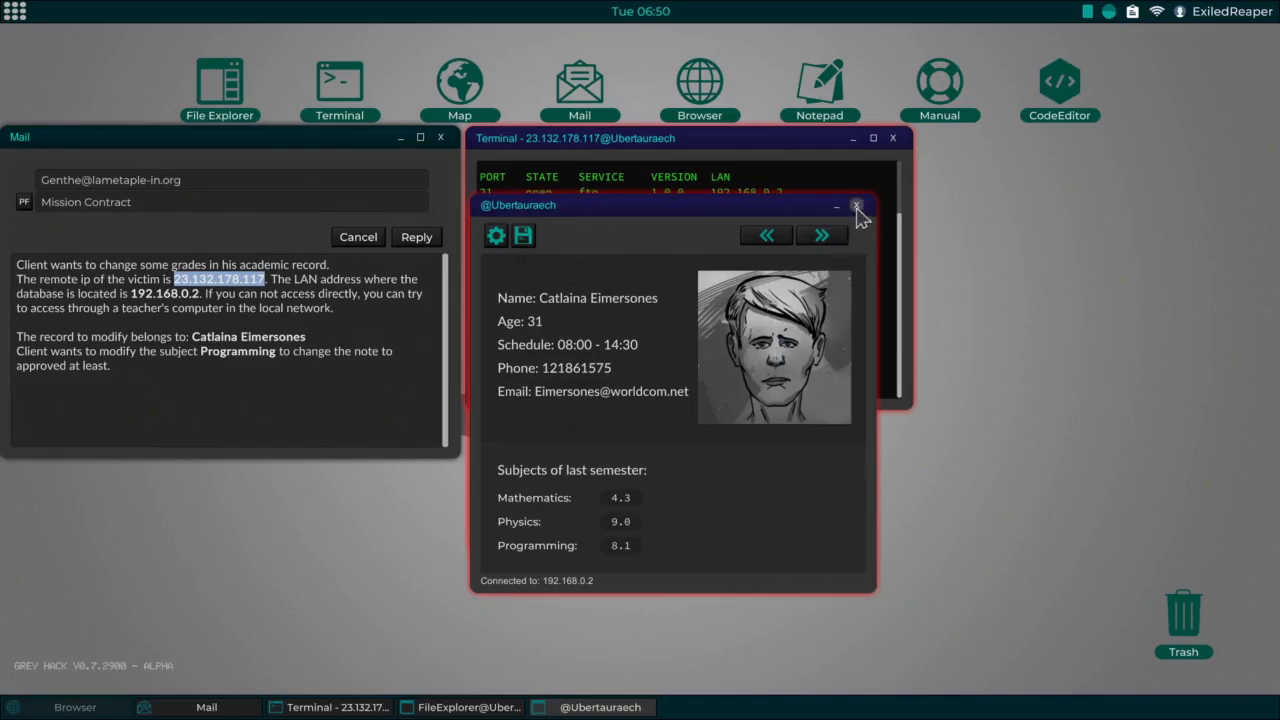
{"action": "mouse_move", "coordinate": [861, 218]}
{"action": "type", "text": "d"}
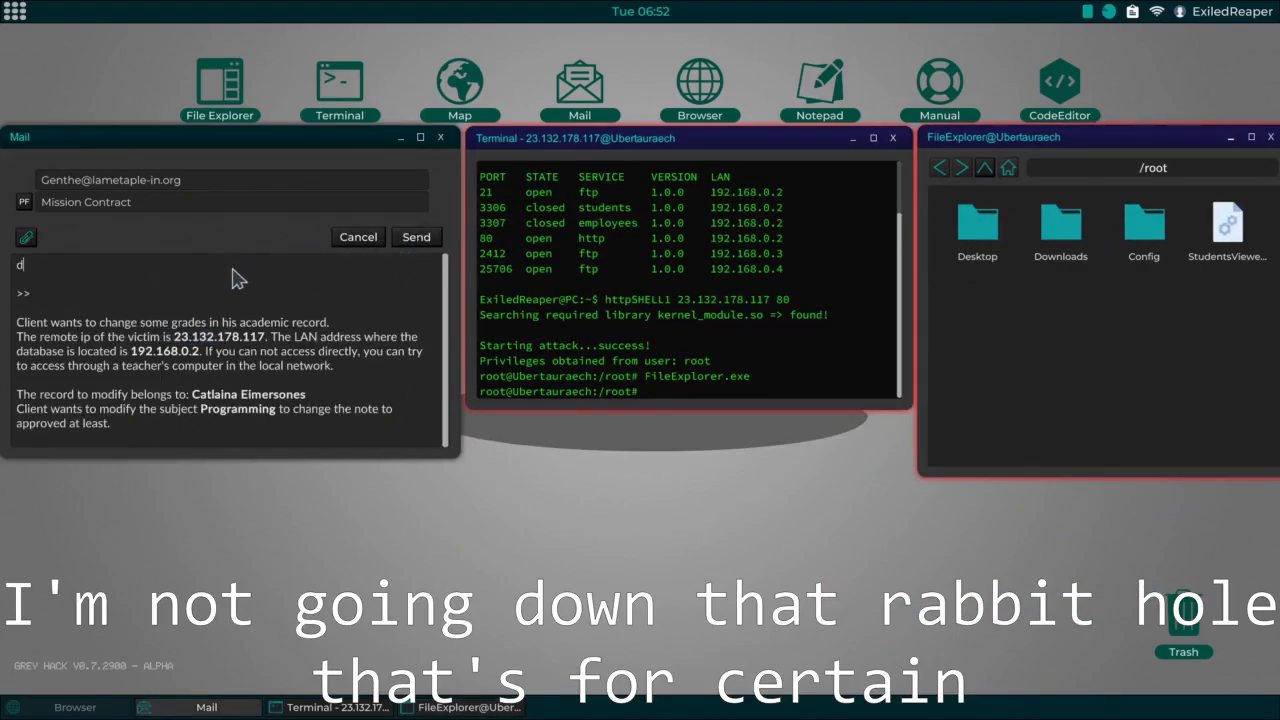
{"action": "type", "text": "one"}
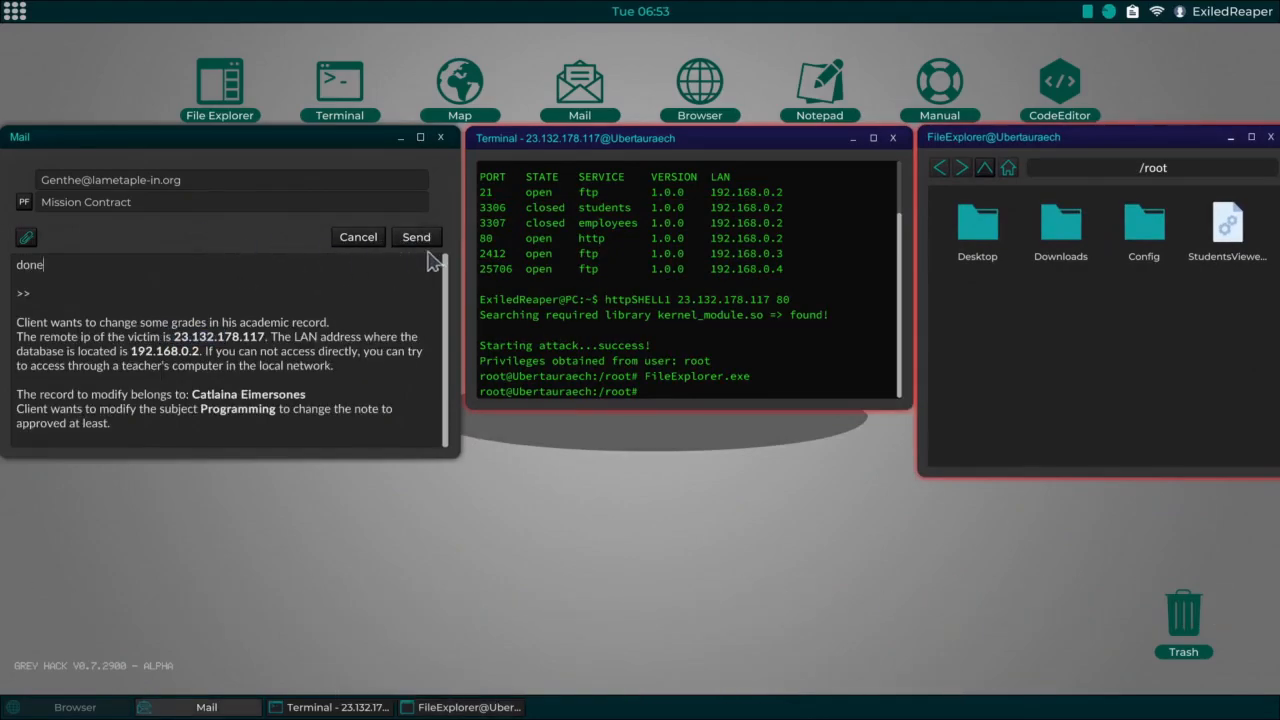
{"action": "left_click", "coordinate": [416, 237]}
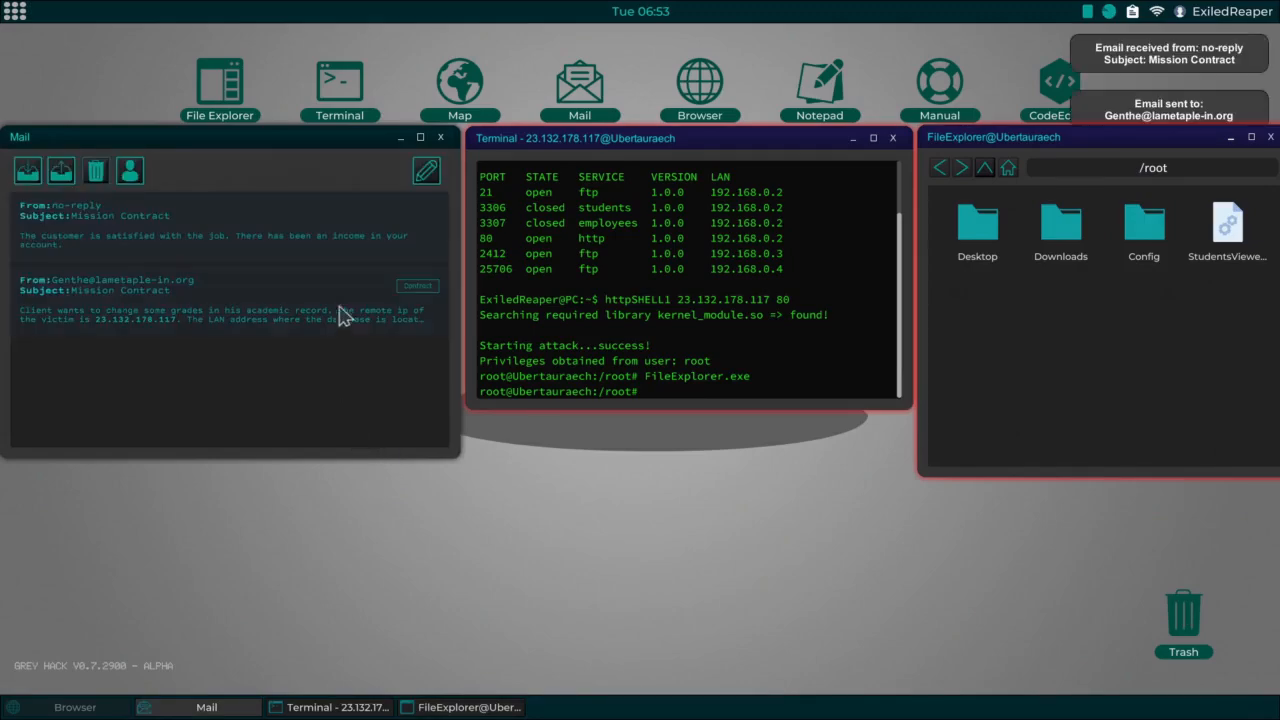
{"action": "mouse_move", "coordinate": [490, 688]}
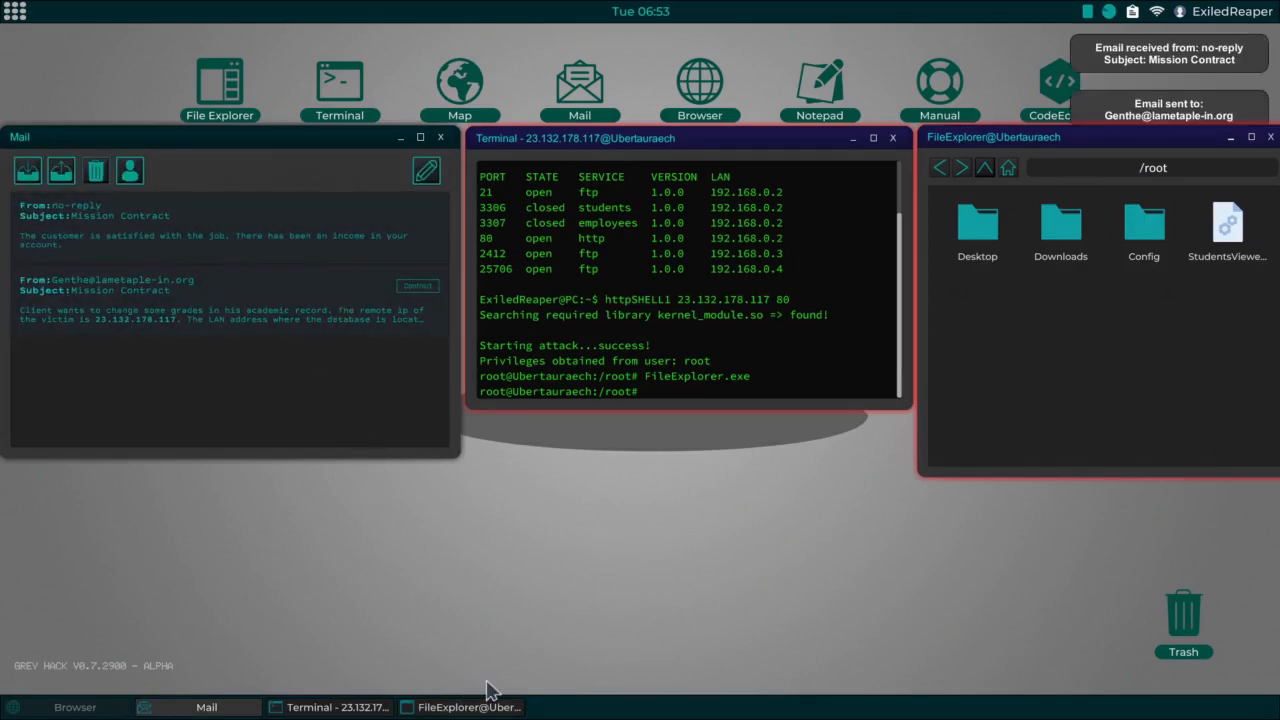
{"action": "mouse_move", "coordinate": [430, 515]}
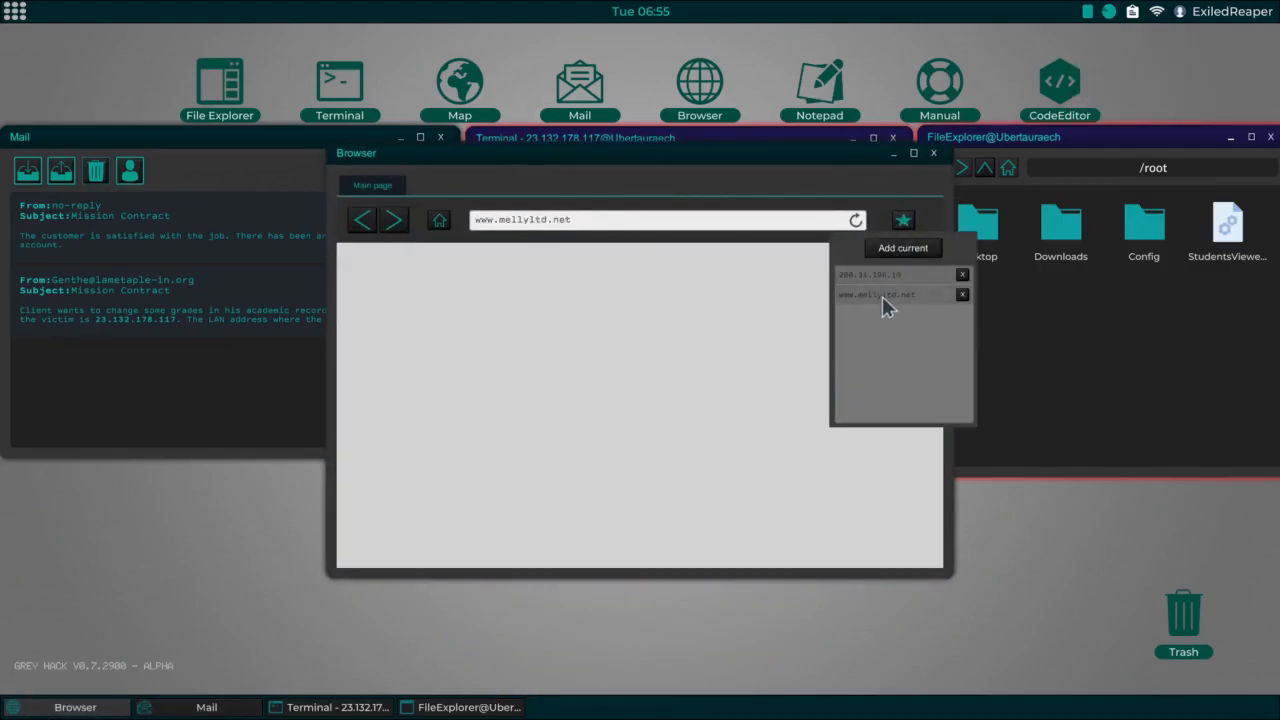
Step: Load the bookmarked HackShop site at 200.31.196.19
{"action": "left_click", "coordinate": [890, 294]}
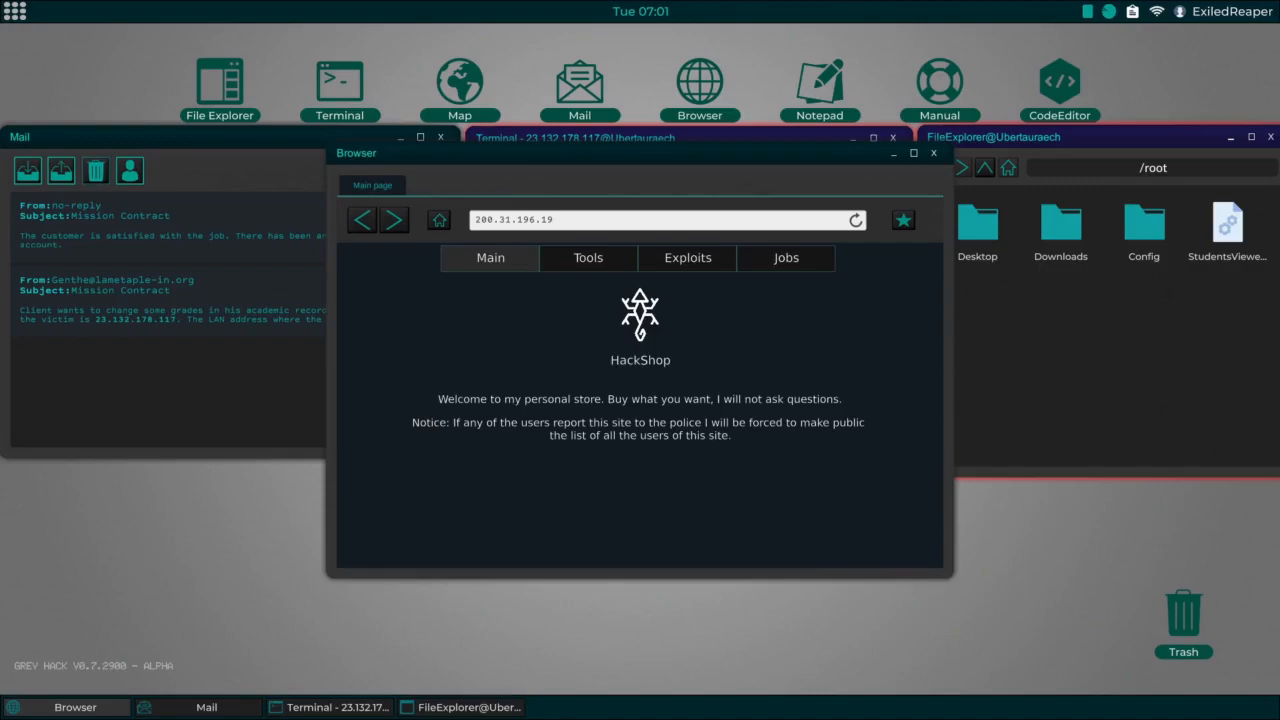
{"action": "mouse_move", "coordinate": [739, 341]}
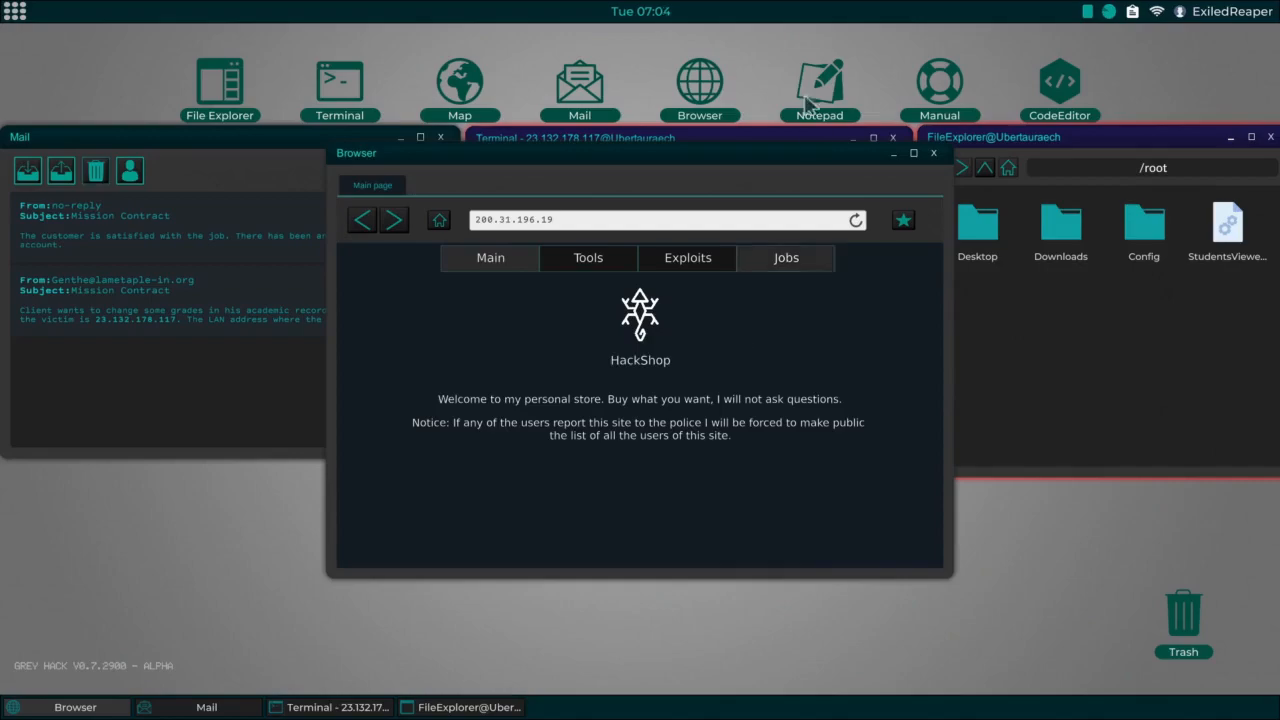
{"action": "mouse_move", "coordinate": [789, 275]}
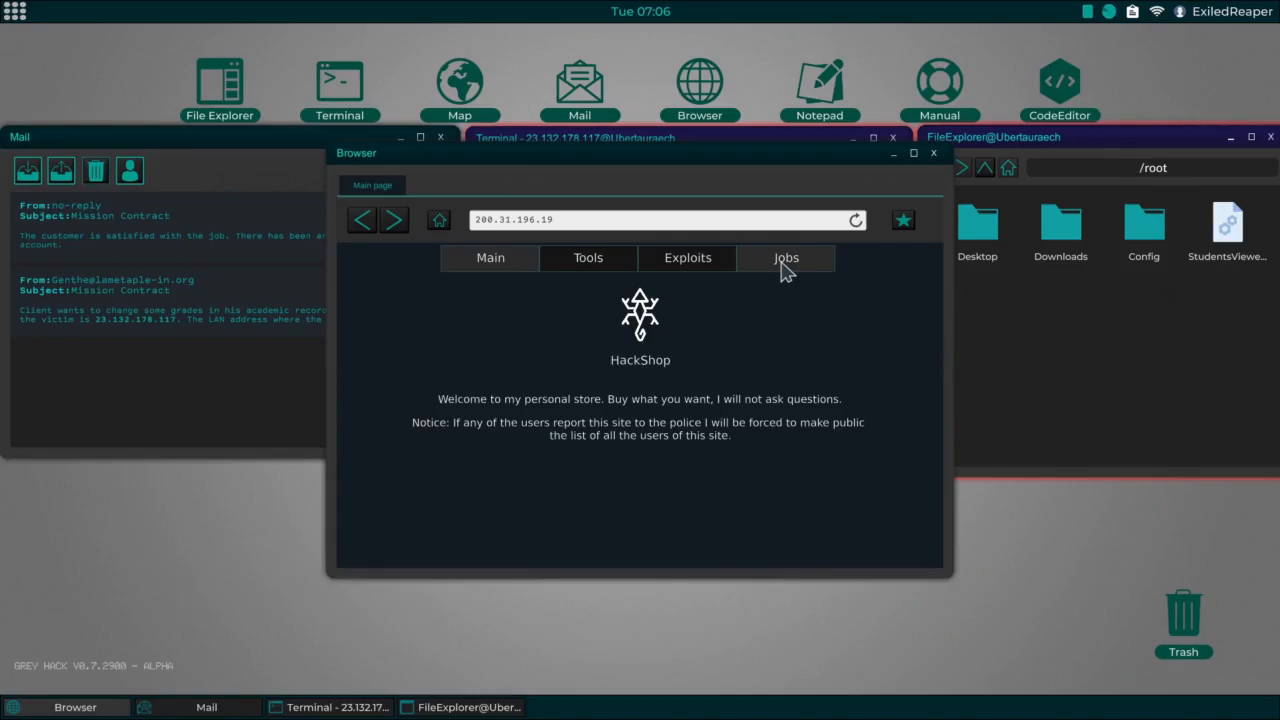
{"action": "mouse_move", "coordinate": [808, 295]}
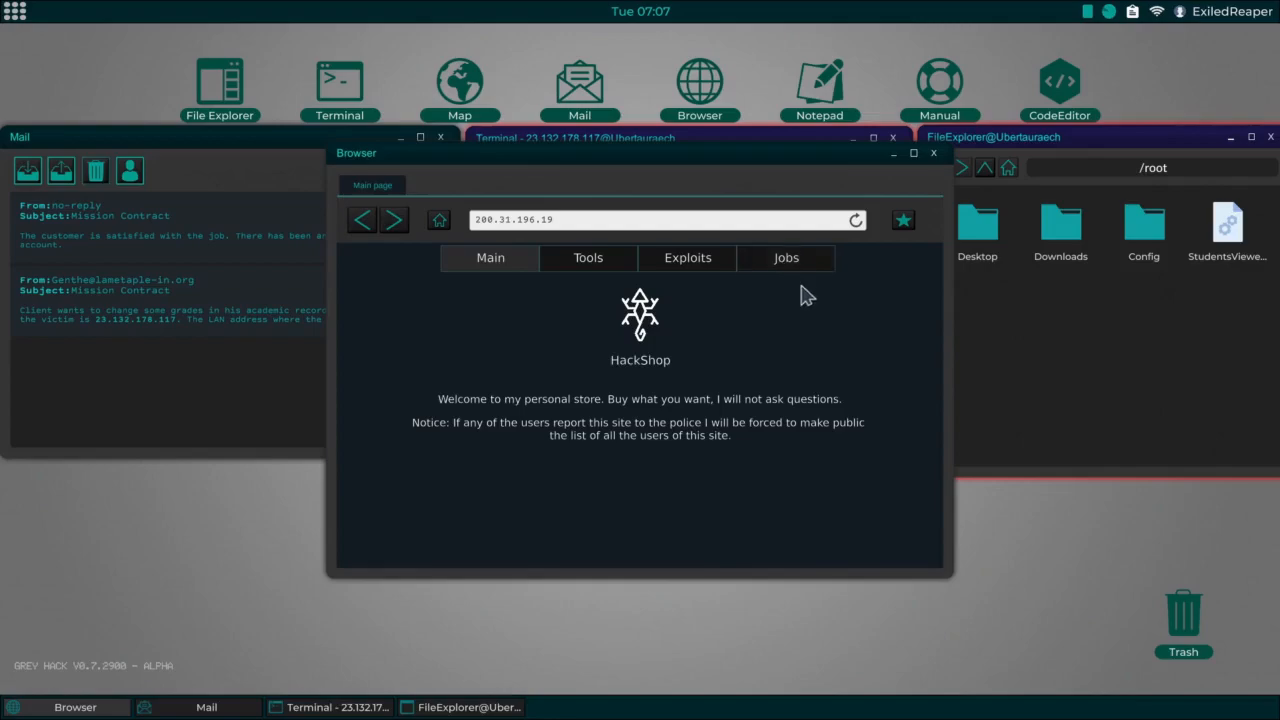
{"action": "mouse_move", "coordinate": [805, 268]}
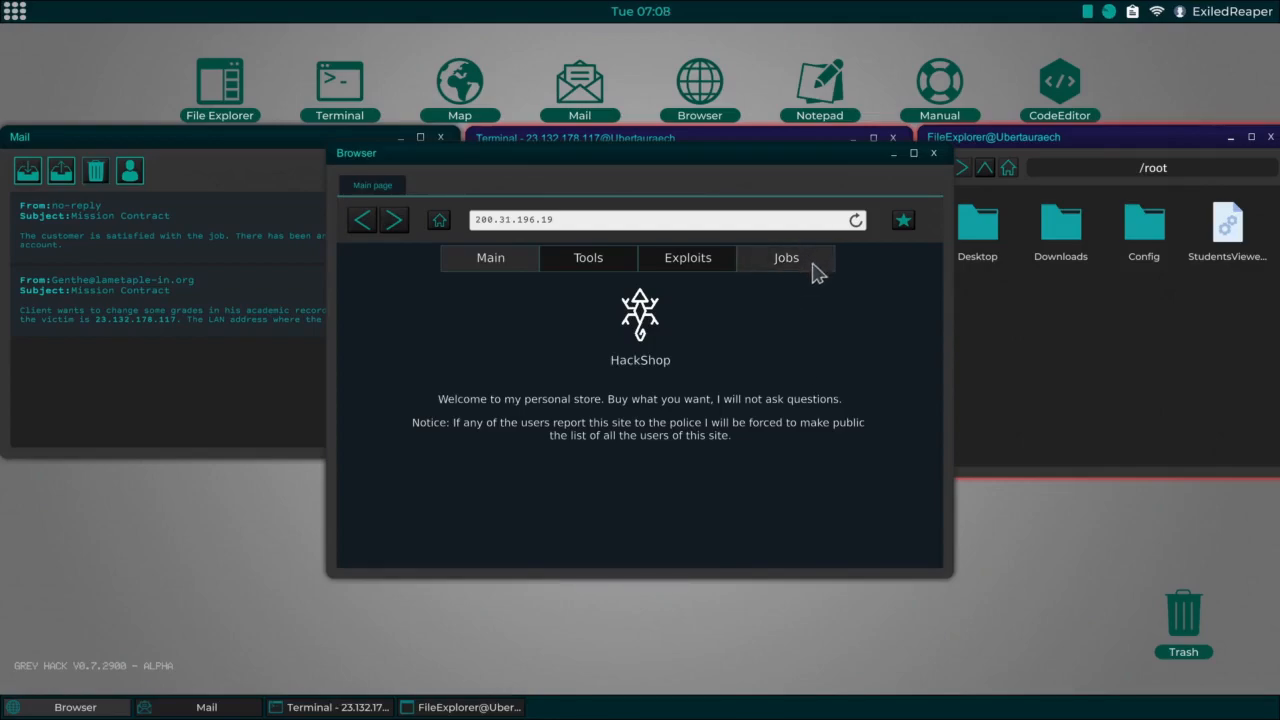
{"action": "mouse_move", "coordinate": [817, 278]}
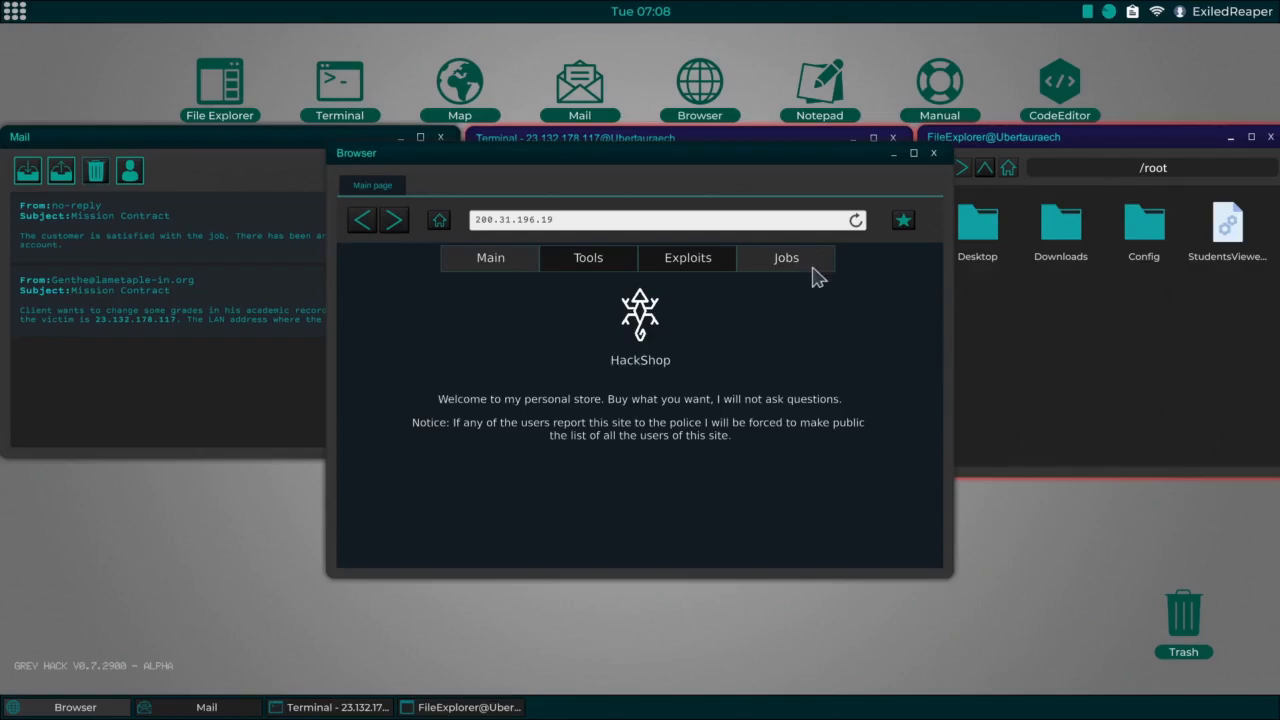
Step: Find and accept another Academic changes job on the HackShop Jobs list
{"action": "left_click", "coordinate": [785, 257]}
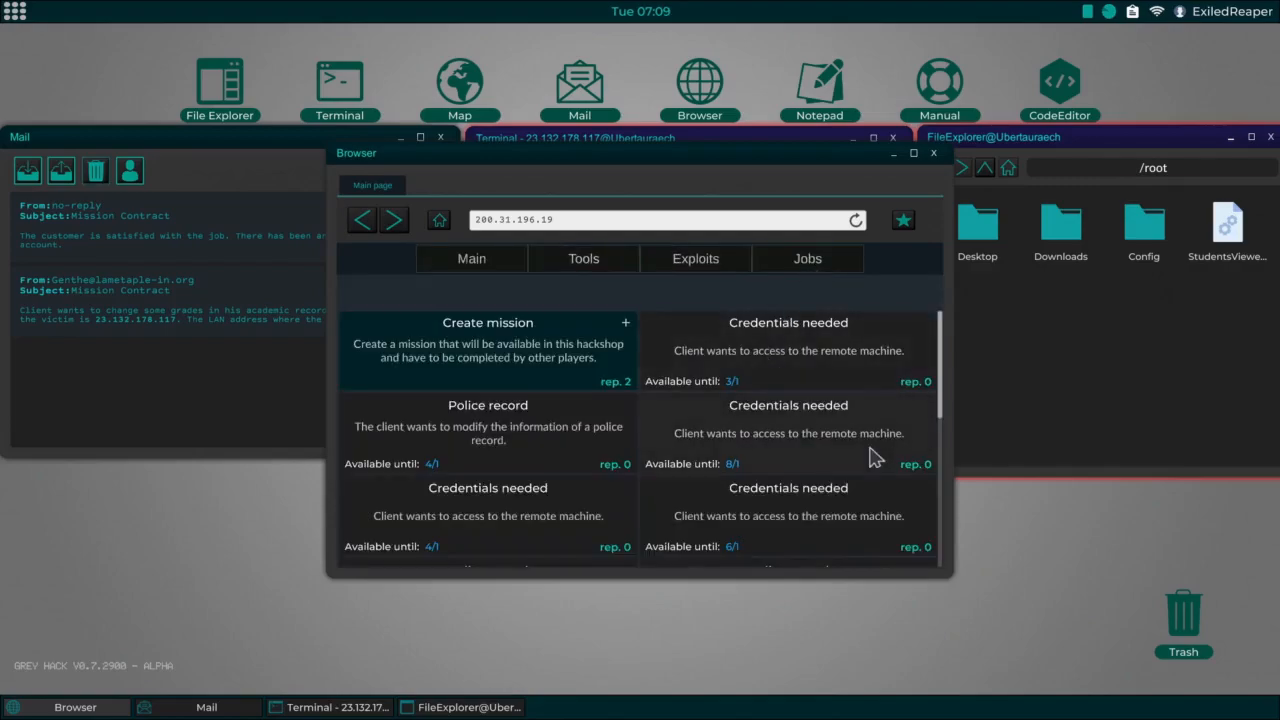
{"action": "scroll", "scroll_direction": "down", "scroll_amount": 3}
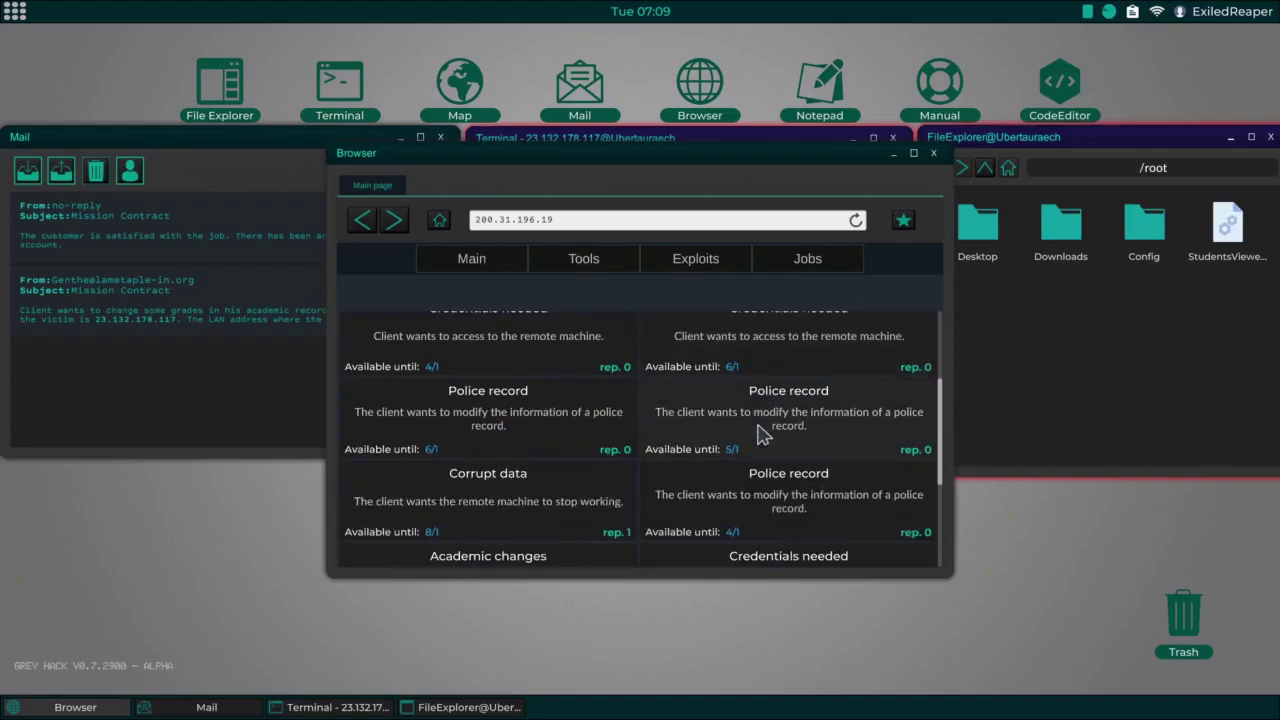
{"action": "left_click", "coordinate": [487, 556]}
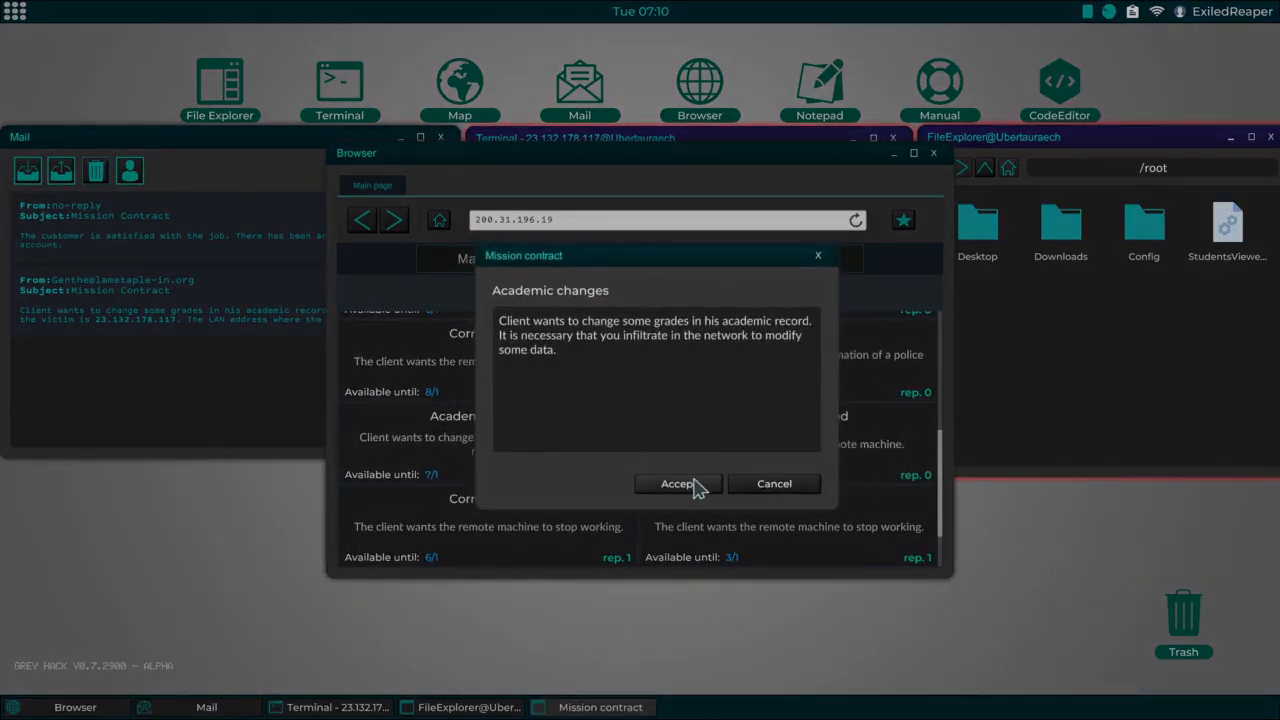
{"action": "left_click", "coordinate": [677, 484]}
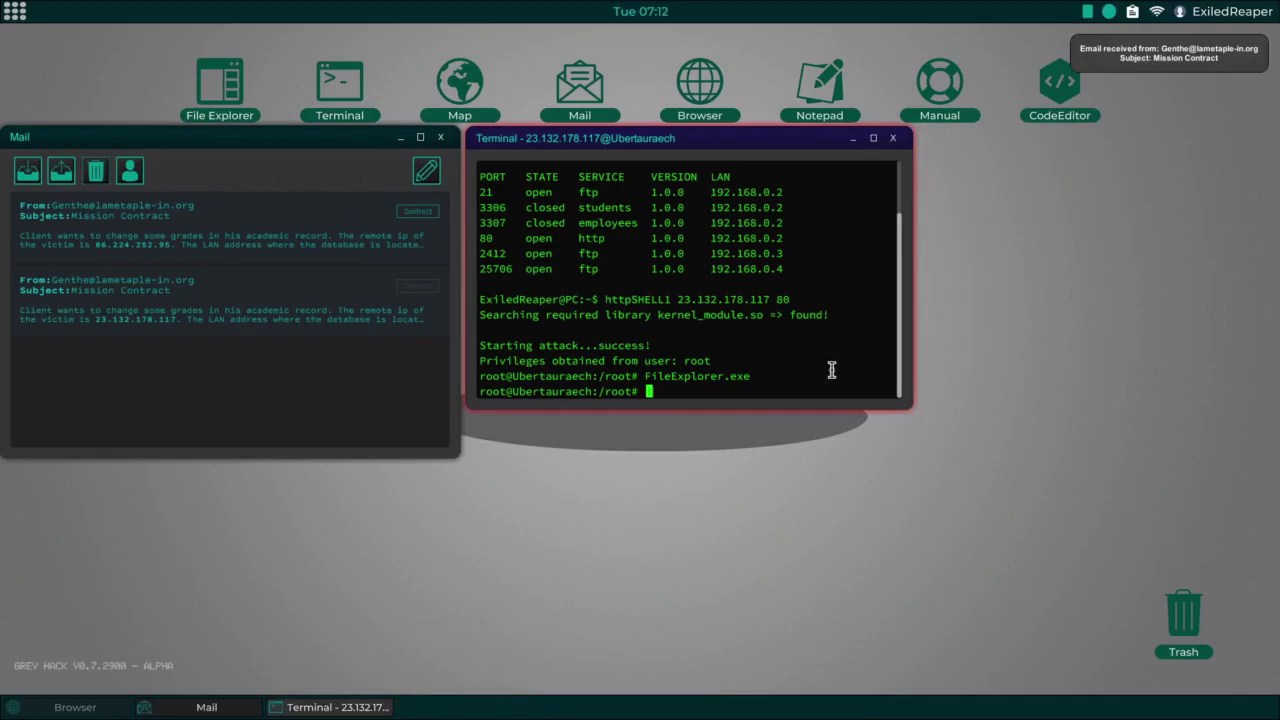
Step: Exit the remote root shell, clear the terminal, and mark the old contract email
{"action": "type", "text": "exit"}
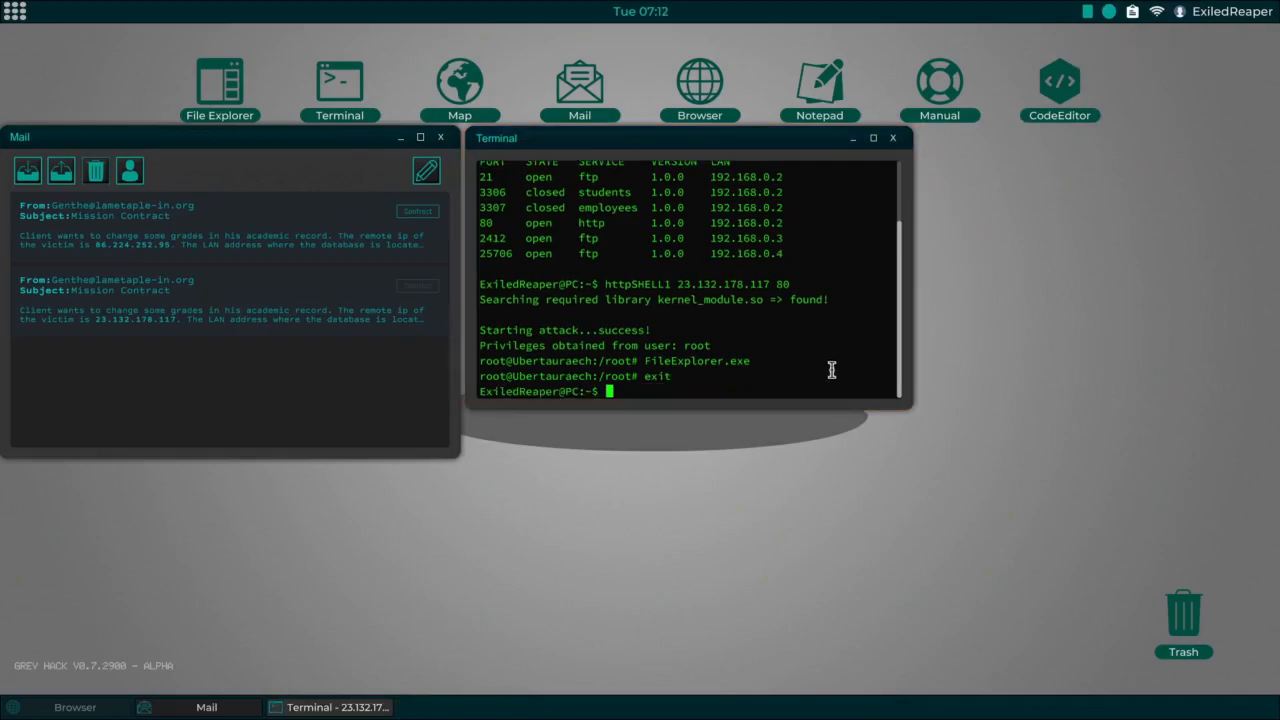
{"action": "type", "text": "clear"}
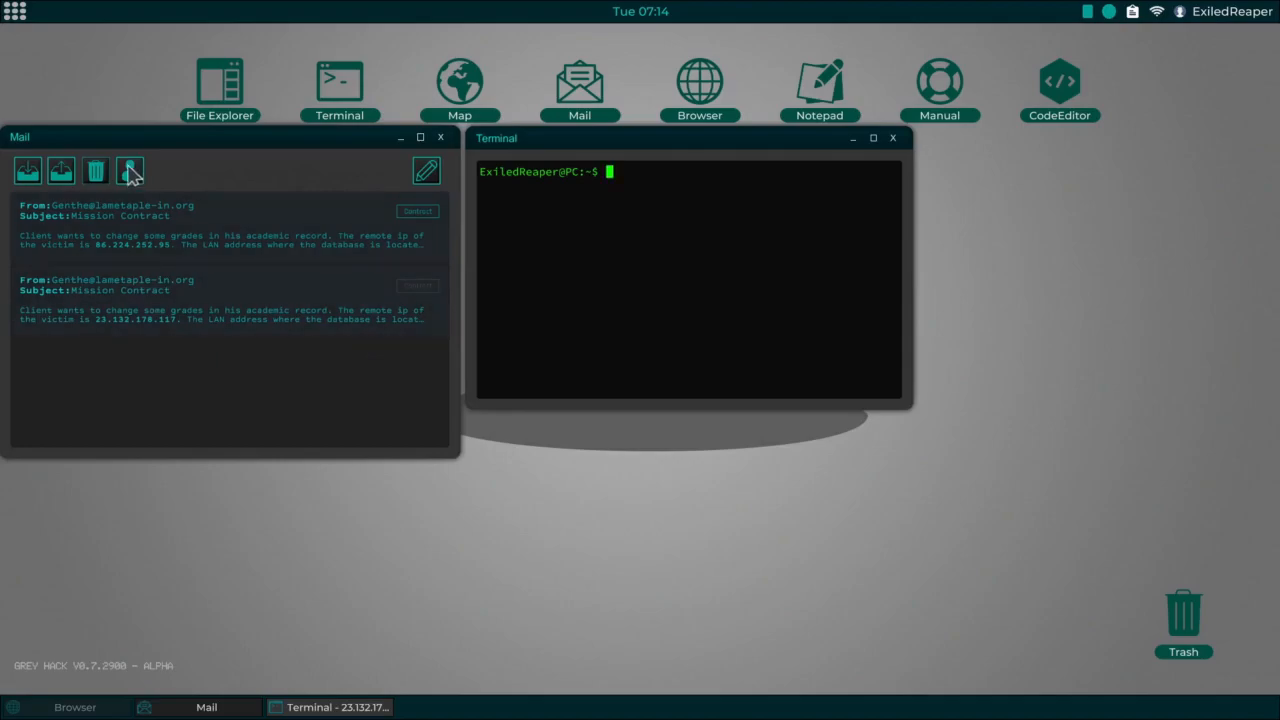
{"action": "left_click", "coordinate": [98, 168]}
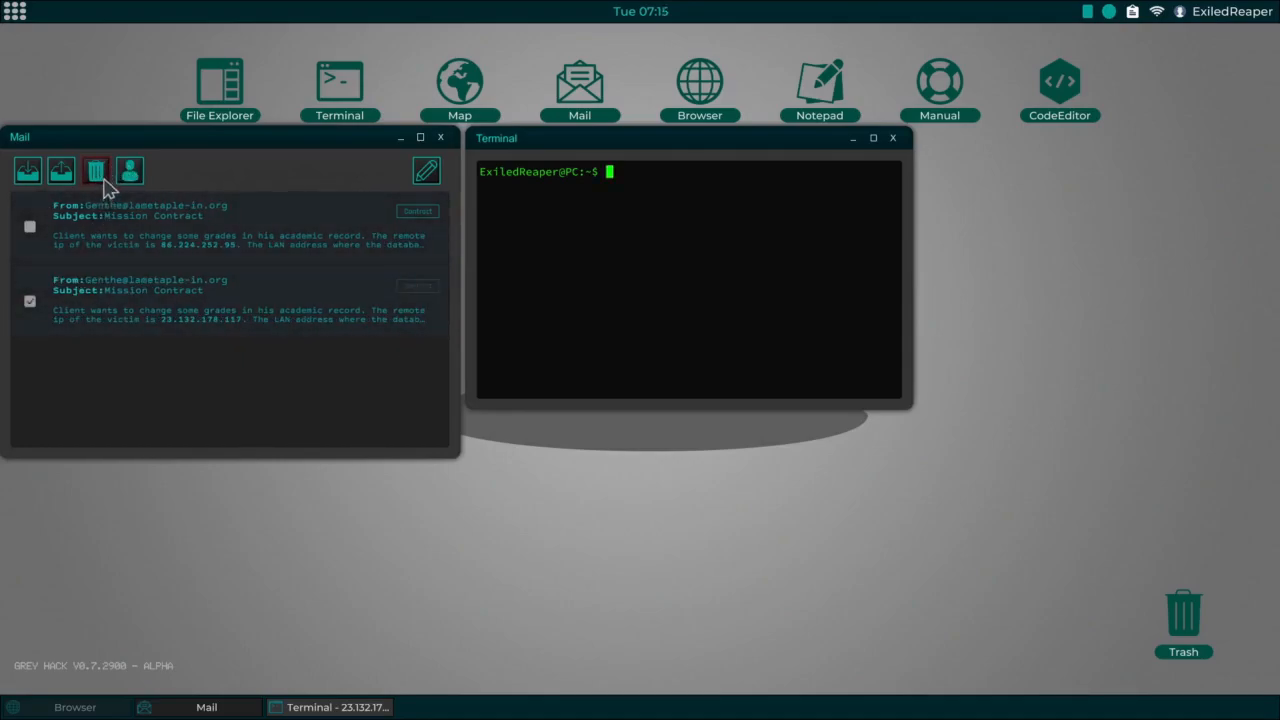
{"action": "left_click", "coordinate": [96, 169]}
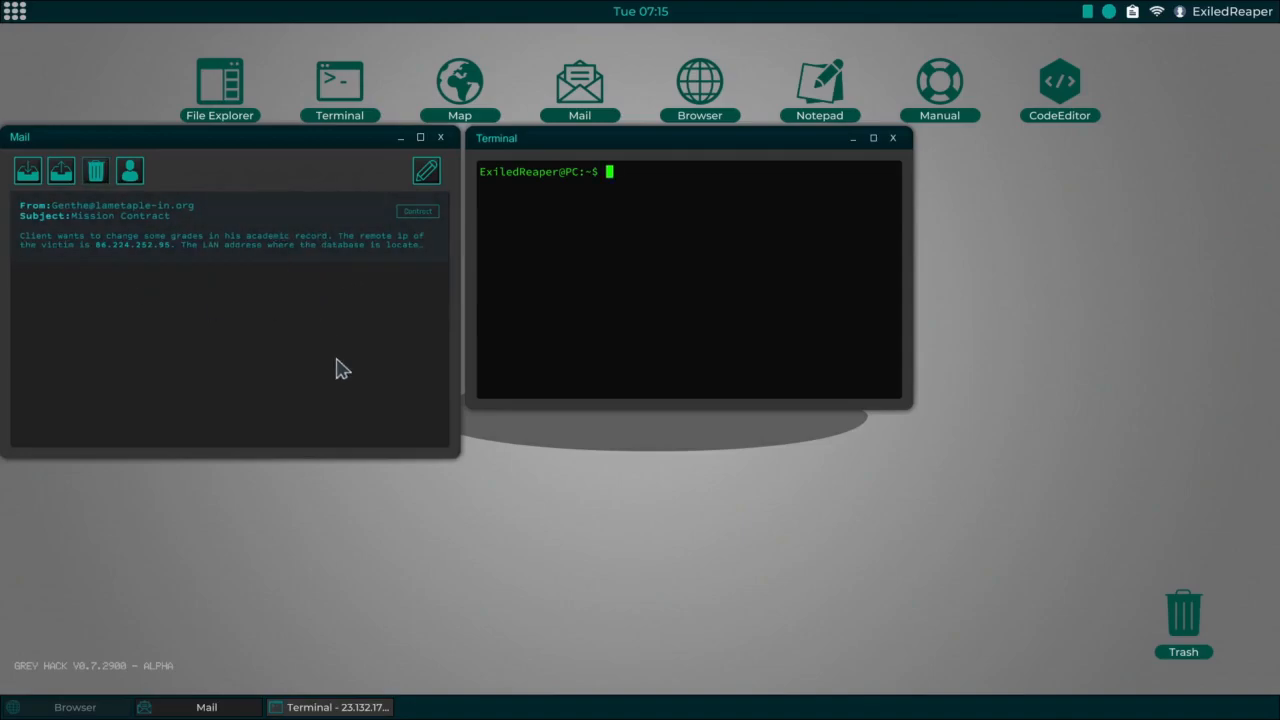
{"action": "mouse_move", "coordinate": [322, 271]}
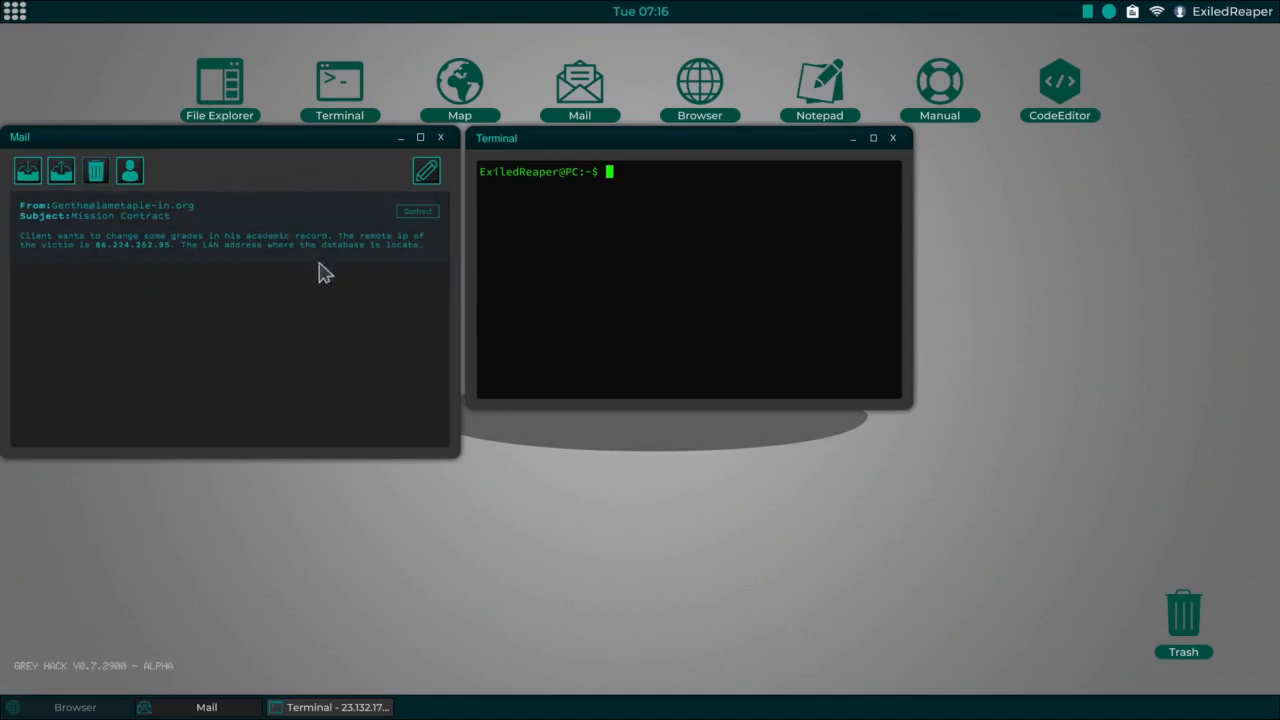
{"action": "left_click", "coordinate": [417, 211]}
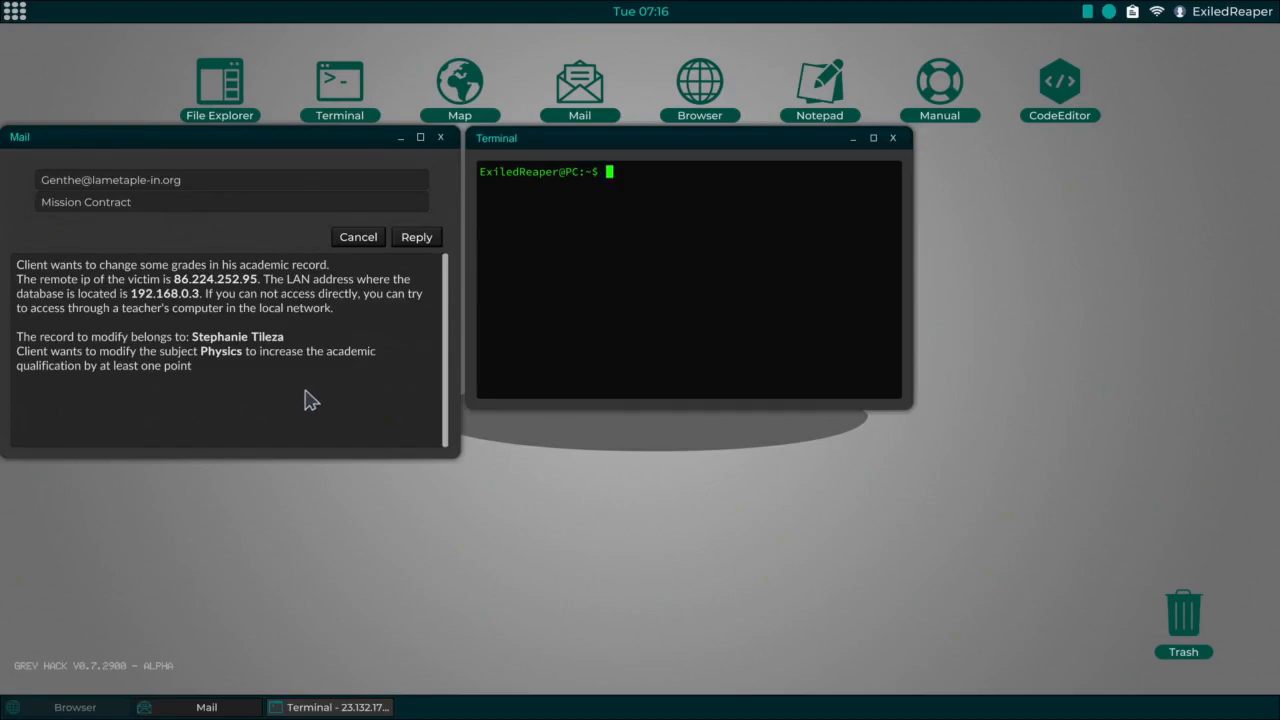
{"action": "mouse_move", "coordinate": [145, 370]}
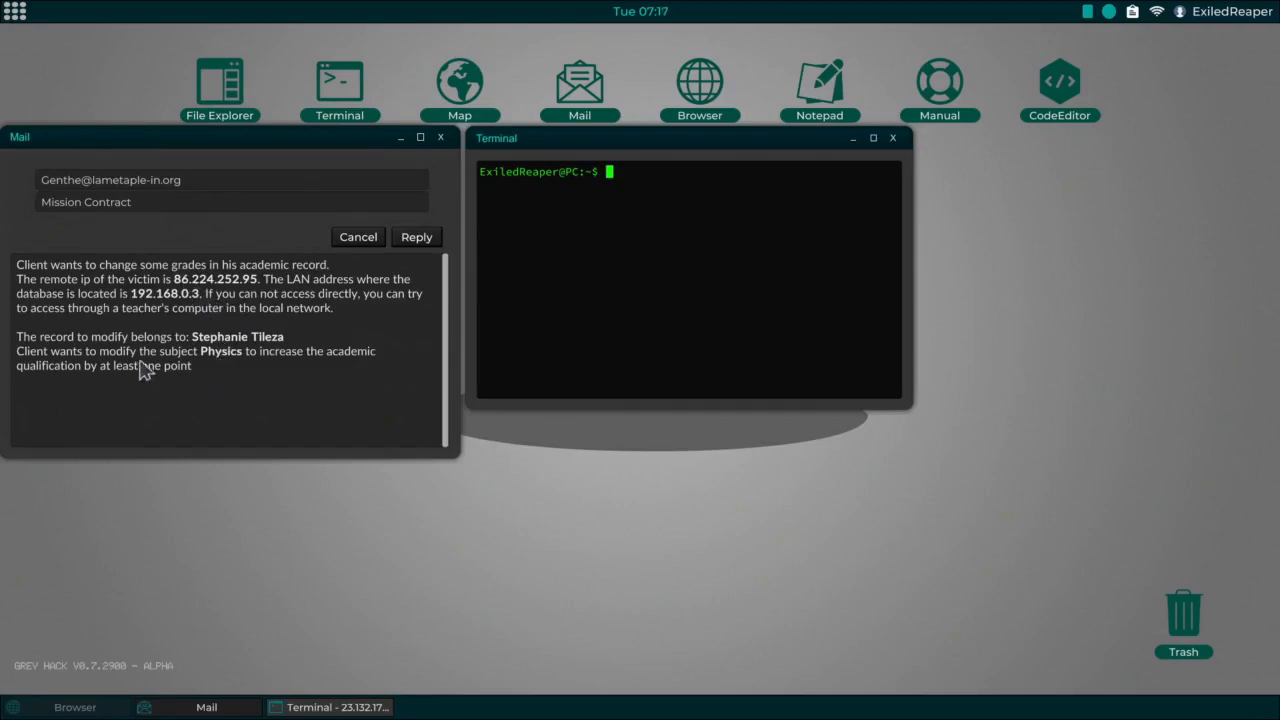
{"action": "mouse_move", "coordinate": [333, 378]}
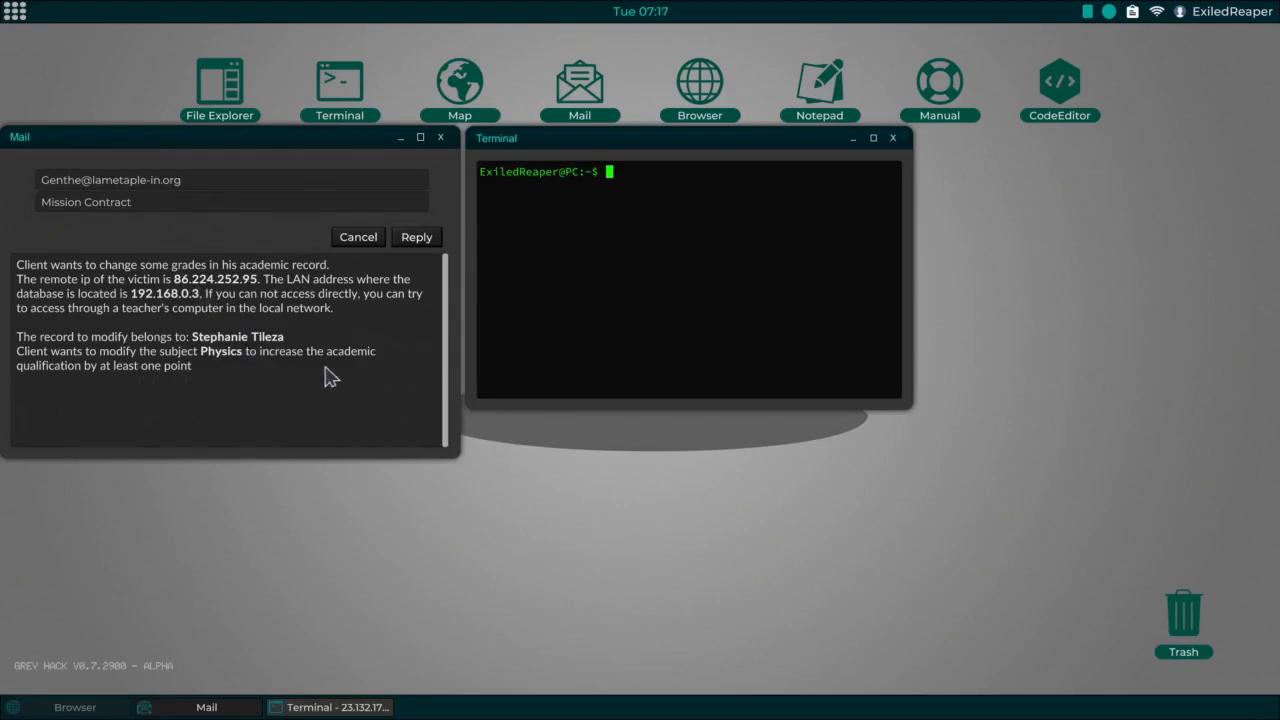
{"action": "mouse_move", "coordinate": [191, 391]}
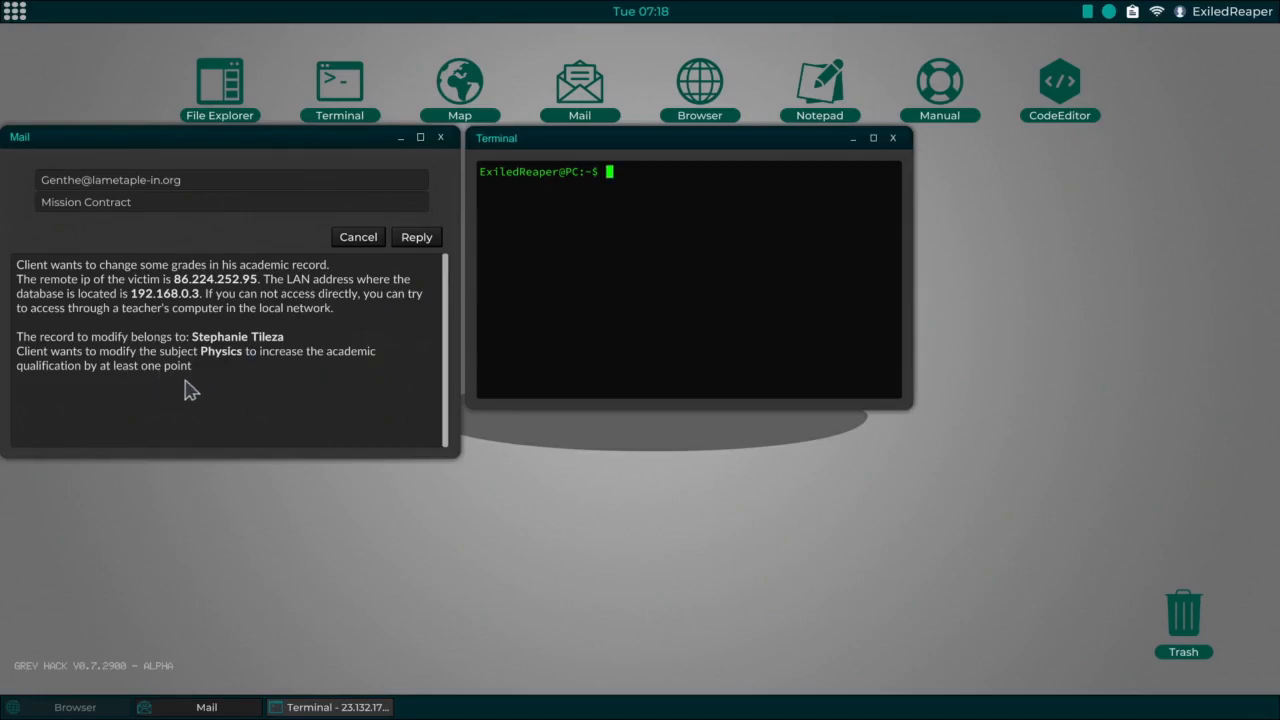
{"action": "mouse_move", "coordinate": [260, 330]}
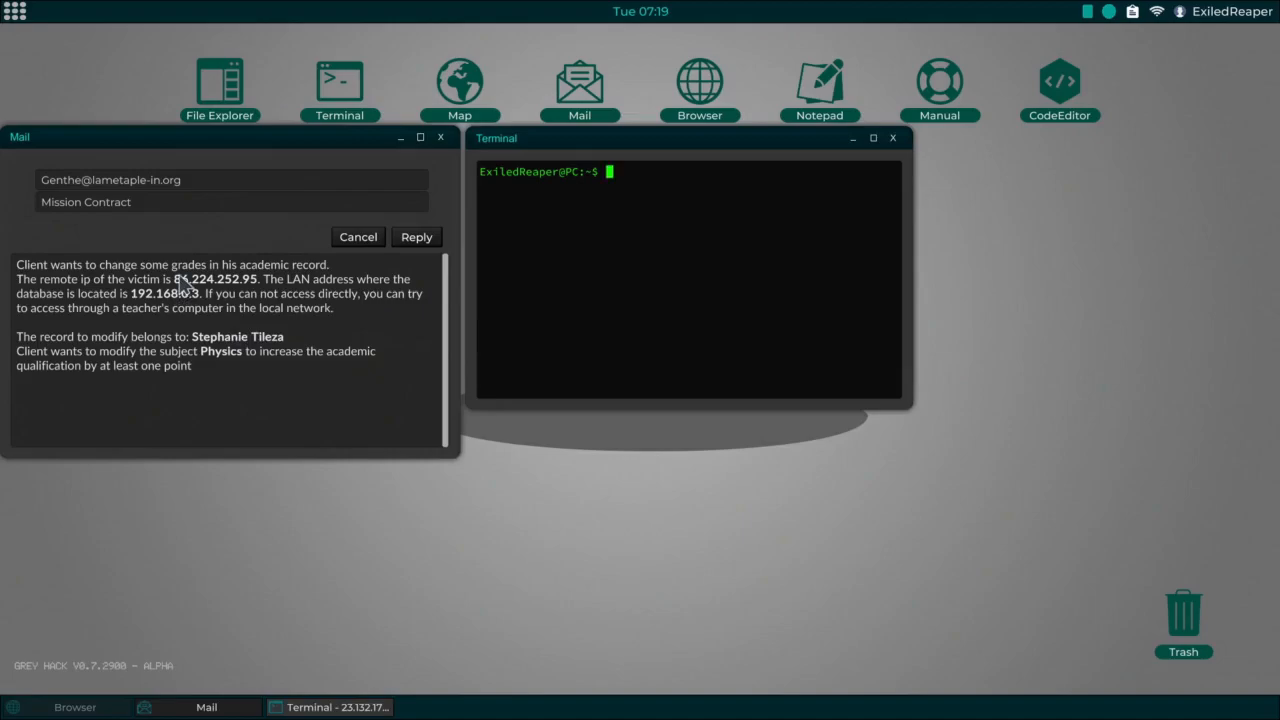
Step: Scan 86.224.252.95 with nmap, root it via httpSHELL1 on port 80, and start FileExplorer.exe
{"action": "double_click", "coordinate": [213, 278]}
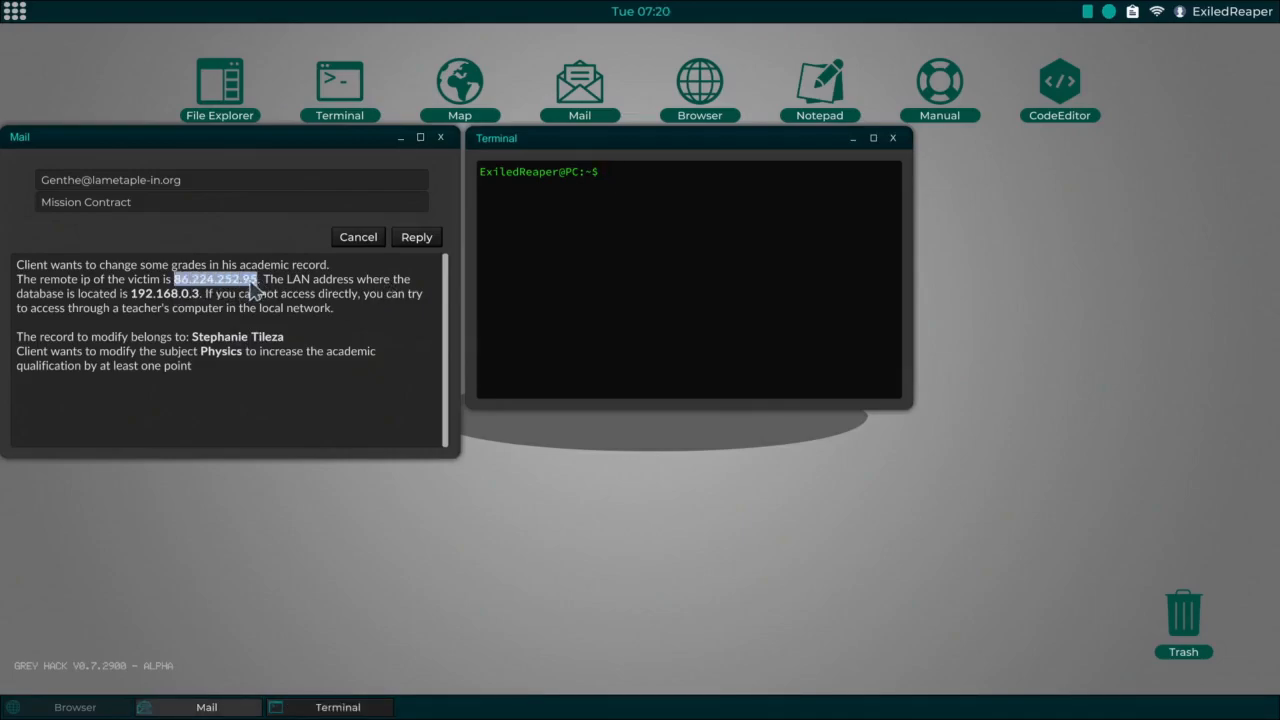
{"action": "type", "text": "nmap 86.224.252.95"}
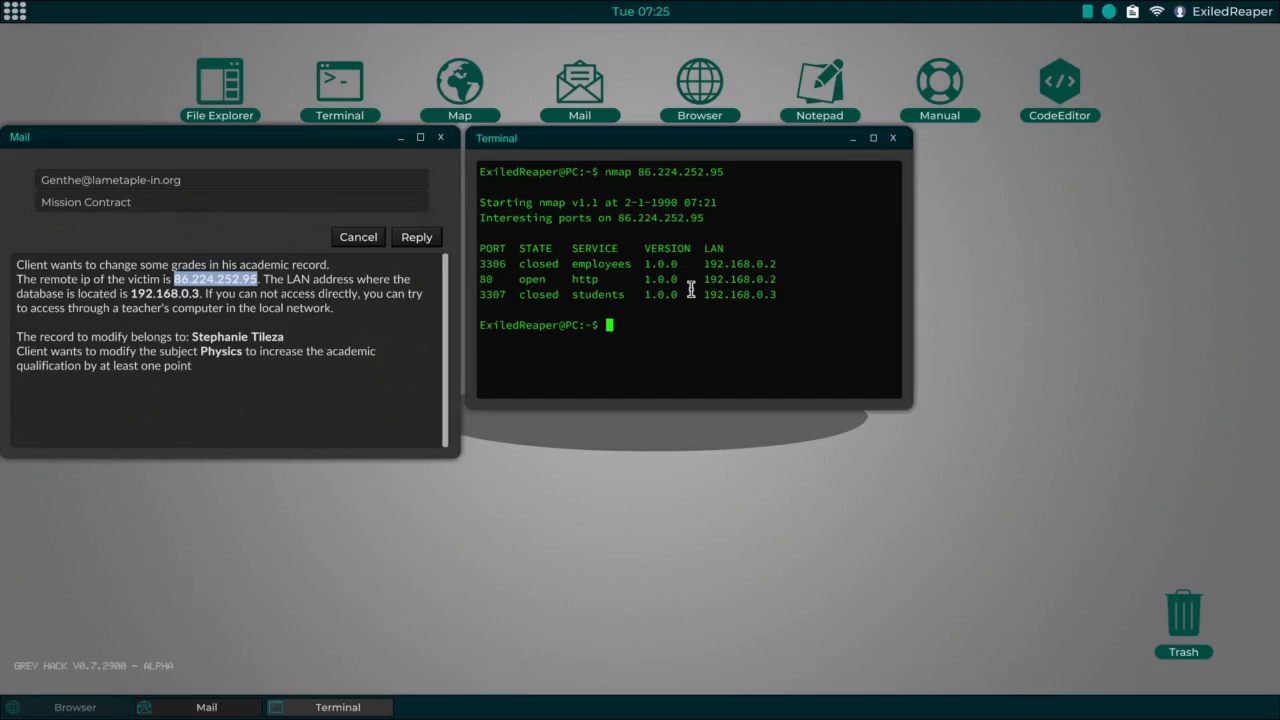
{"action": "type", "text": "httpSHELL1"}
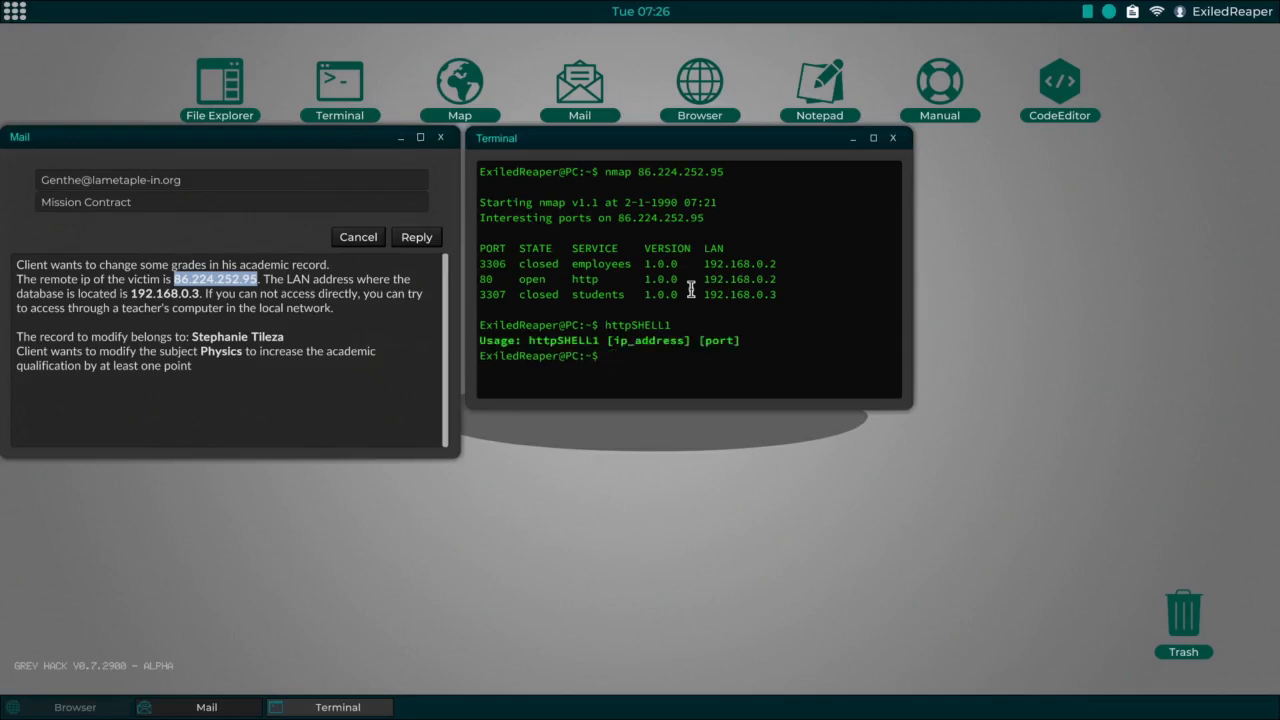
{"action": "type", "text": "httpSHELL1"}
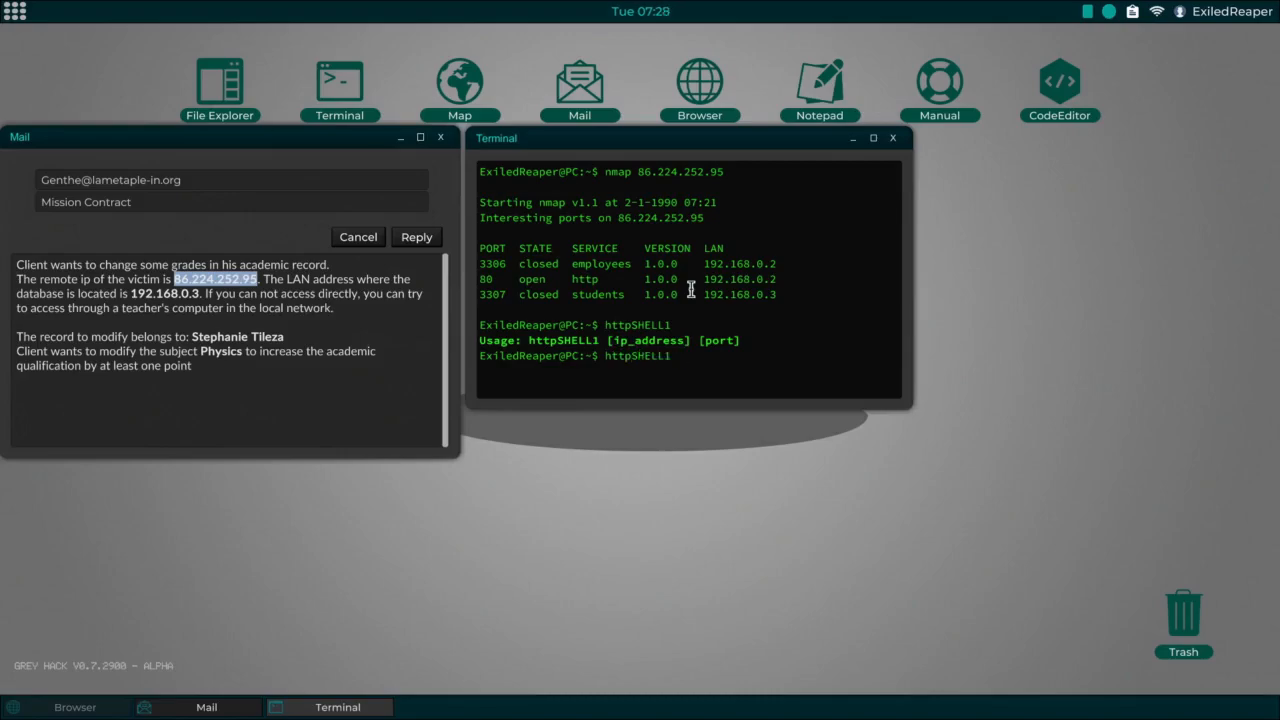
{"action": "type", "text": "86.224.252.95"}
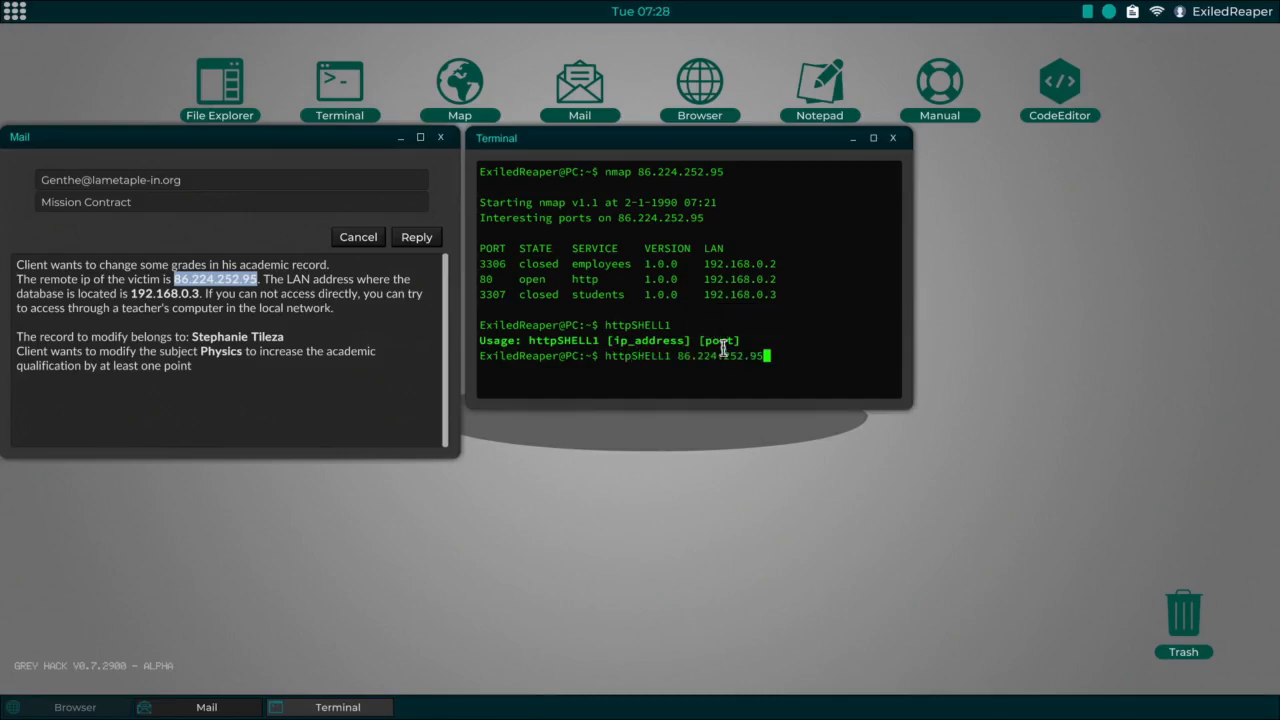
{"action": "type", "text": "80"}
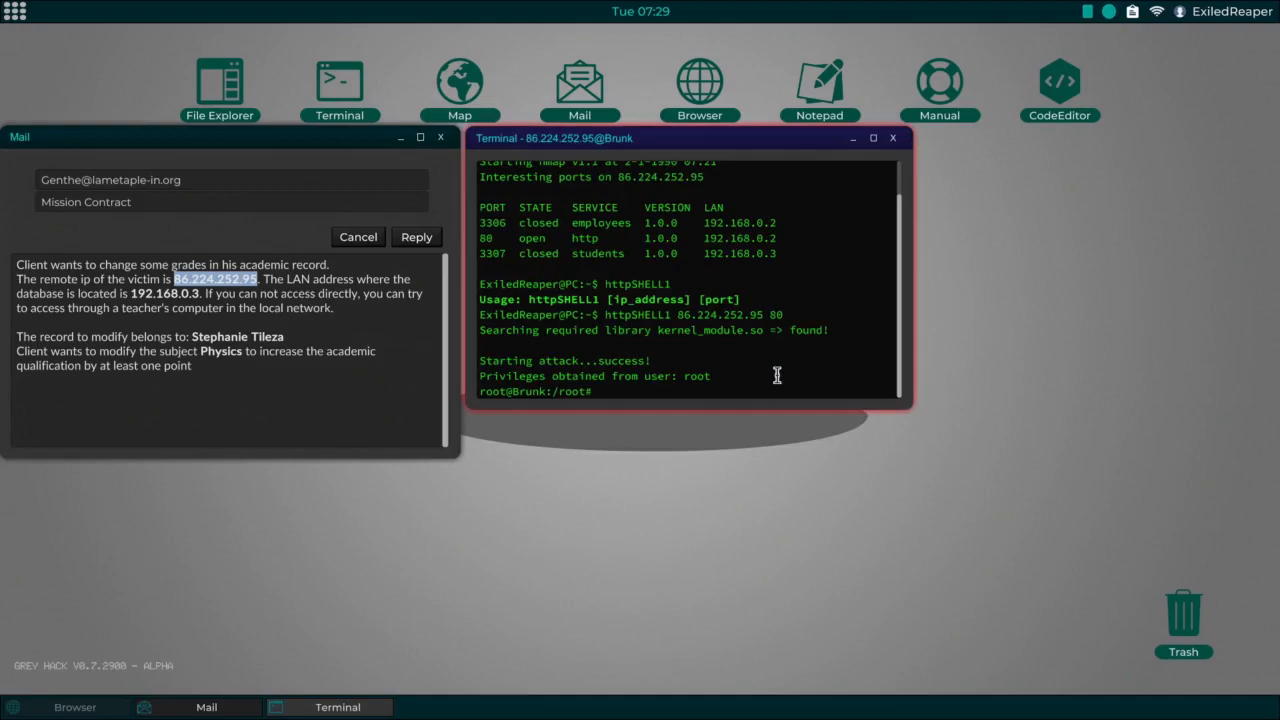
{"action": "type", "text": "FileExplorer.exe"}
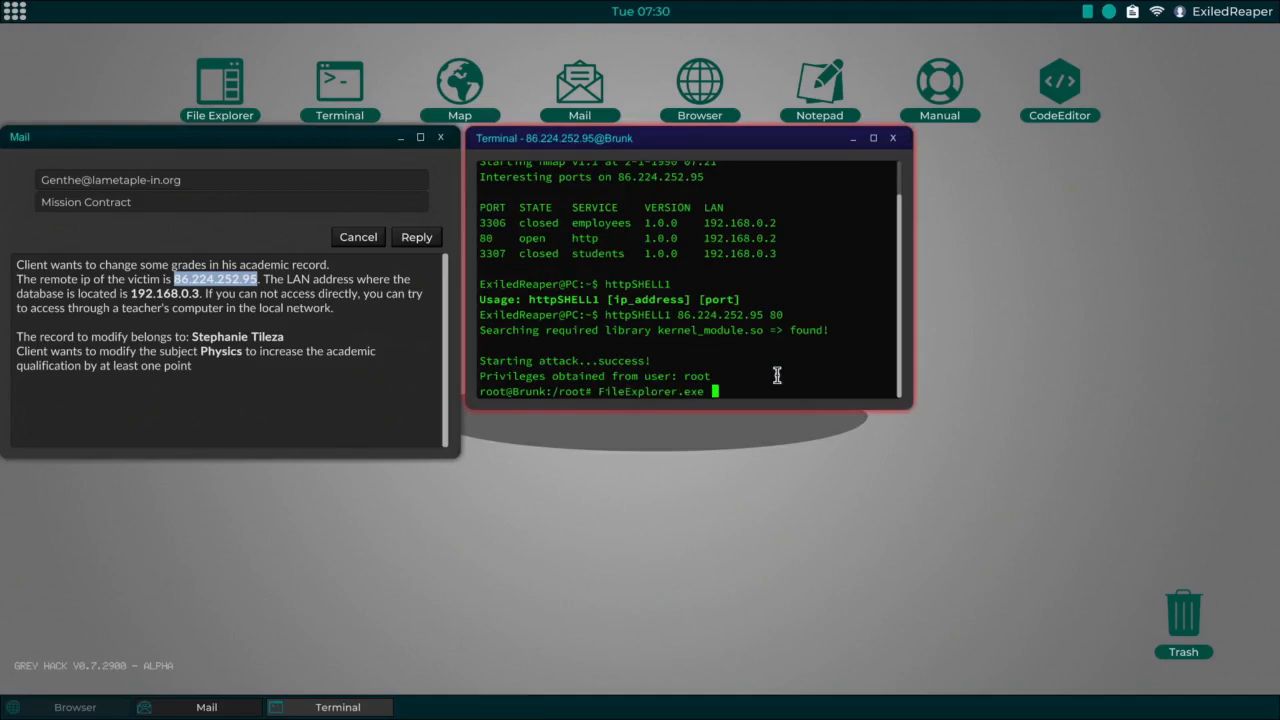
{"action": "key", "text": "Return"}
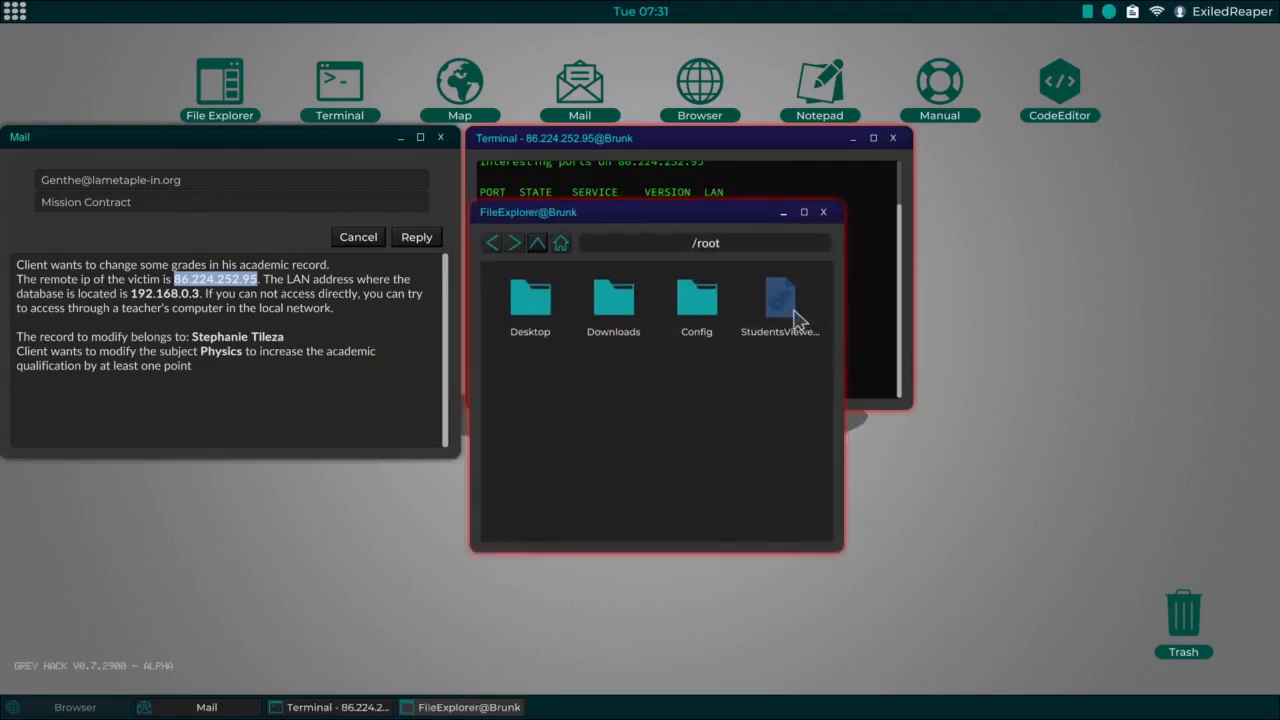
{"action": "double_click", "coordinate": [779, 300]}
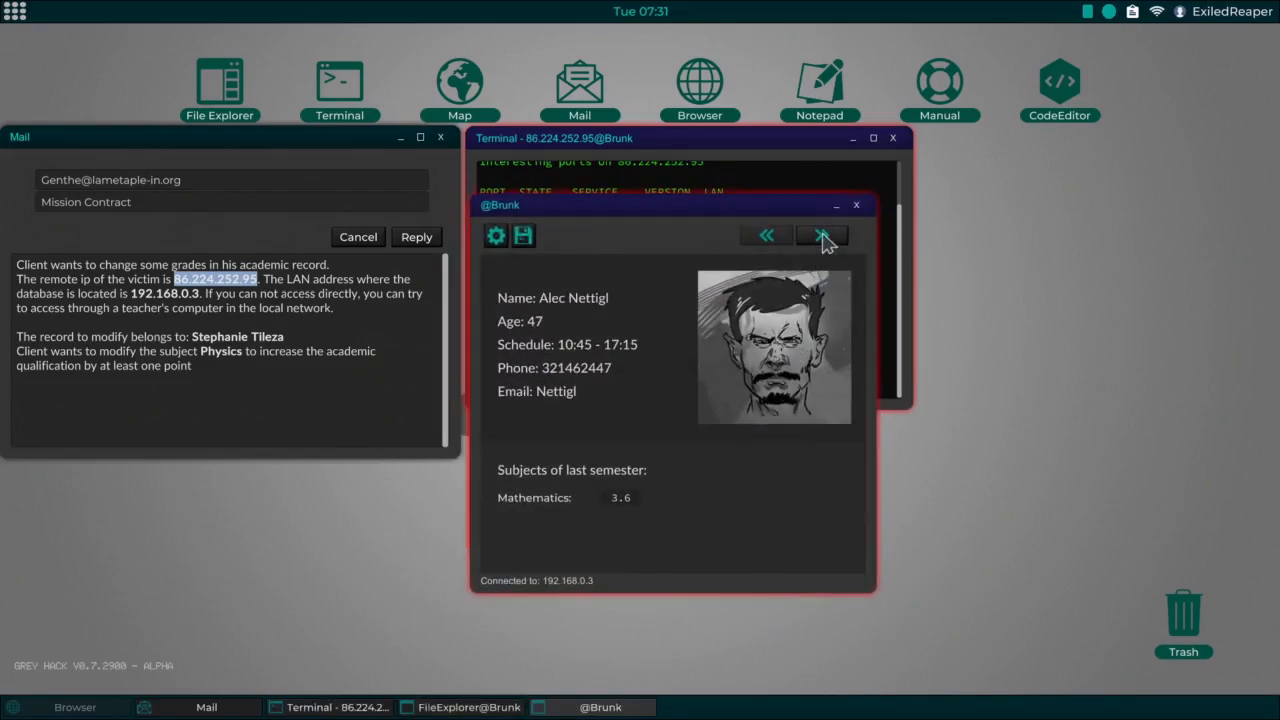
{"action": "left_click", "coordinate": [821, 235]}
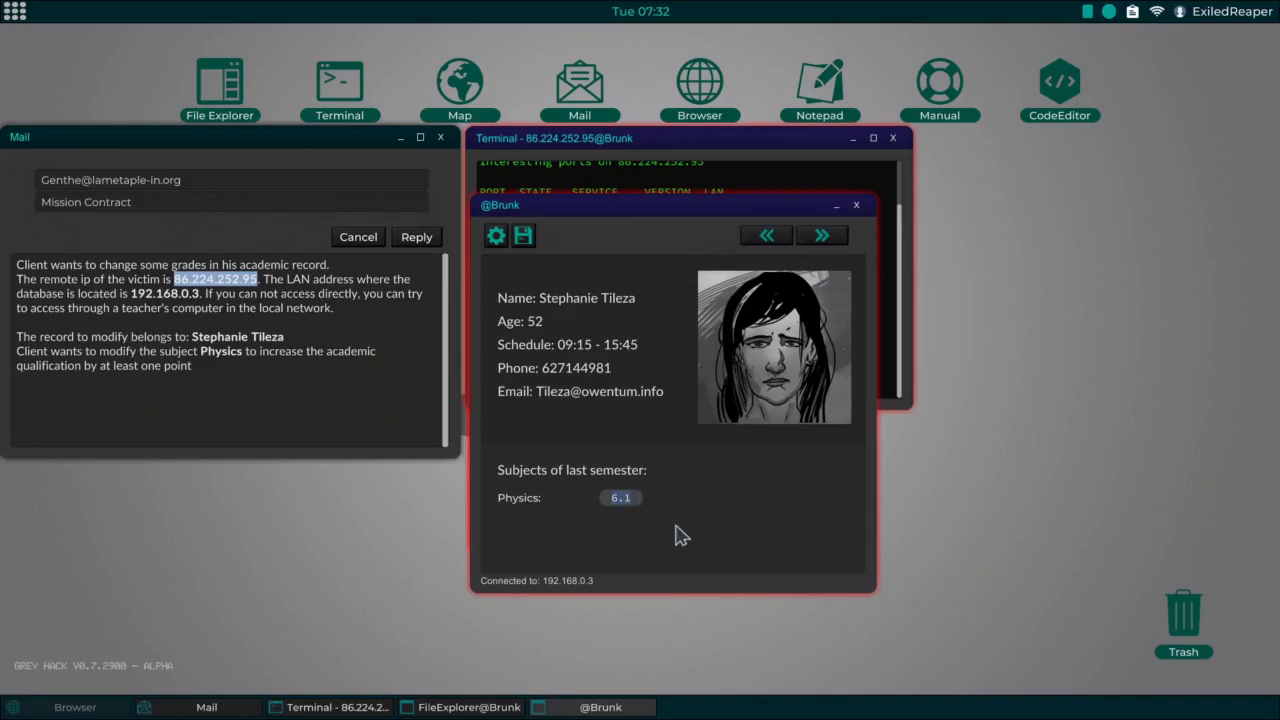
{"action": "type", "text": "8.0"}
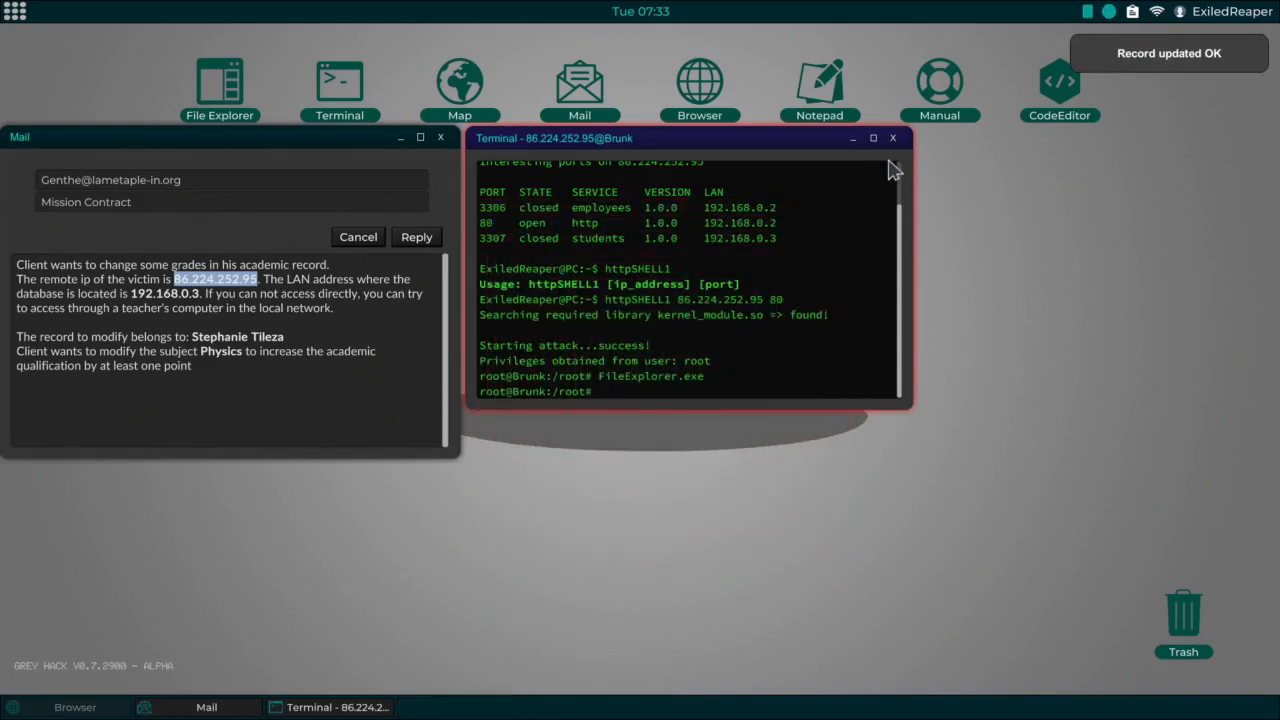
{"action": "left_click", "coordinate": [416, 237]}
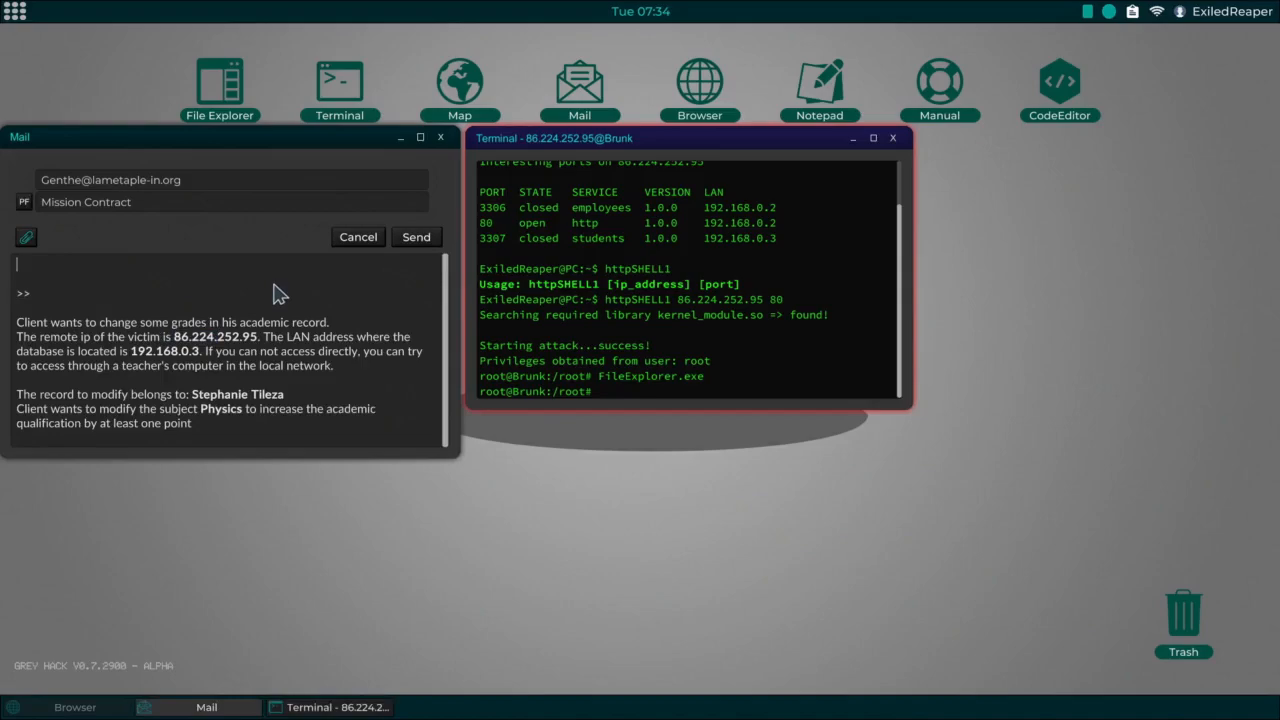
Step: Send a 'Done' reply to the client and clear the terminal
{"action": "type", "text": "Done"}
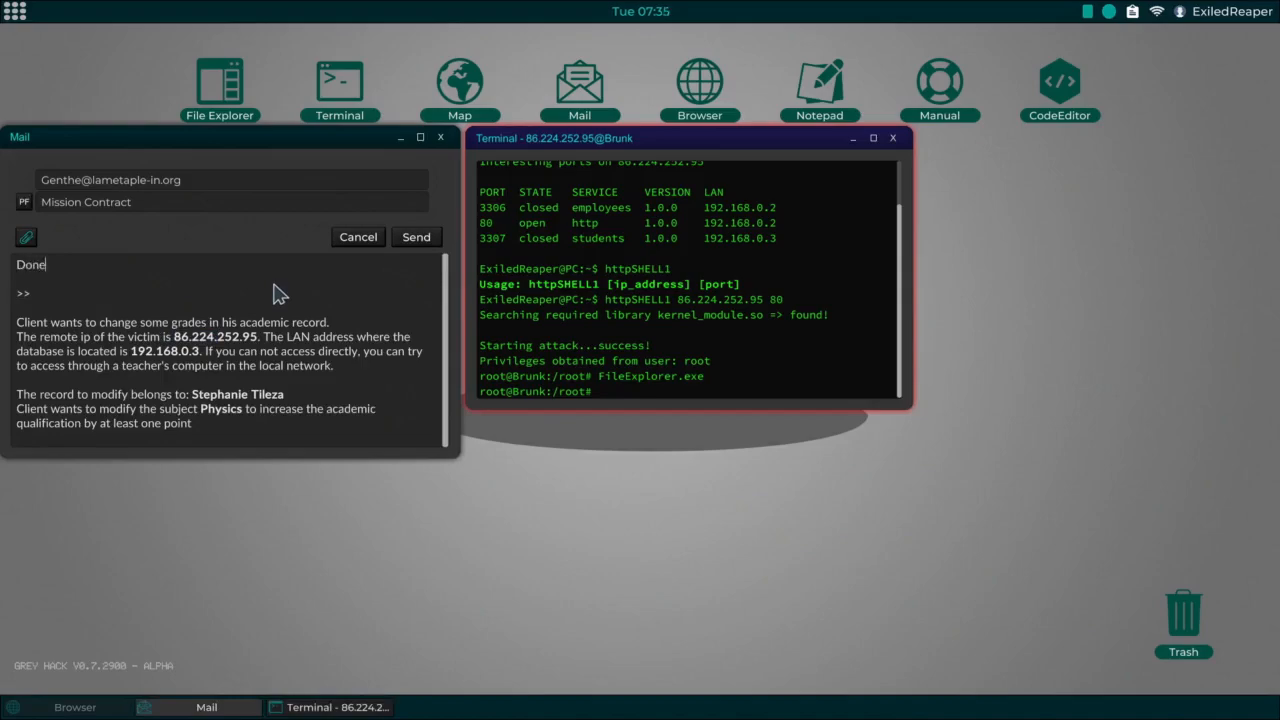
{"action": "left_click", "coordinate": [416, 237]}
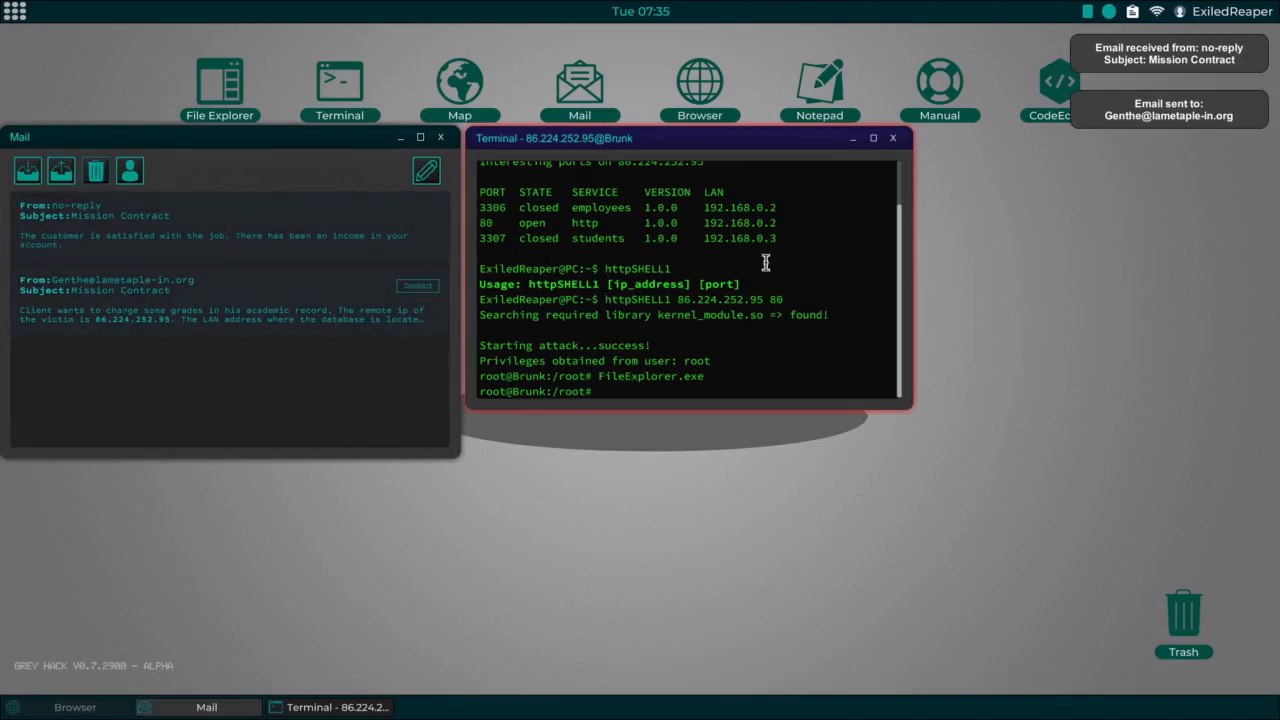
{"action": "mouse_move", "coordinate": [795, 318]}
{"action": "type", "text": "eixt"}
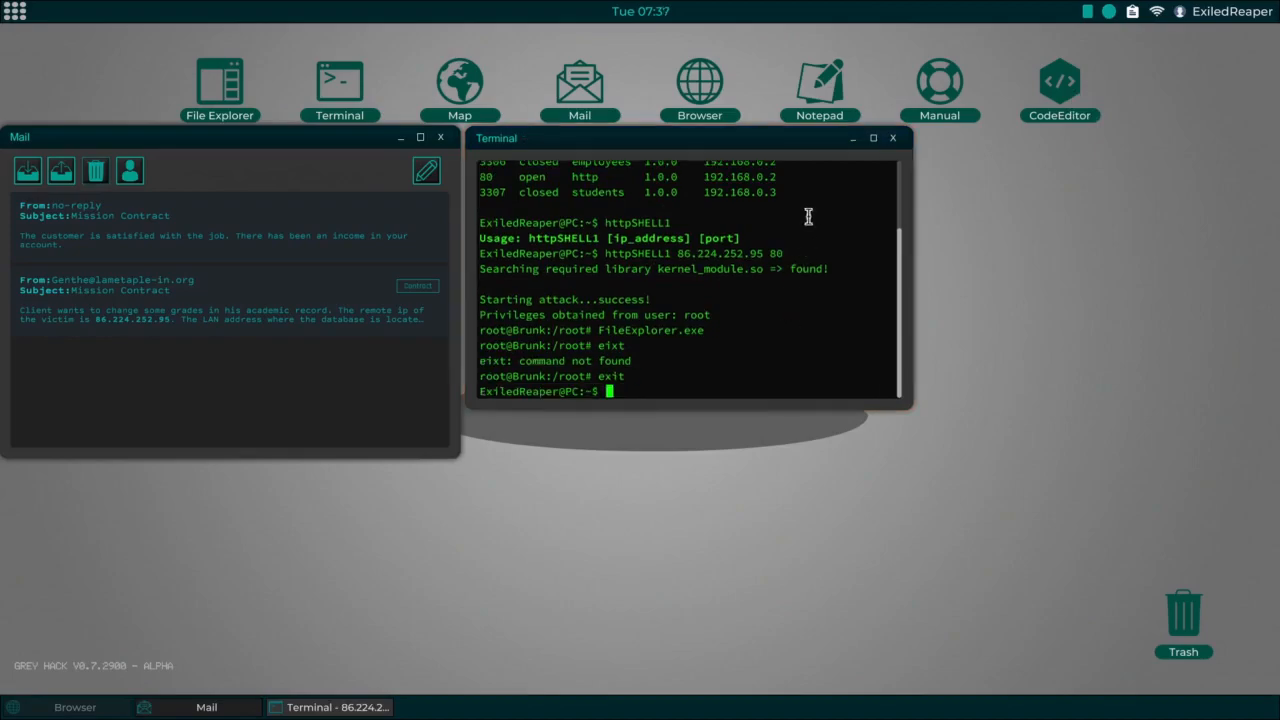
{"action": "mouse_move", "coordinate": [871, 174]}
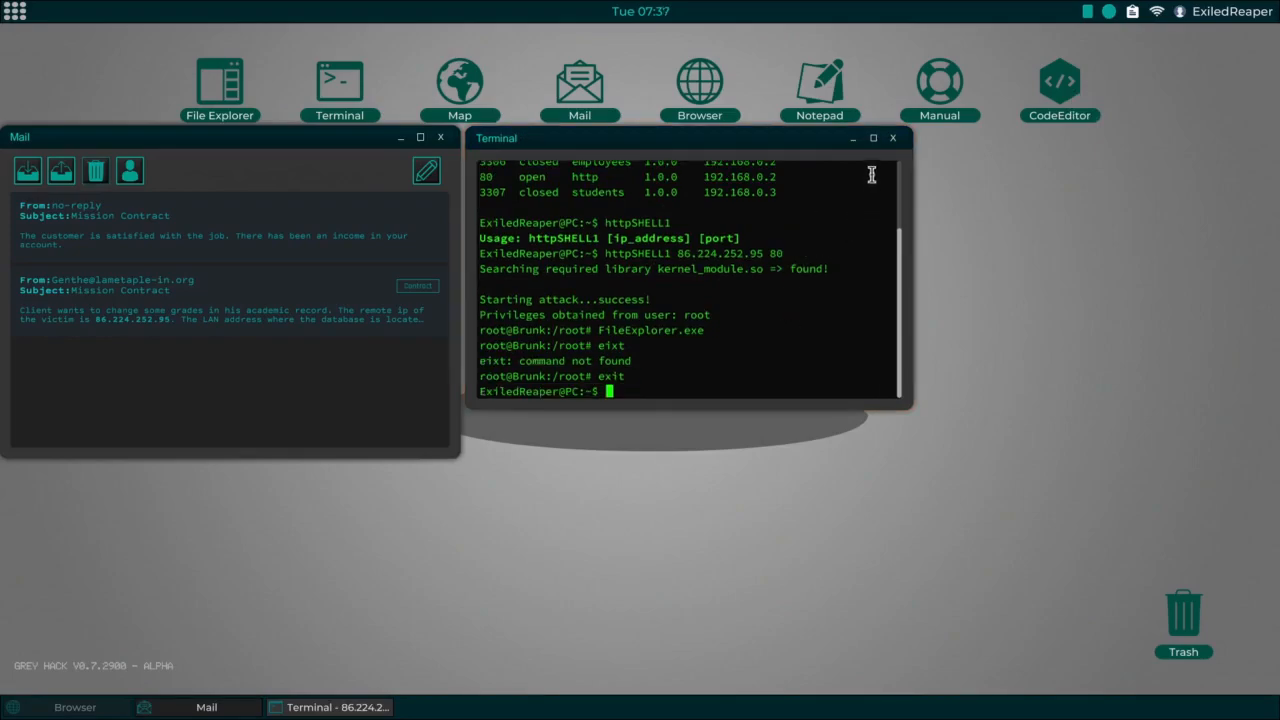
{"action": "type", "text": "clear"}
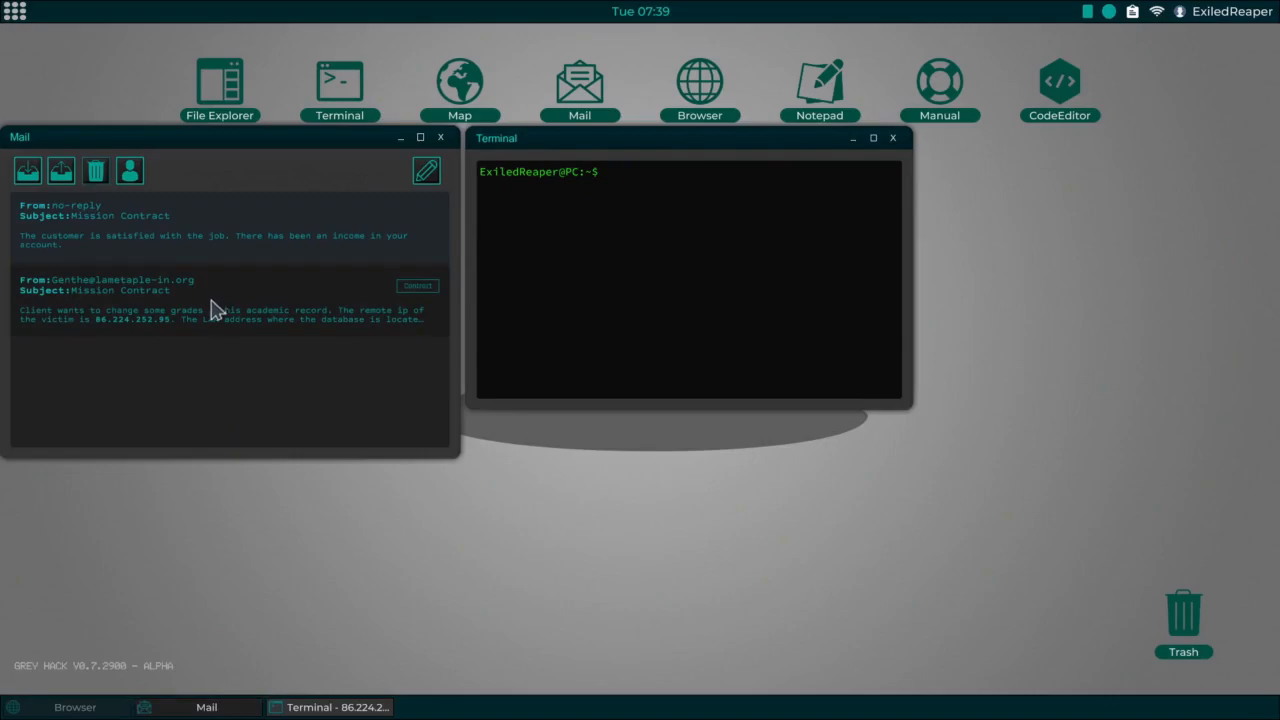
{"action": "mouse_move", "coordinate": [349, 342]}
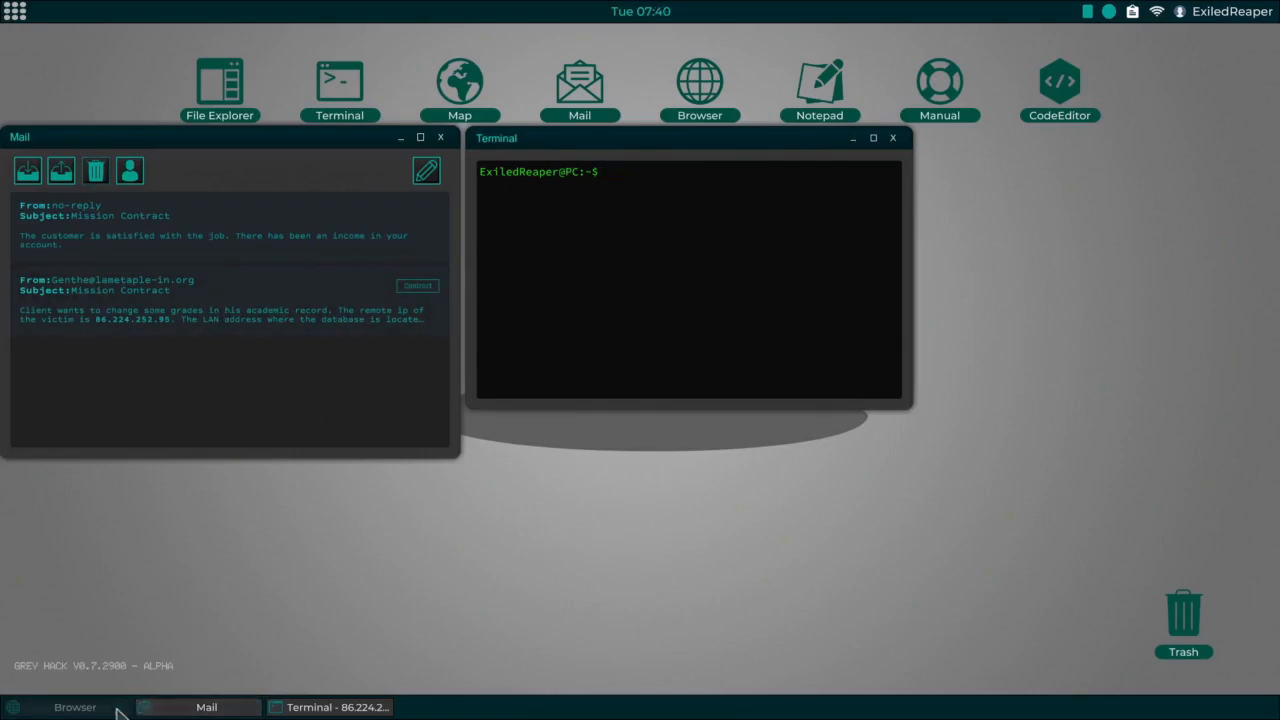
Step: Scroll the HackShop Jobs list, view an Academic changes contract, and cancel it
{"action": "left_click", "coordinate": [73, 707]}
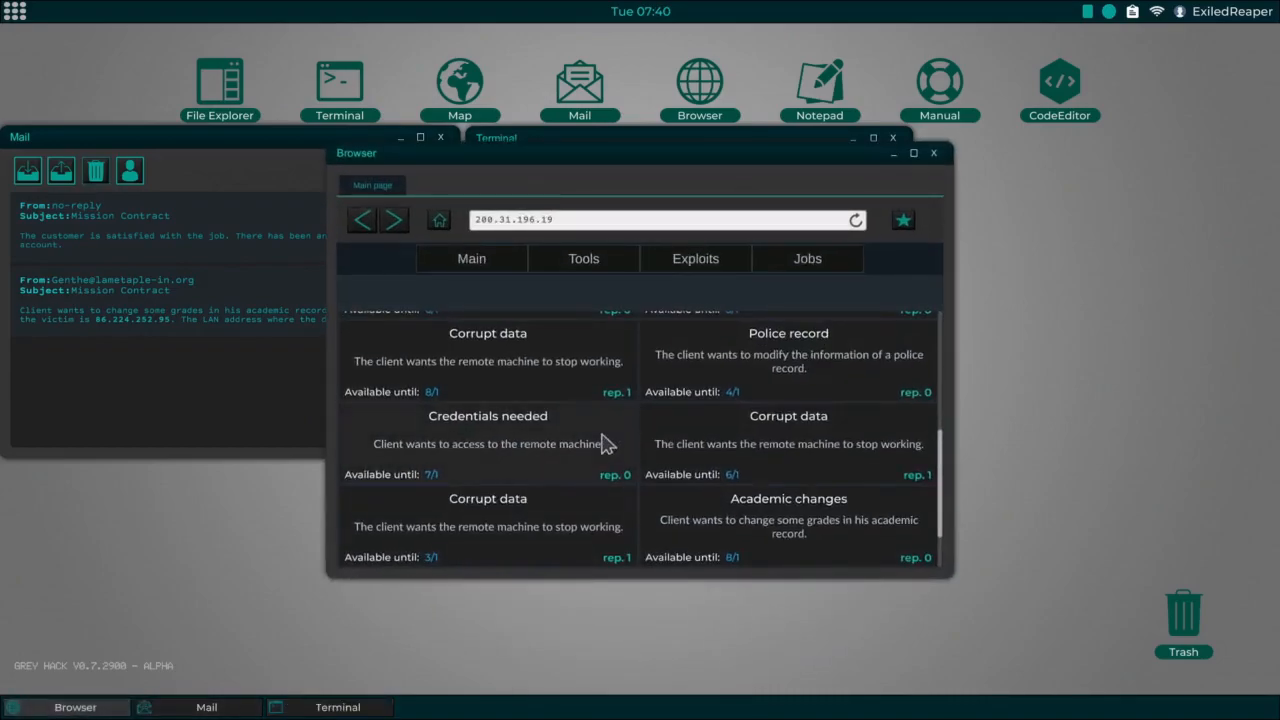
{"action": "scroll", "scroll_direction": "down", "scroll_amount": 3}
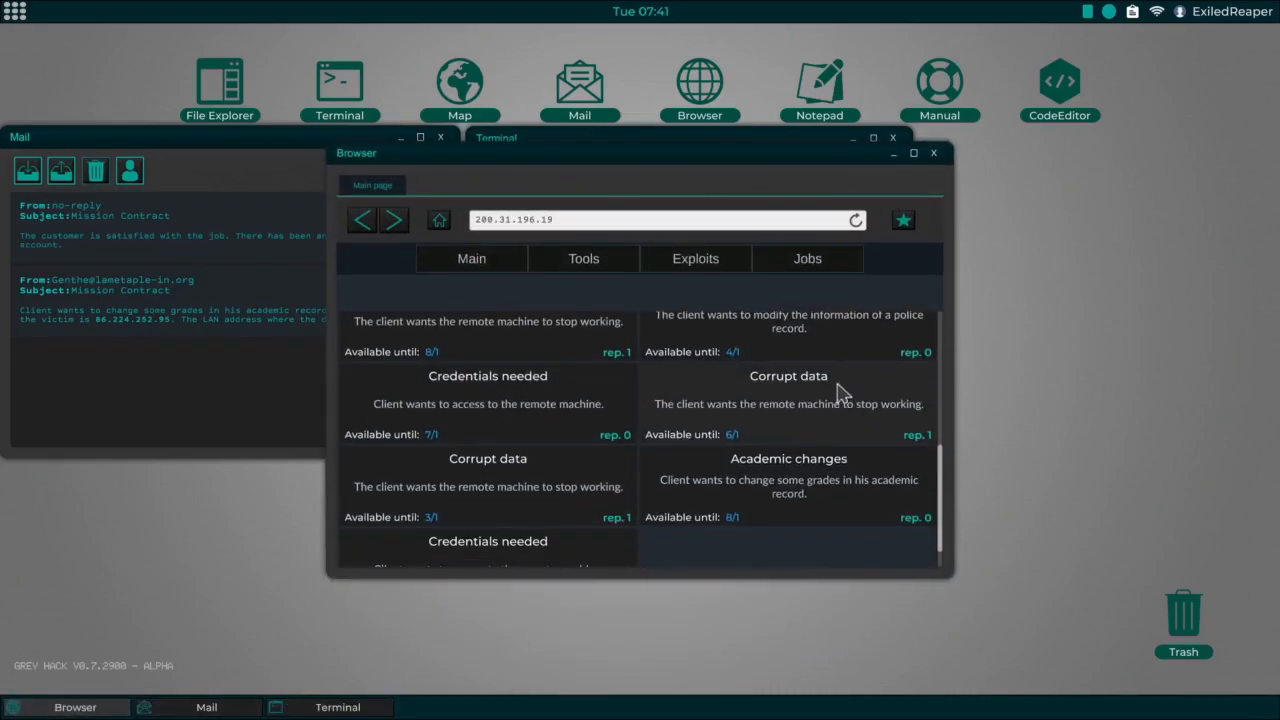
{"action": "scroll", "scroll_direction": "down", "scroll_amount": 3}
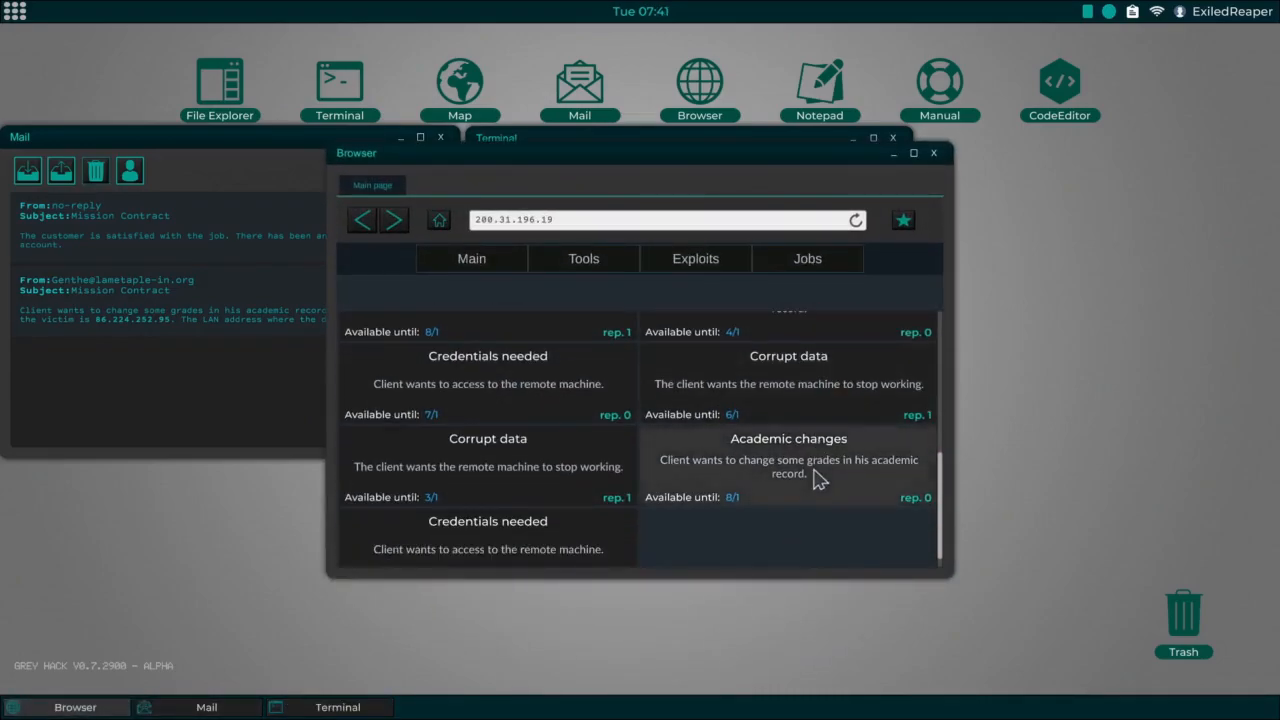
{"action": "left_click", "coordinate": [788, 465]}
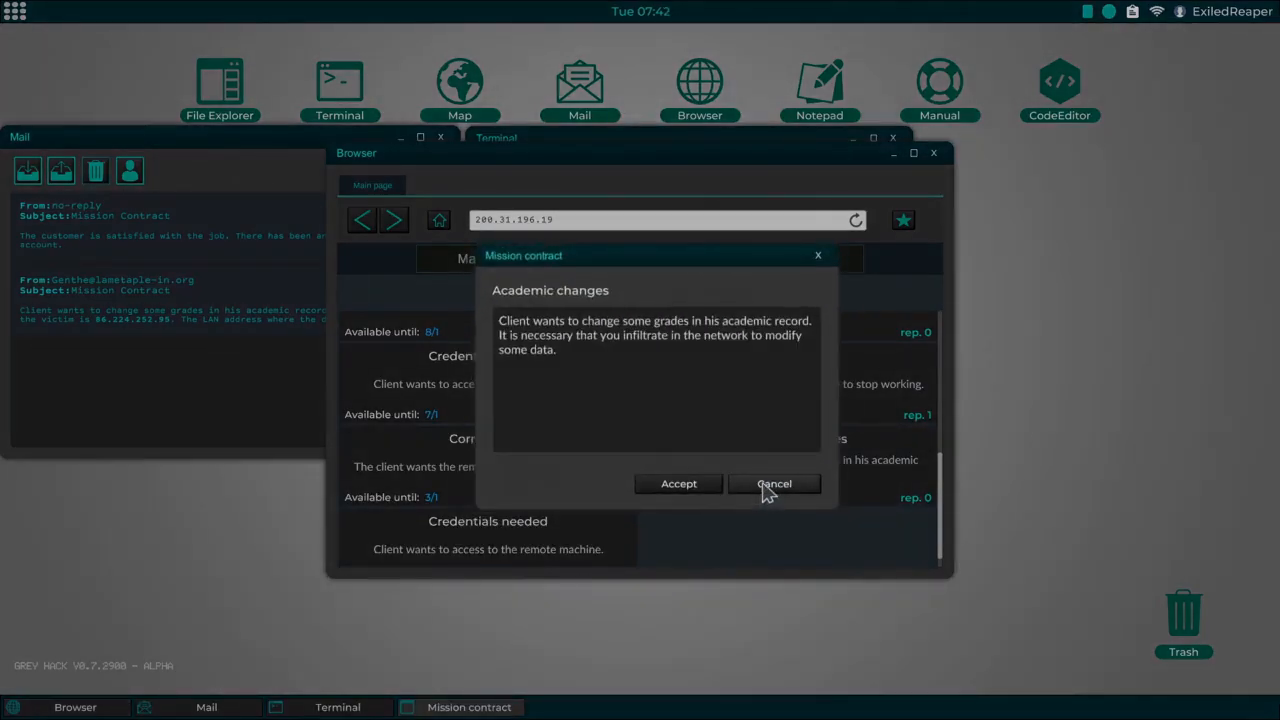
{"action": "left_click", "coordinate": [774, 483]}
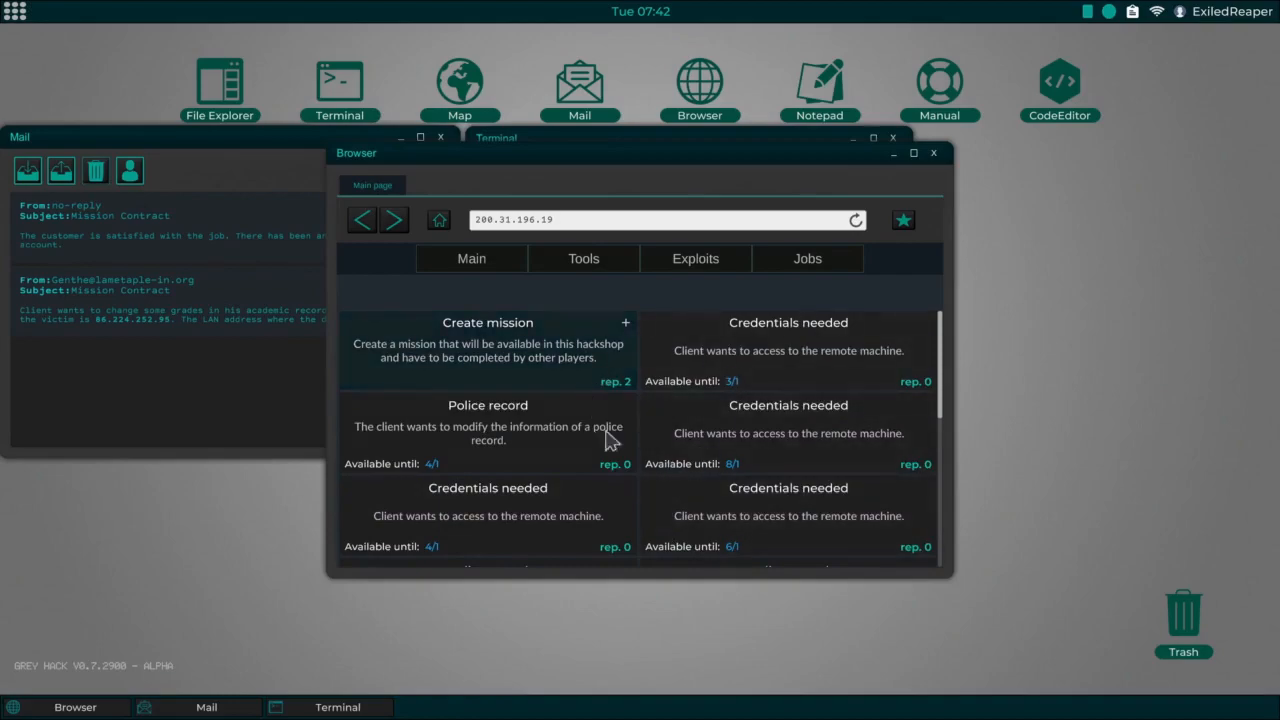
{"action": "mouse_move", "coordinate": [692, 536]}
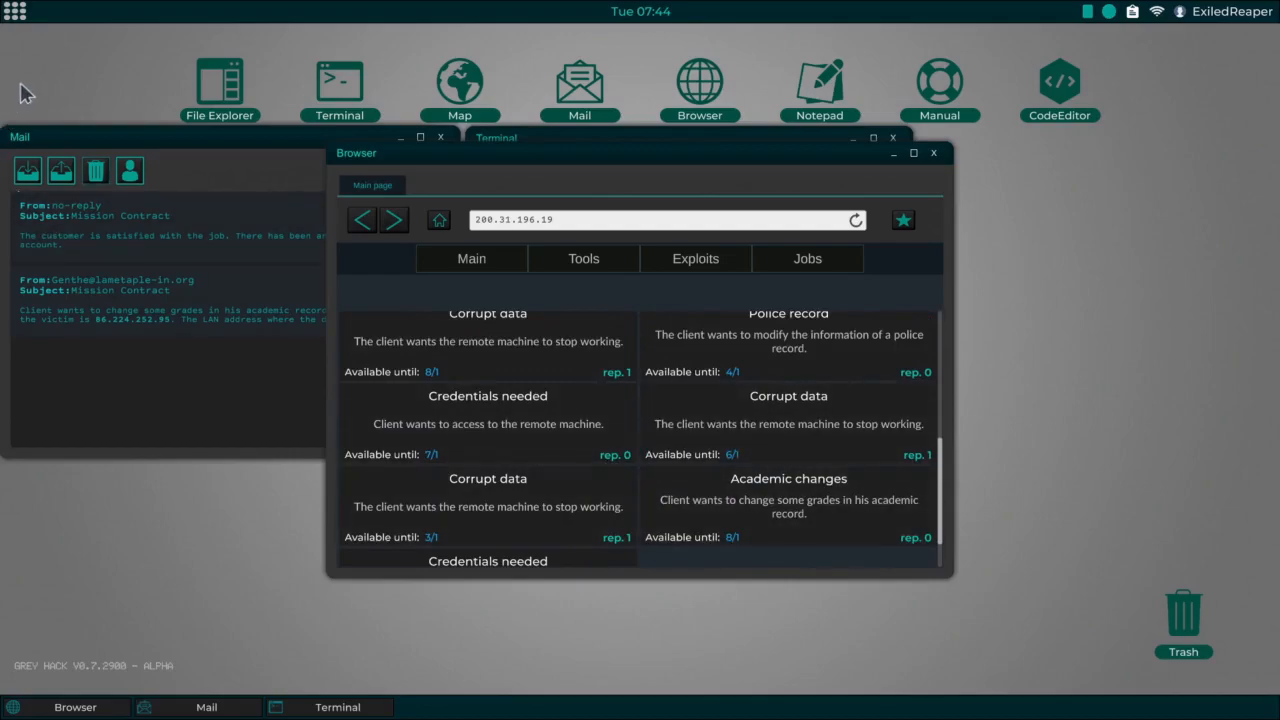
{"action": "mouse_move", "coordinate": [24, 40]}
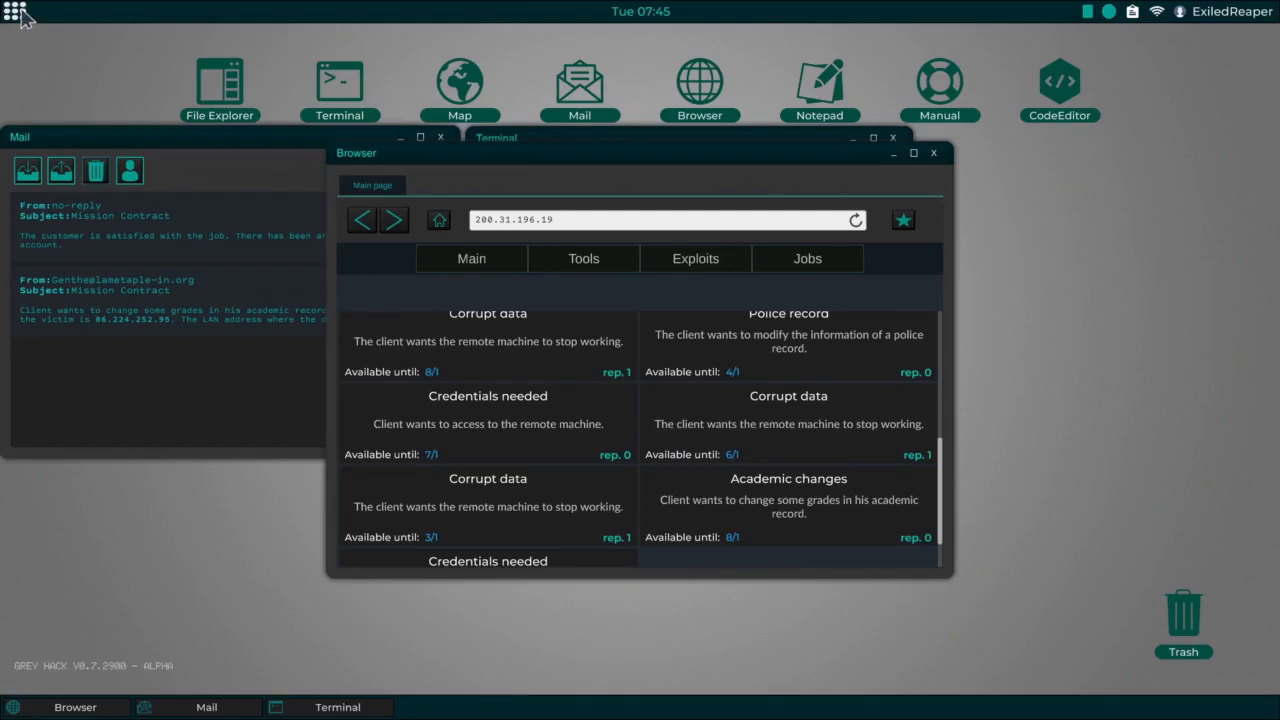
{"action": "mouse_move", "coordinate": [56, 45]}
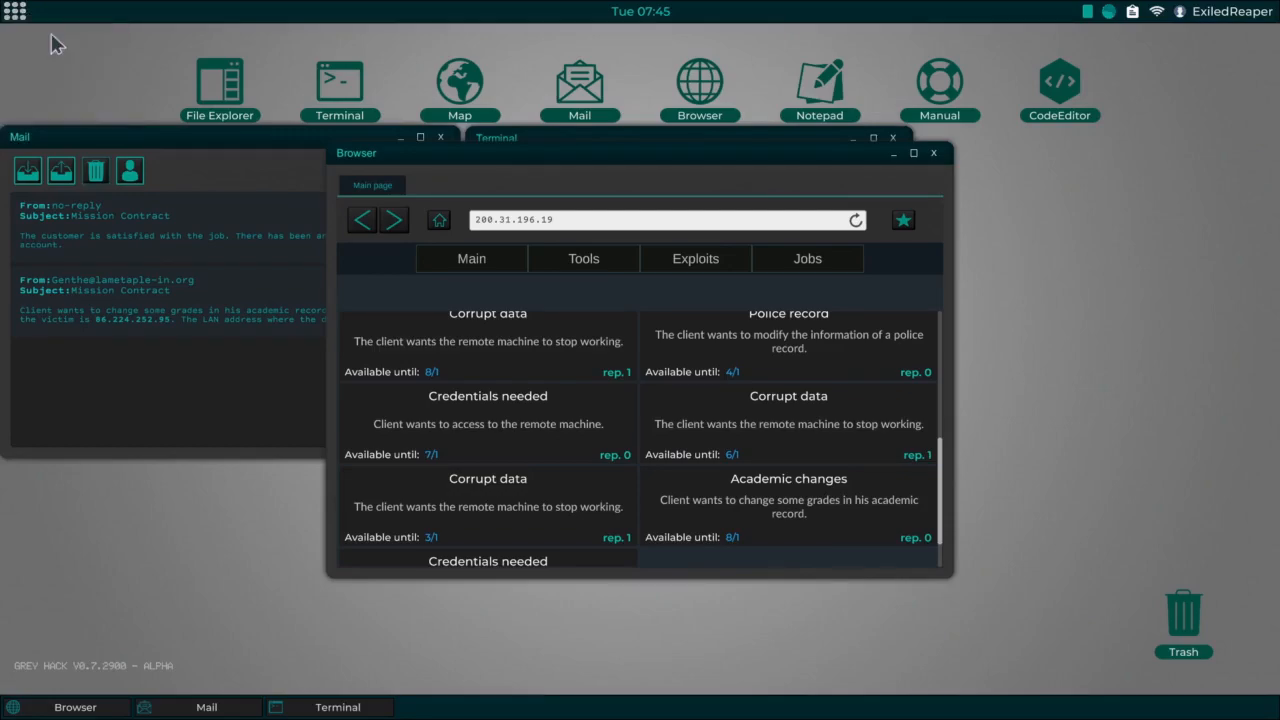
Step: Open Settings > Users and view ExiledReaper's reputation: level 1, 375/1875 exp
{"action": "left_click", "coordinate": [438, 505]}
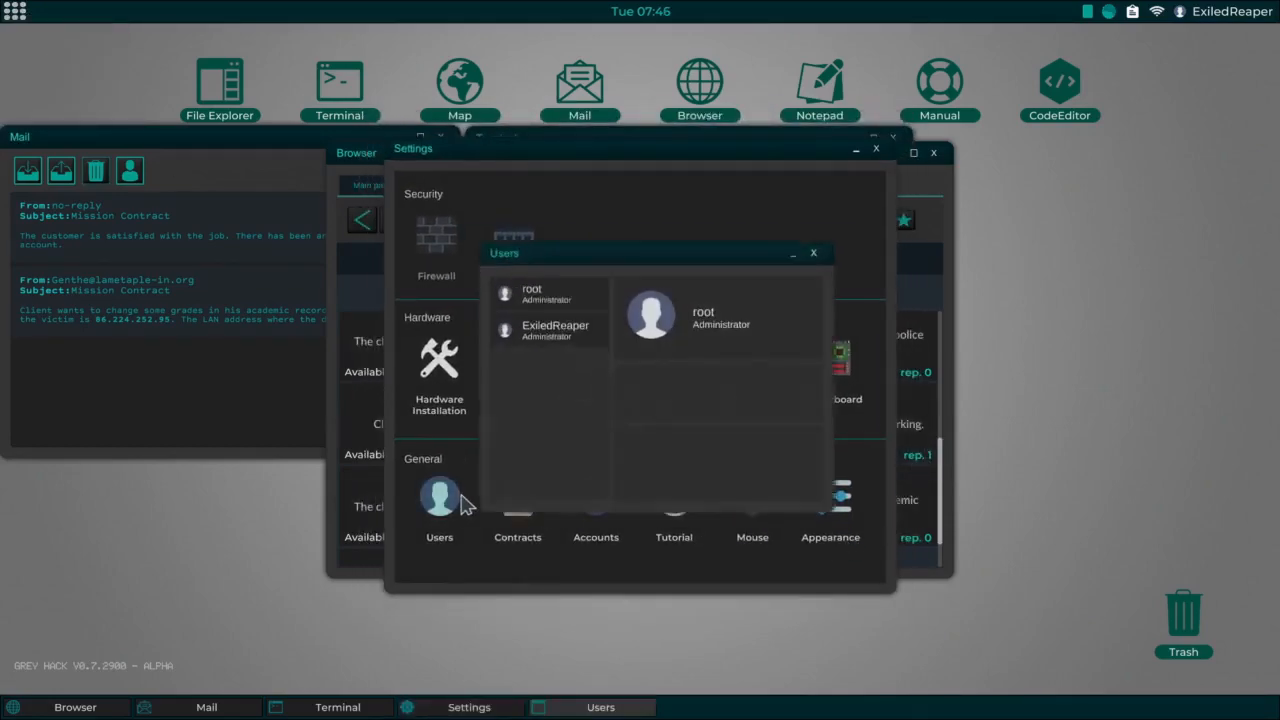
{"action": "left_click", "coordinate": [553, 330]}
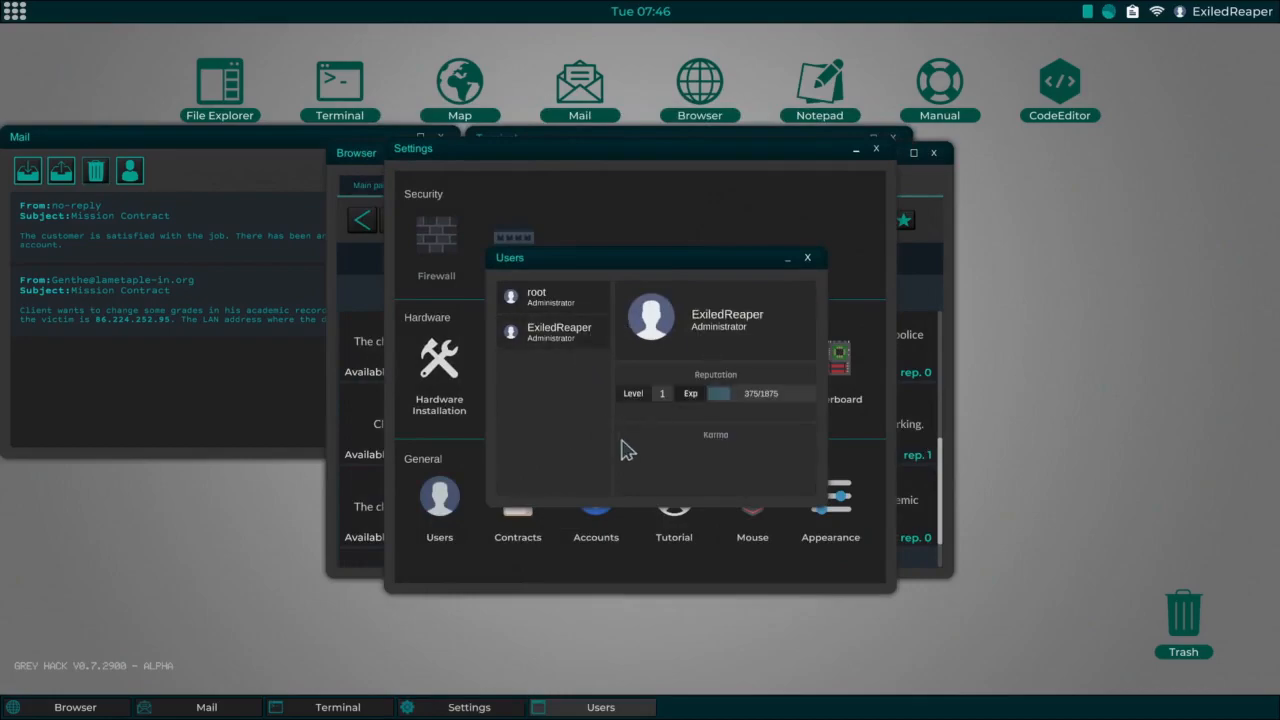
{"action": "mouse_move", "coordinate": [666, 405]}
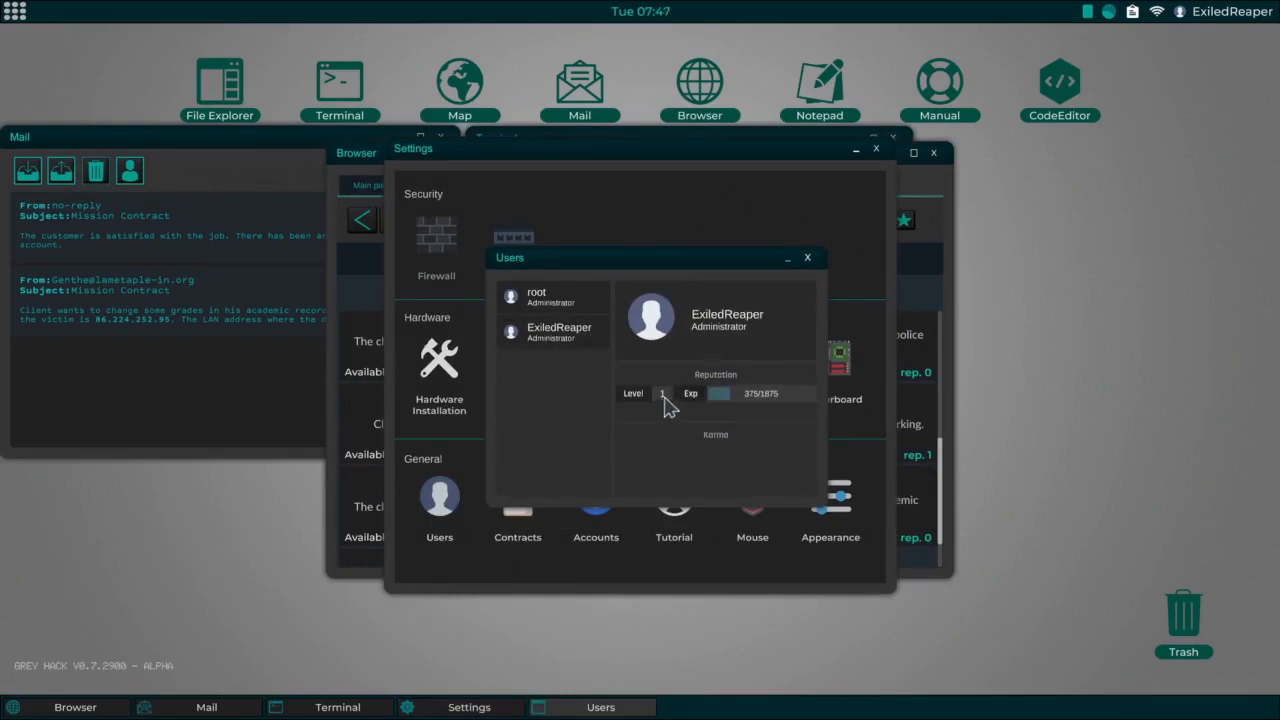
{"action": "mouse_move", "coordinate": [763, 413]}
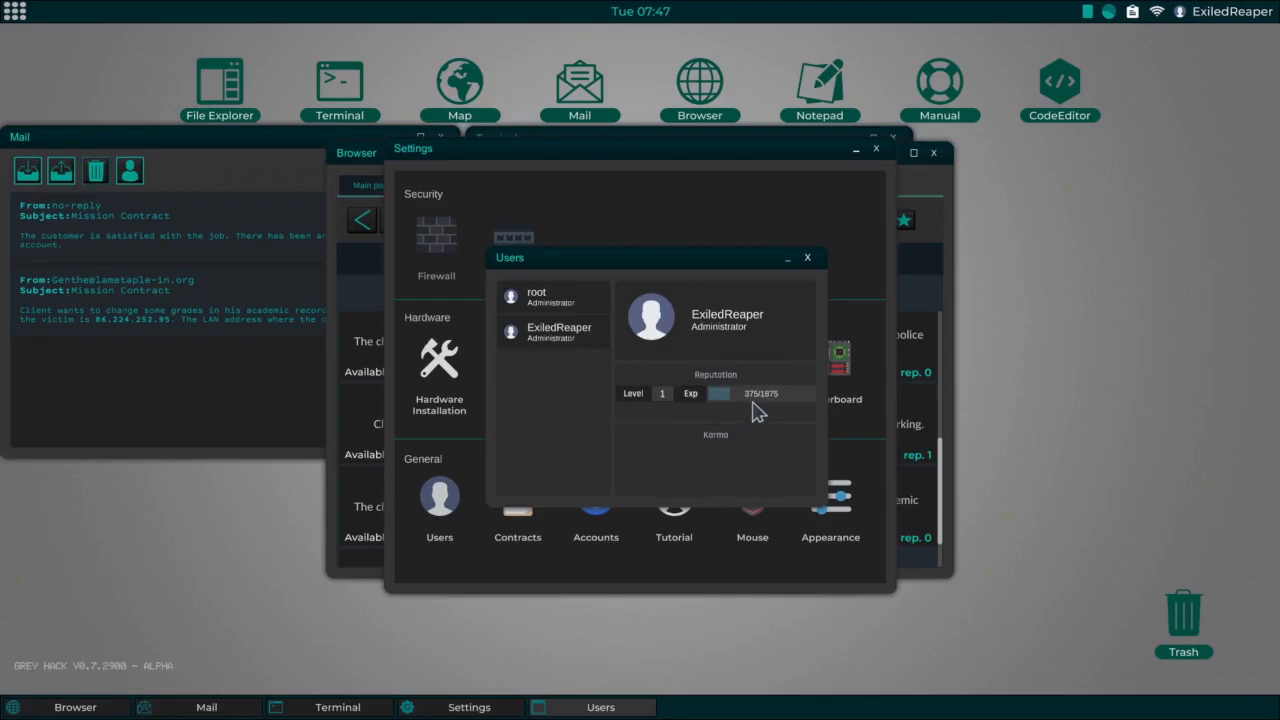
{"action": "mouse_move", "coordinate": [777, 406]}
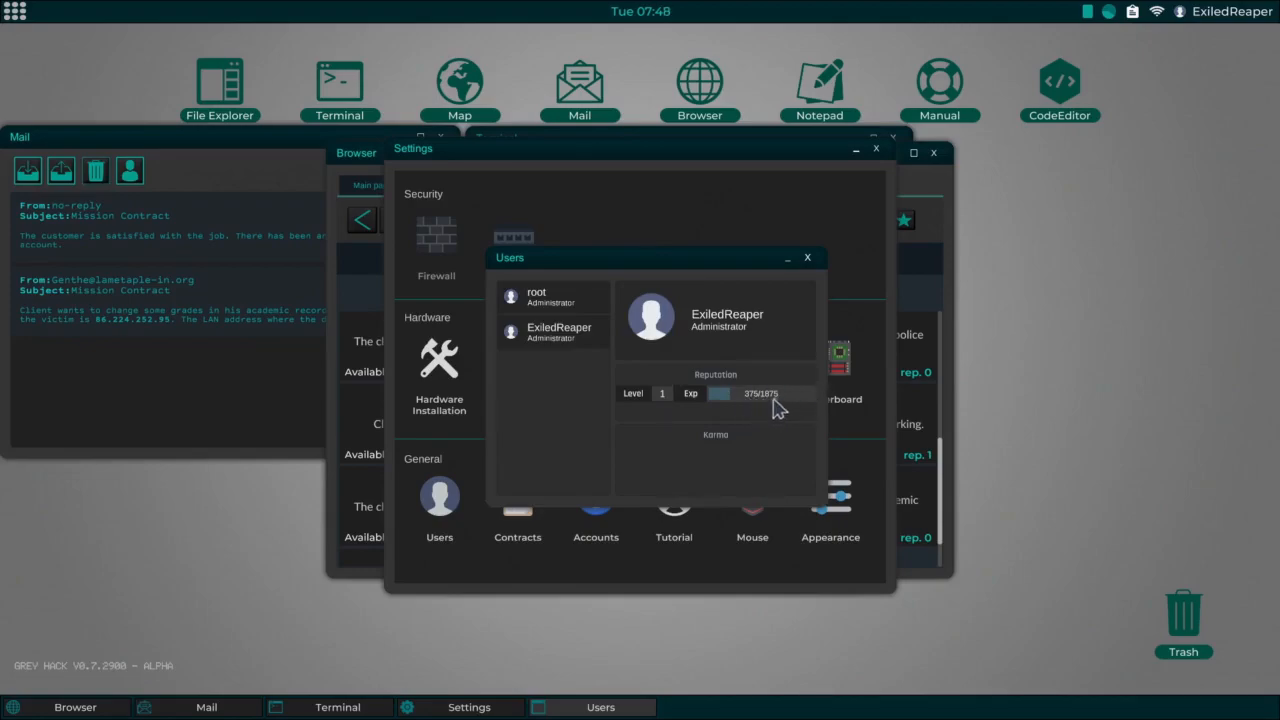
{"action": "mouse_move", "coordinate": [718, 392]}
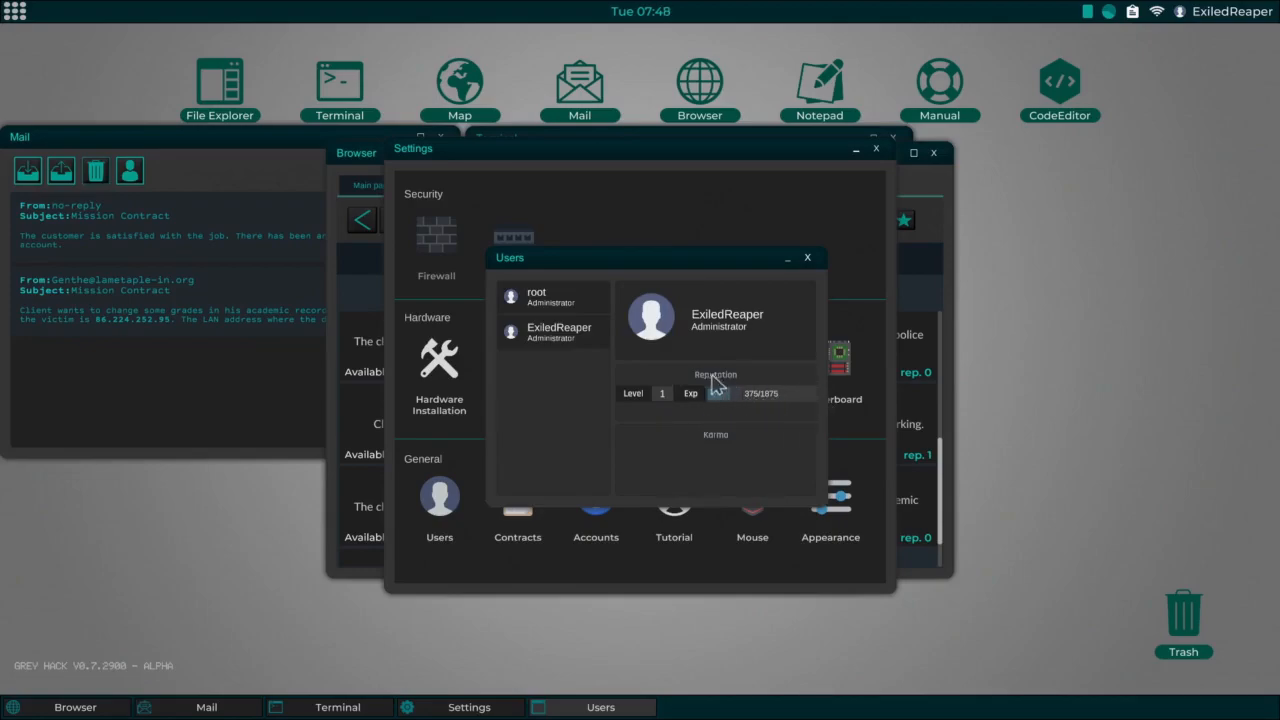
{"action": "mouse_move", "coordinate": [754, 356]}
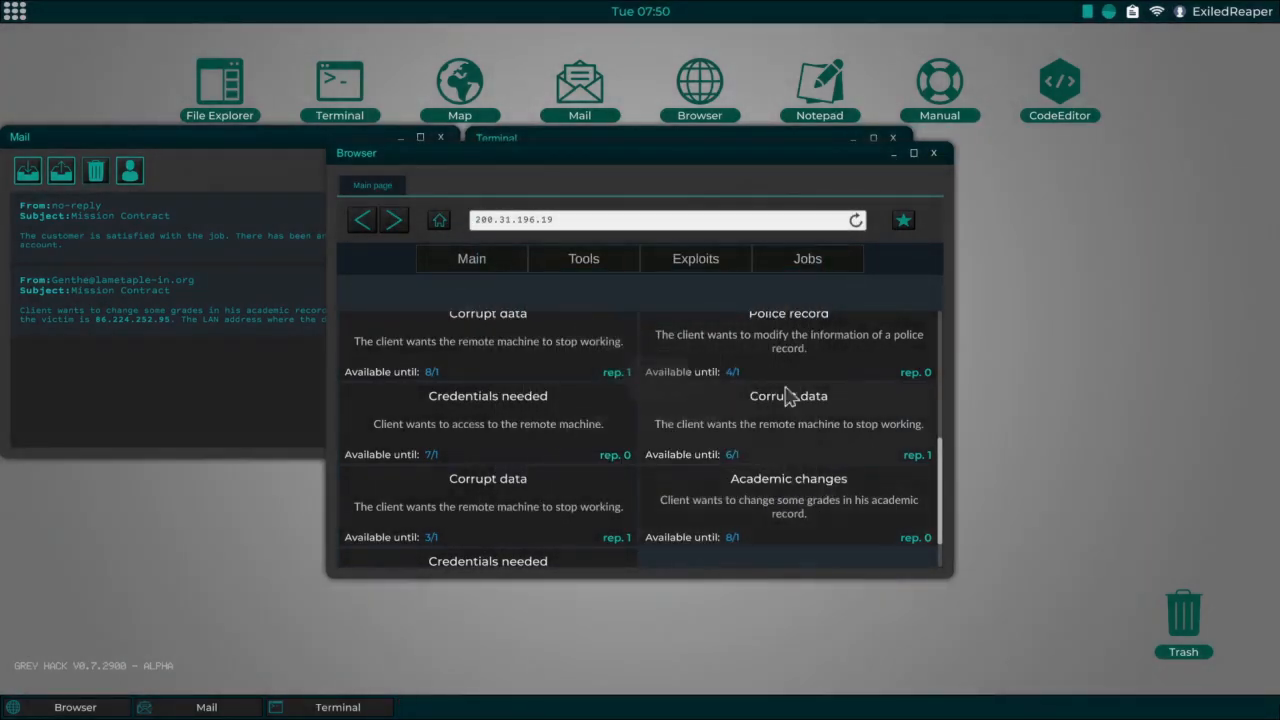
{"action": "mouse_move", "coordinate": [830, 441]}
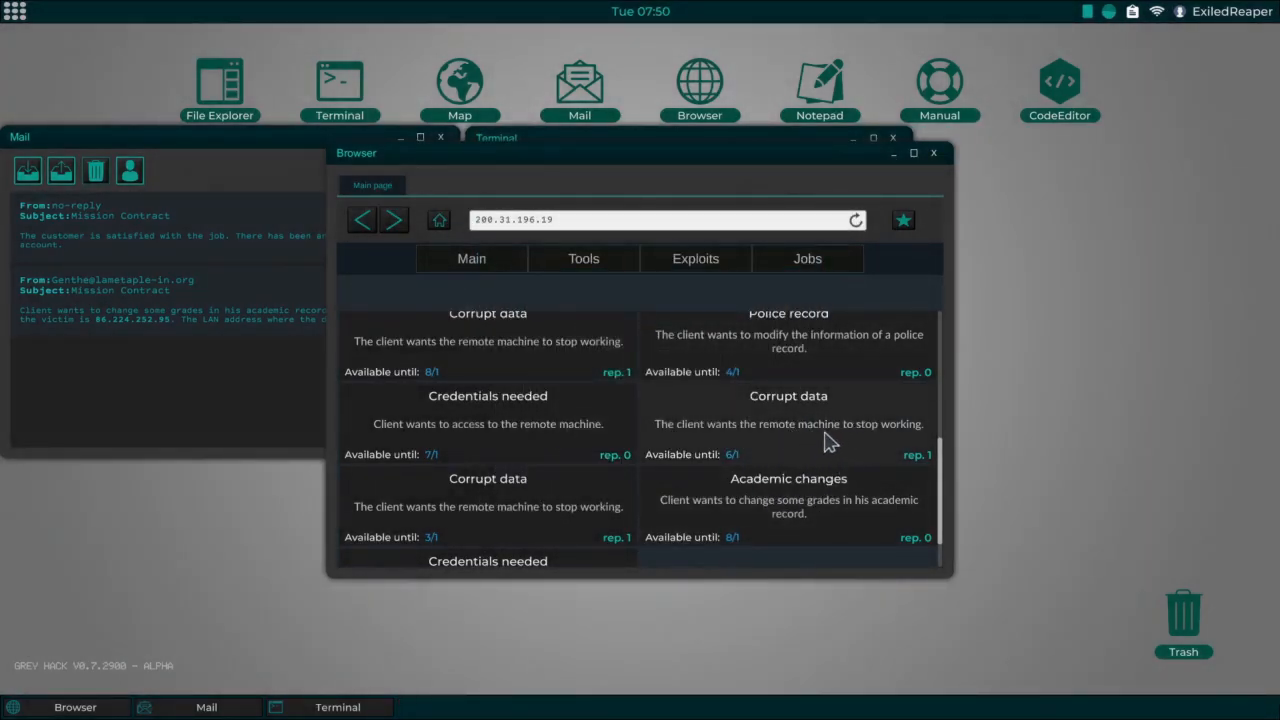
{"action": "mouse_move", "coordinate": [867, 443]}
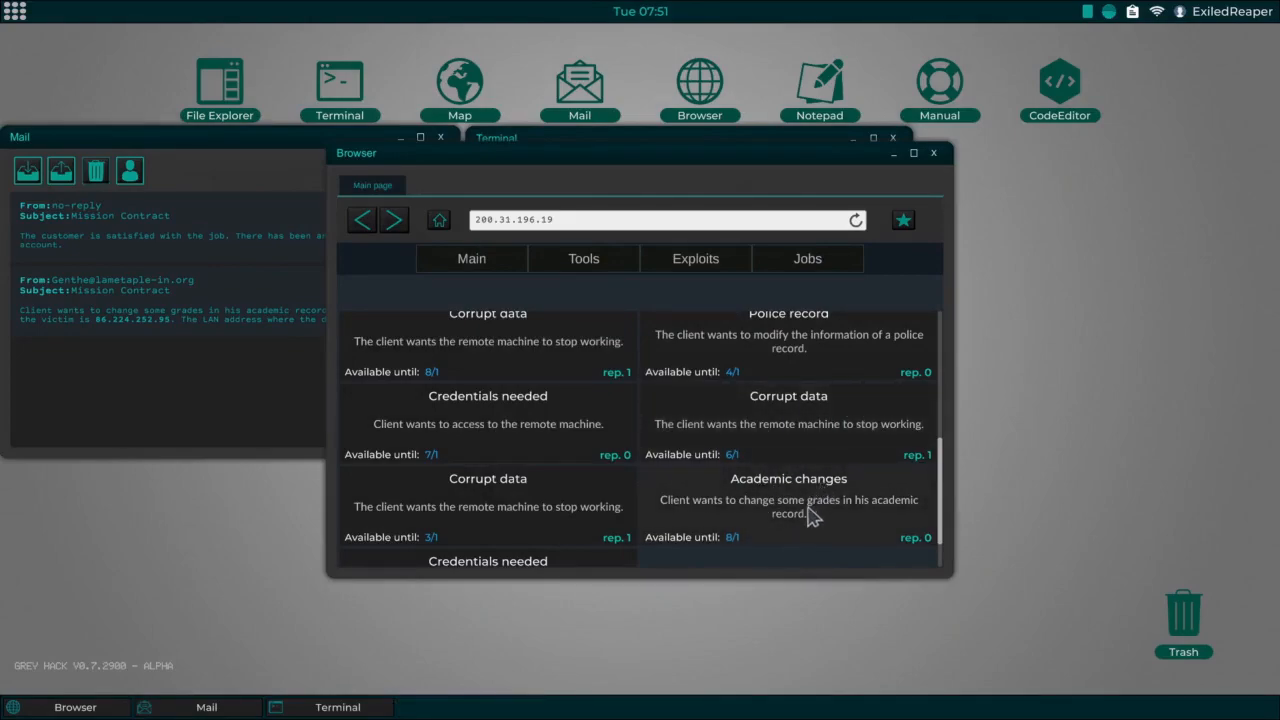
{"action": "mouse_move", "coordinate": [913, 471]}
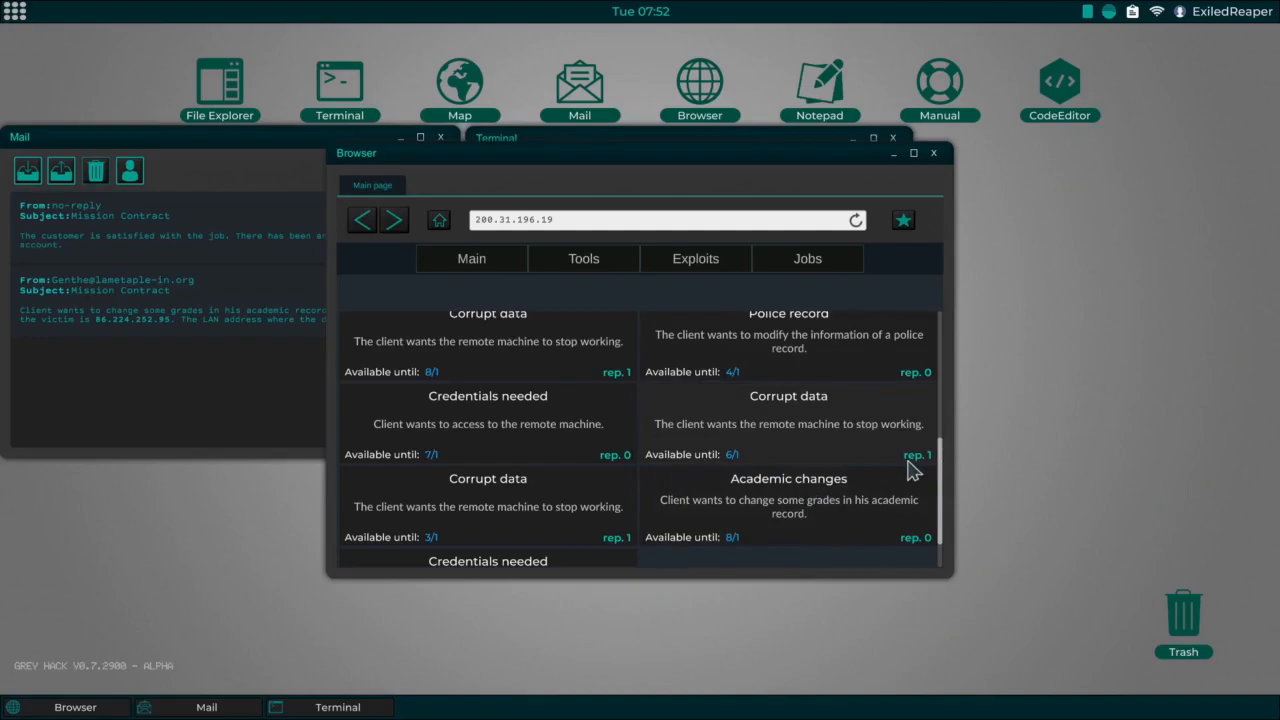
{"action": "mouse_move", "coordinate": [778, 176]}
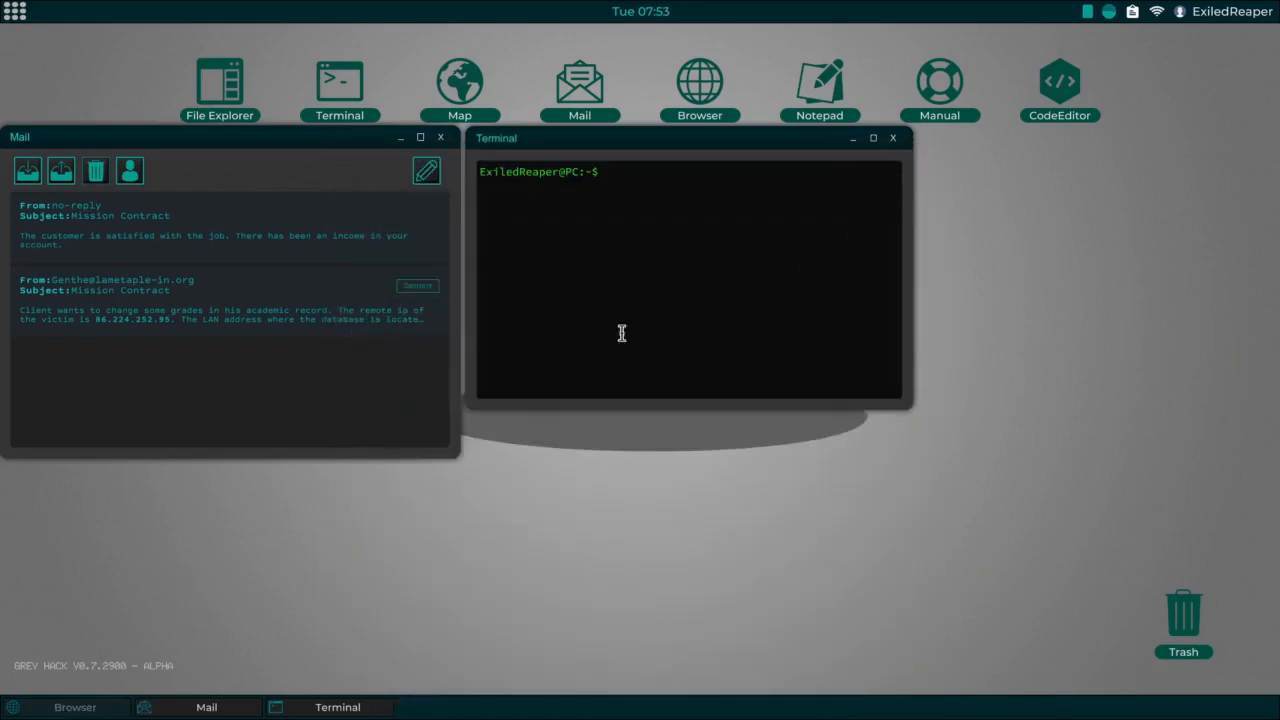
{"action": "mouse_move", "coordinate": [524, 348]}
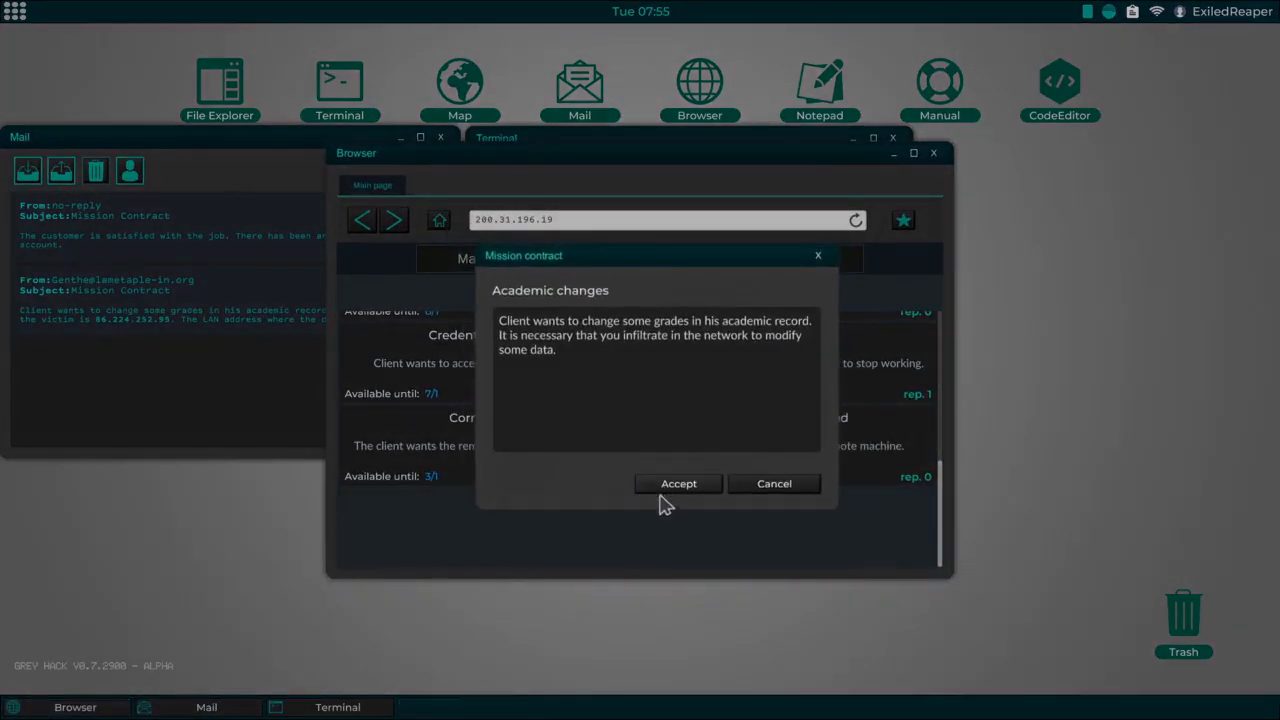
{"action": "left_click", "coordinate": [677, 483]}
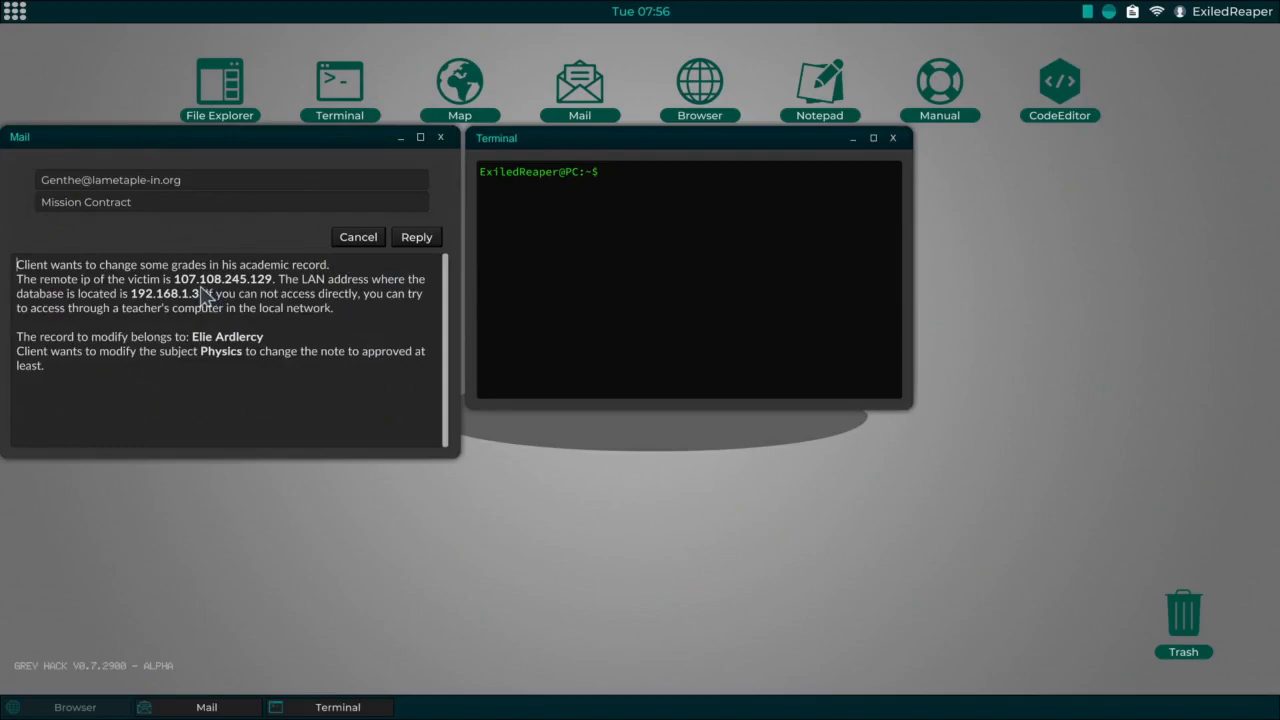
Step: Copy victim IP 107.108.245.129, nmap it, and run httpSHELL1 against port 80
{"action": "double_click", "coordinate": [222, 278]}
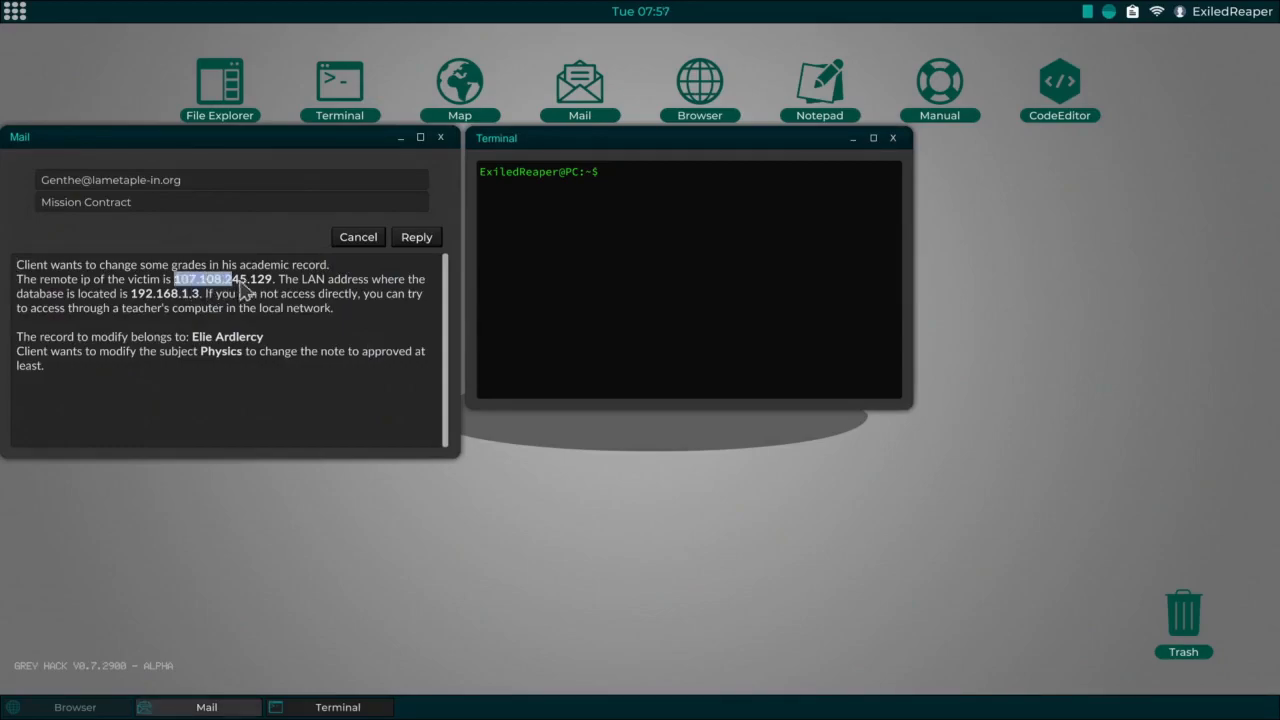
{"action": "right_click", "coordinate": [268, 291]}
{"action": "type", "text": "nmap"}
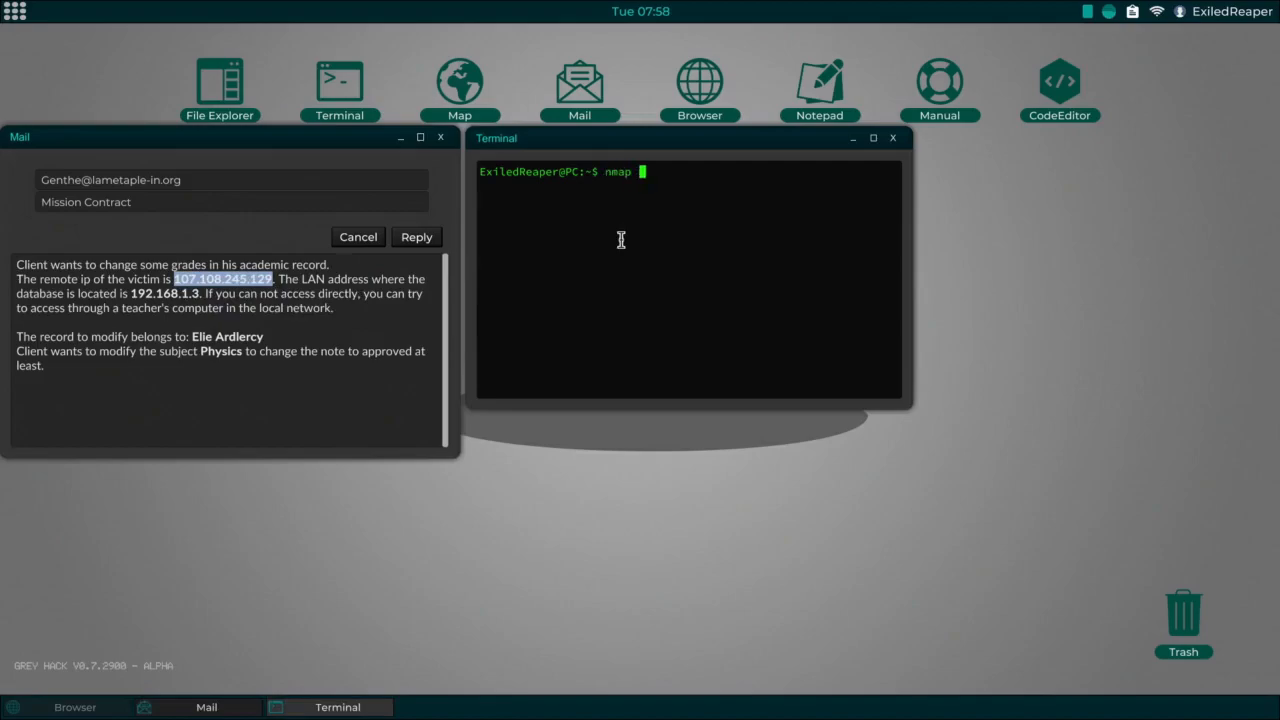
{"action": "type", "text": "107.108.245.129"}
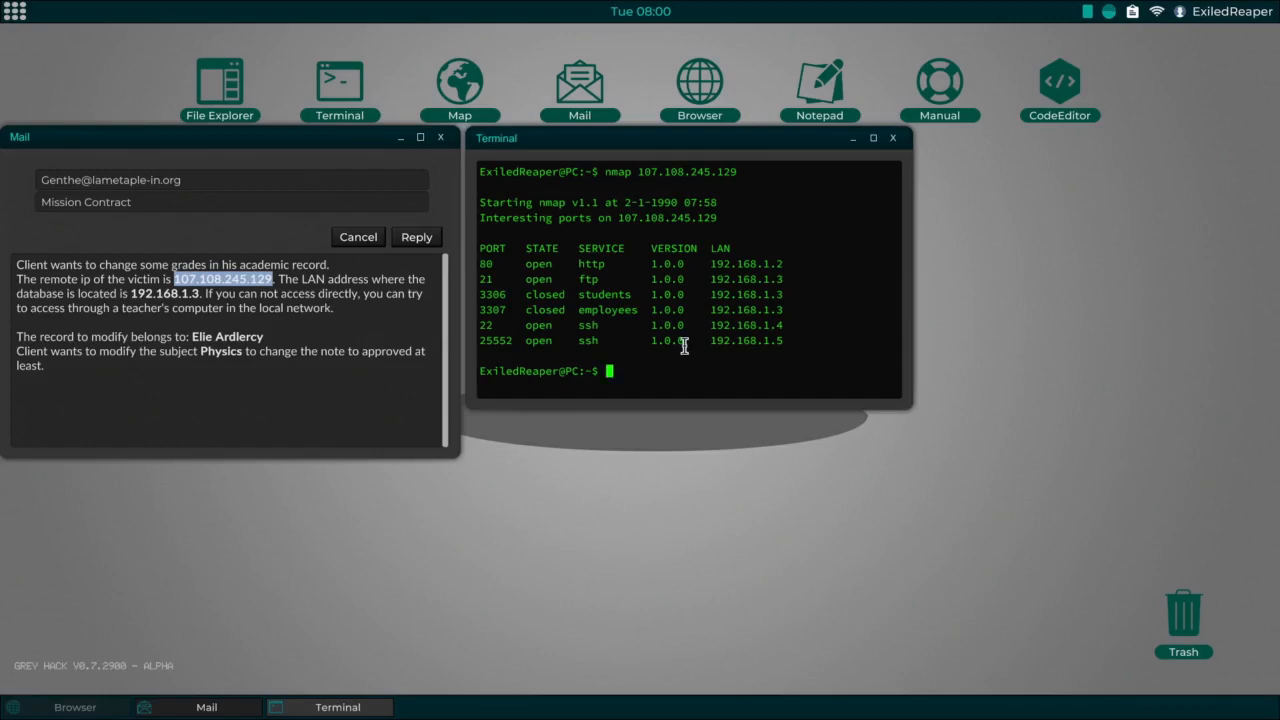
{"action": "type", "text": "h"}
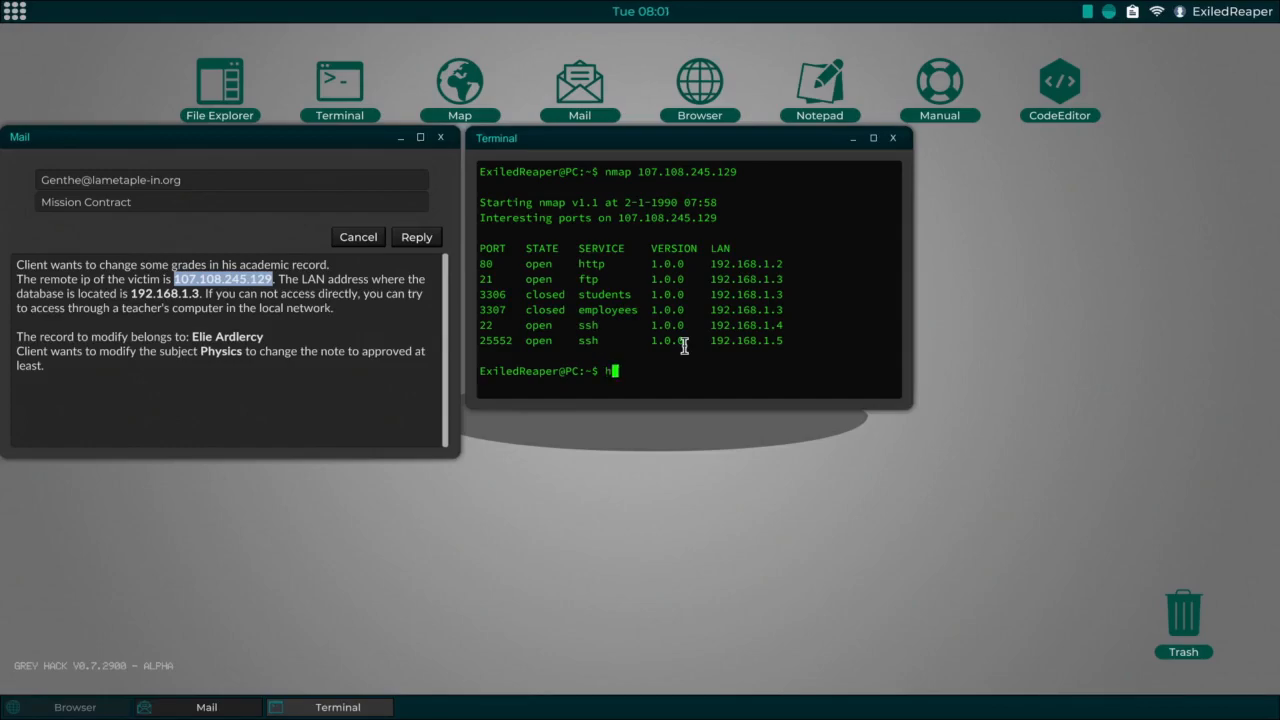
{"action": "type", "text": "ttpSHELL1"}
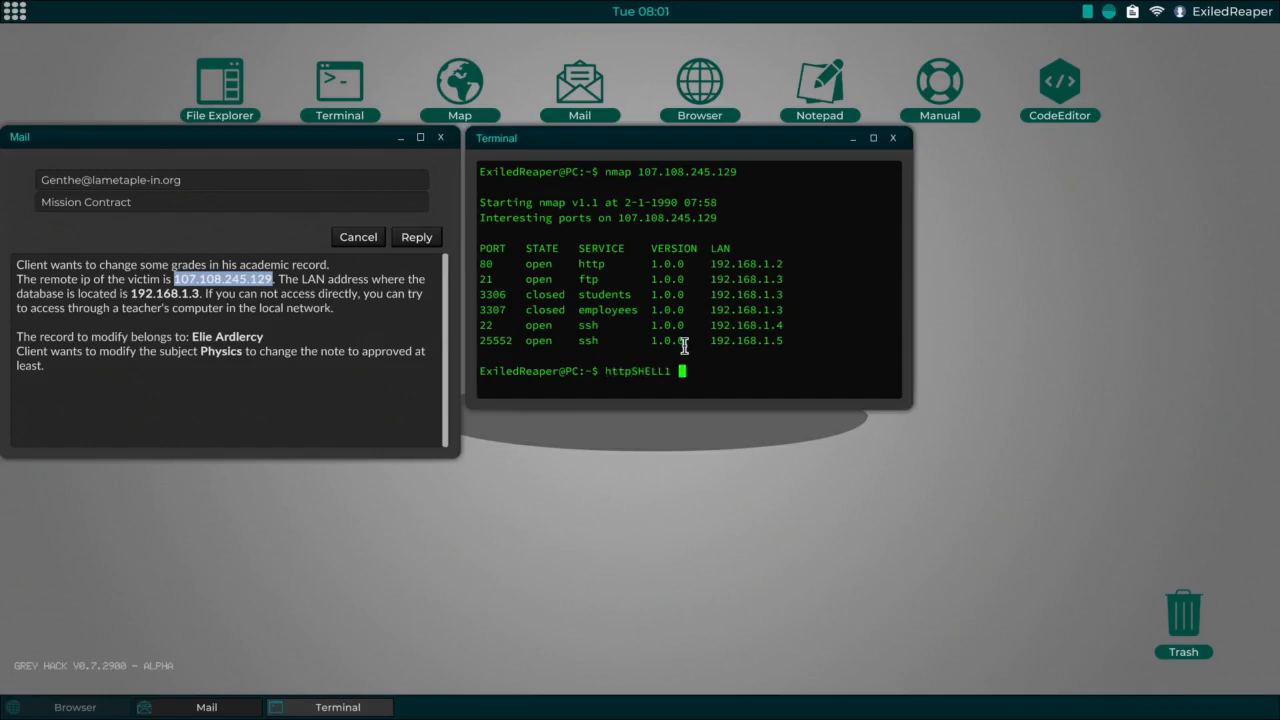
{"action": "type", "text": "107.108.245.129 80"}
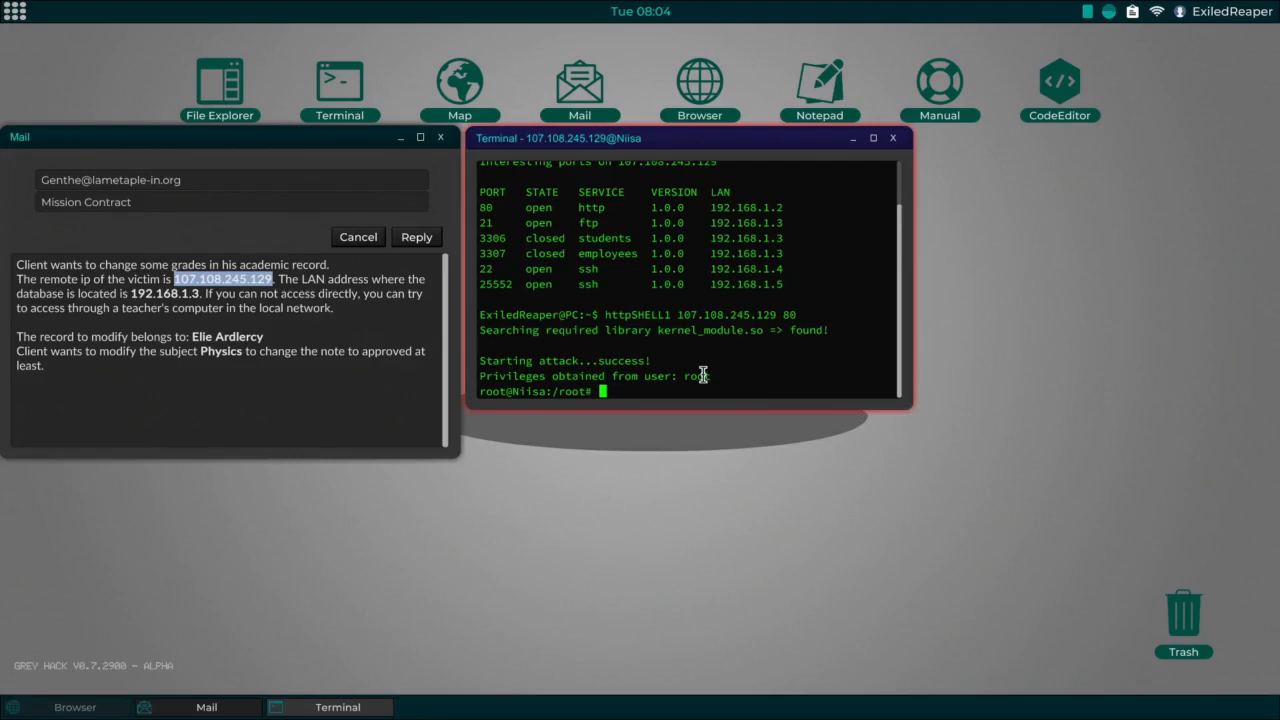
{"action": "mouse_move", "coordinate": [699, 376]}
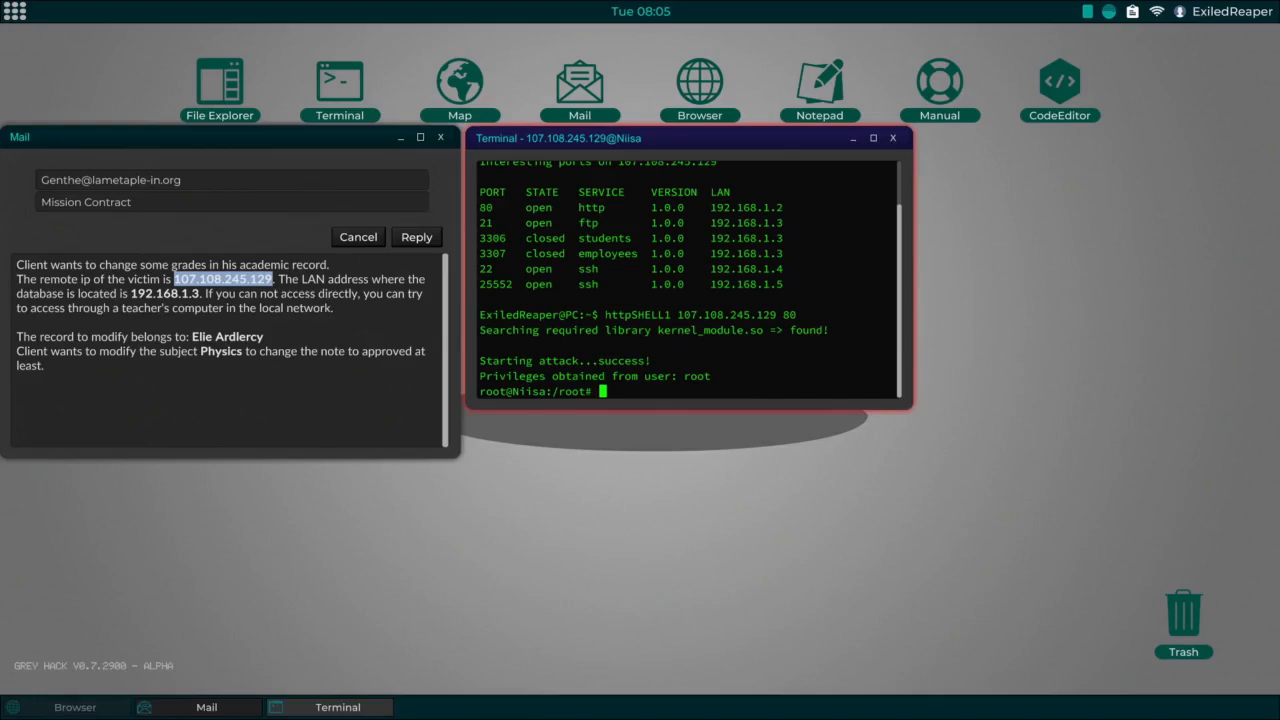
{"action": "mouse_move", "coordinate": [620, 457]}
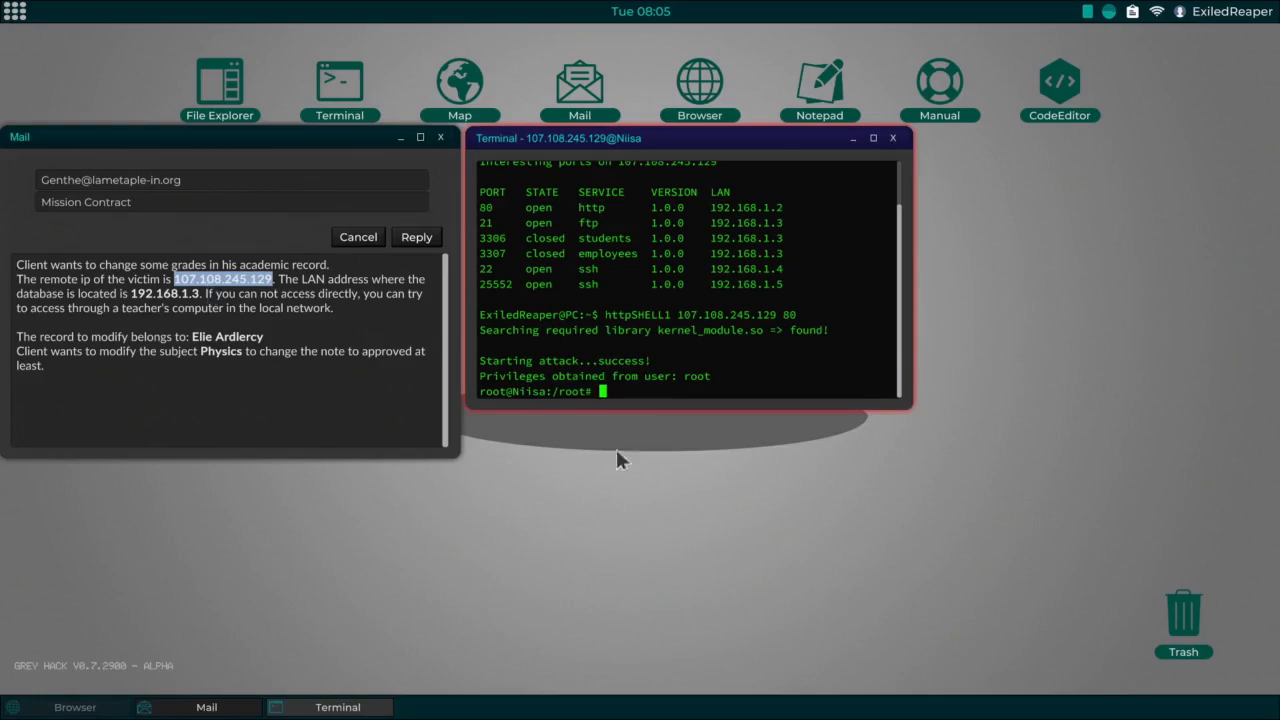
{"action": "mouse_move", "coordinate": [712, 520]}
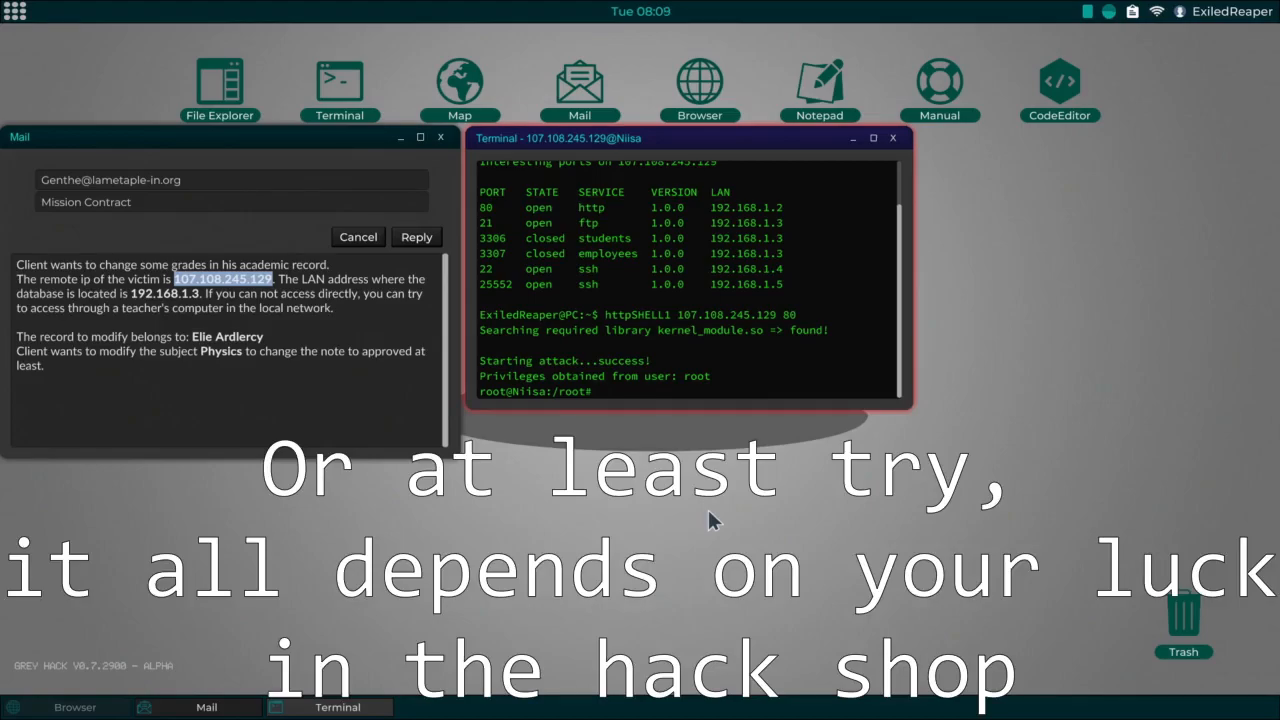
{"action": "mouse_move", "coordinate": [570, 239]}
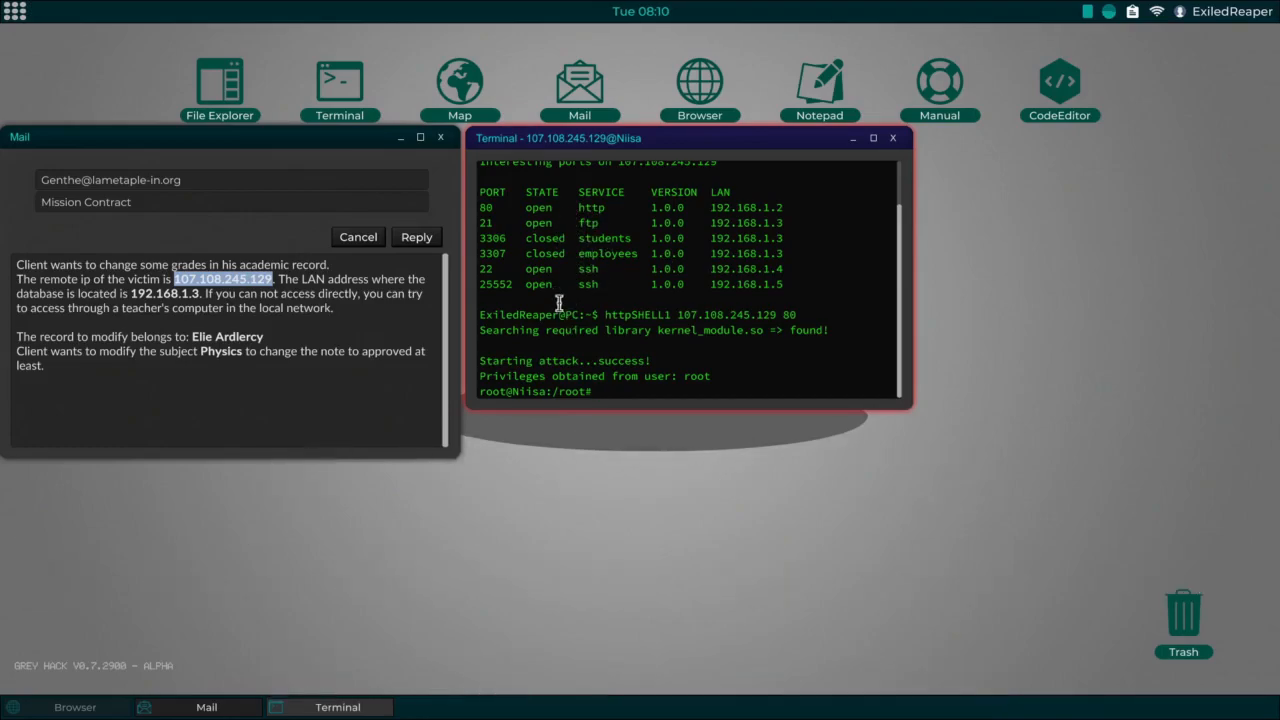
{"action": "mouse_move", "coordinate": [613, 208]}
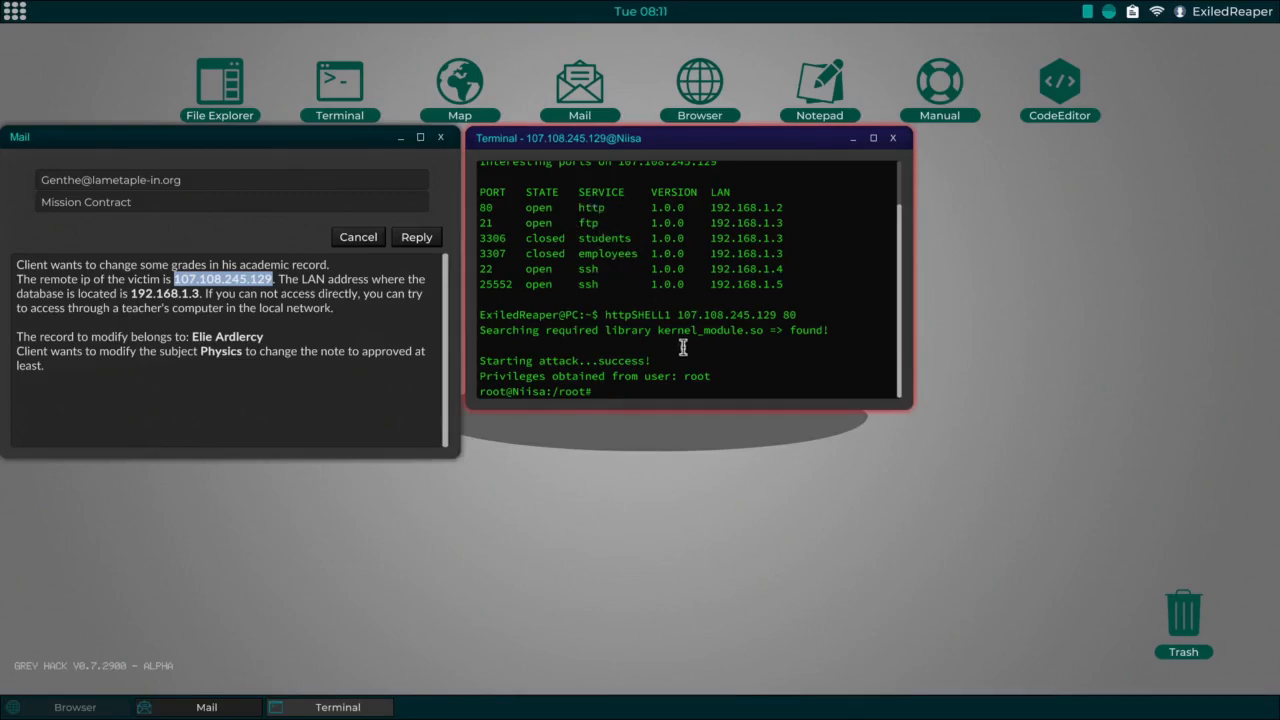
{"action": "mouse_move", "coordinate": [655, 422]}
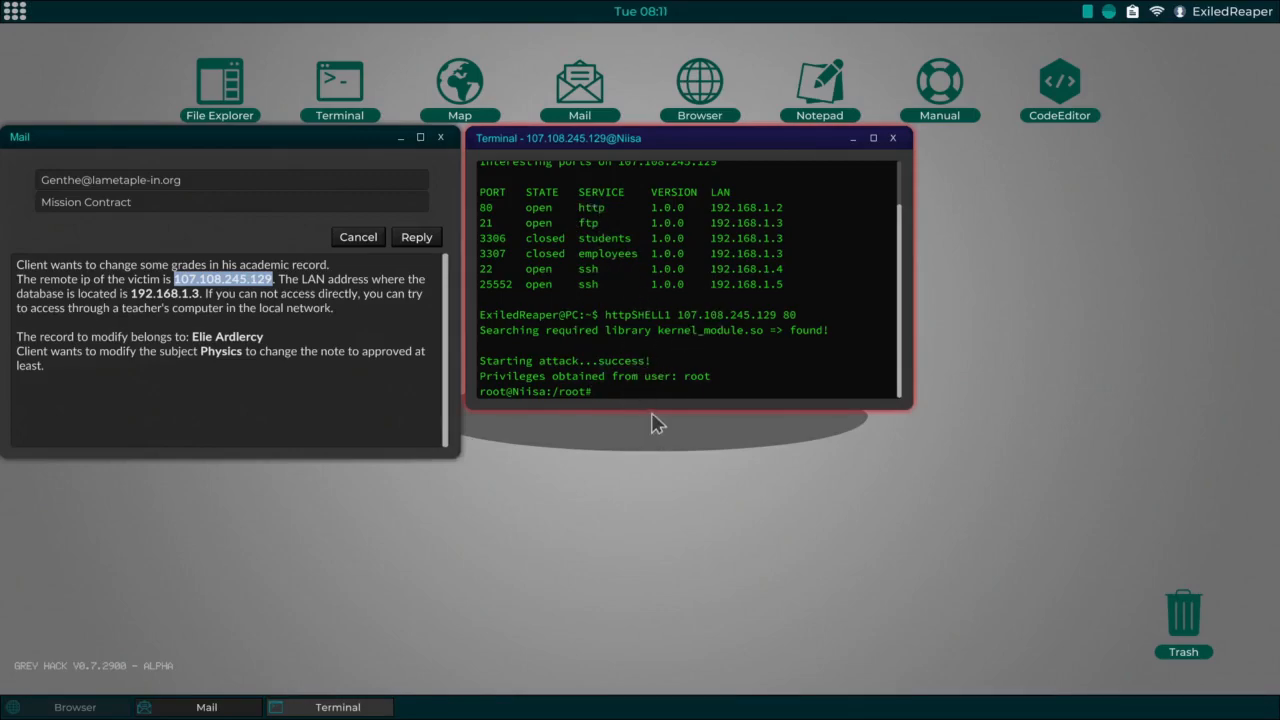
{"action": "mouse_move", "coordinate": [622, 376]}
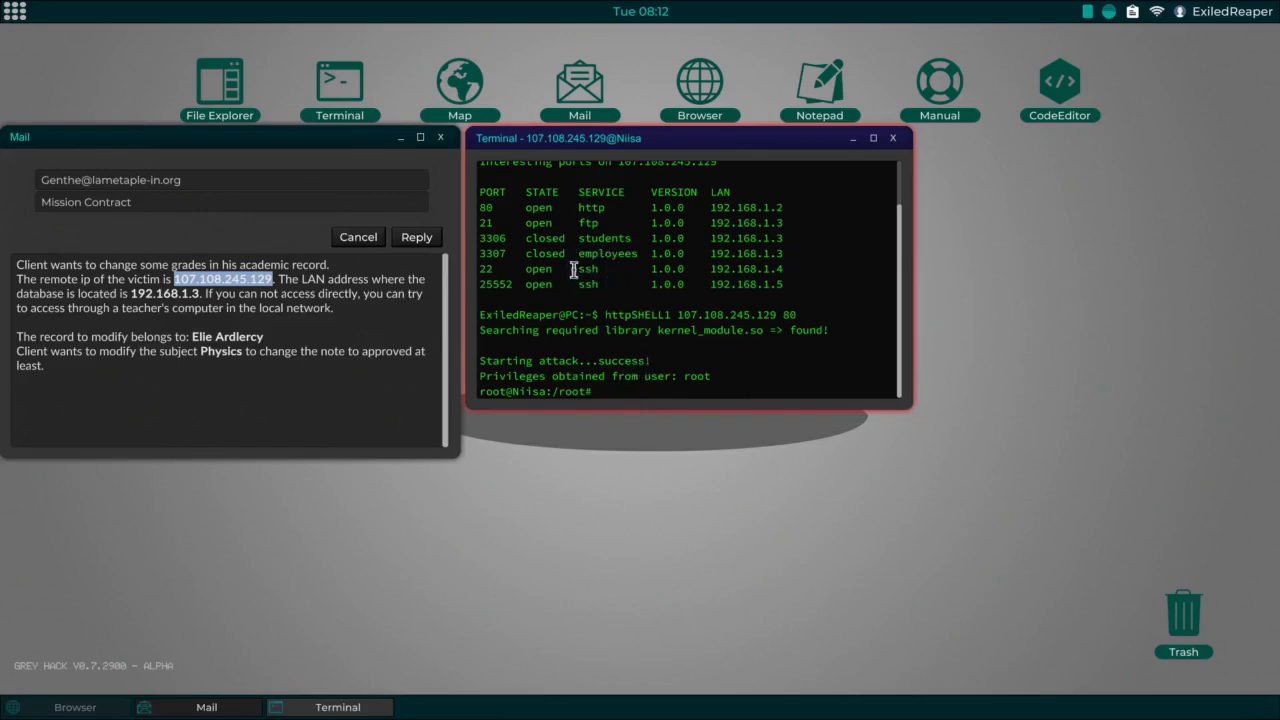
{"action": "mouse_move", "coordinate": [600, 222]}
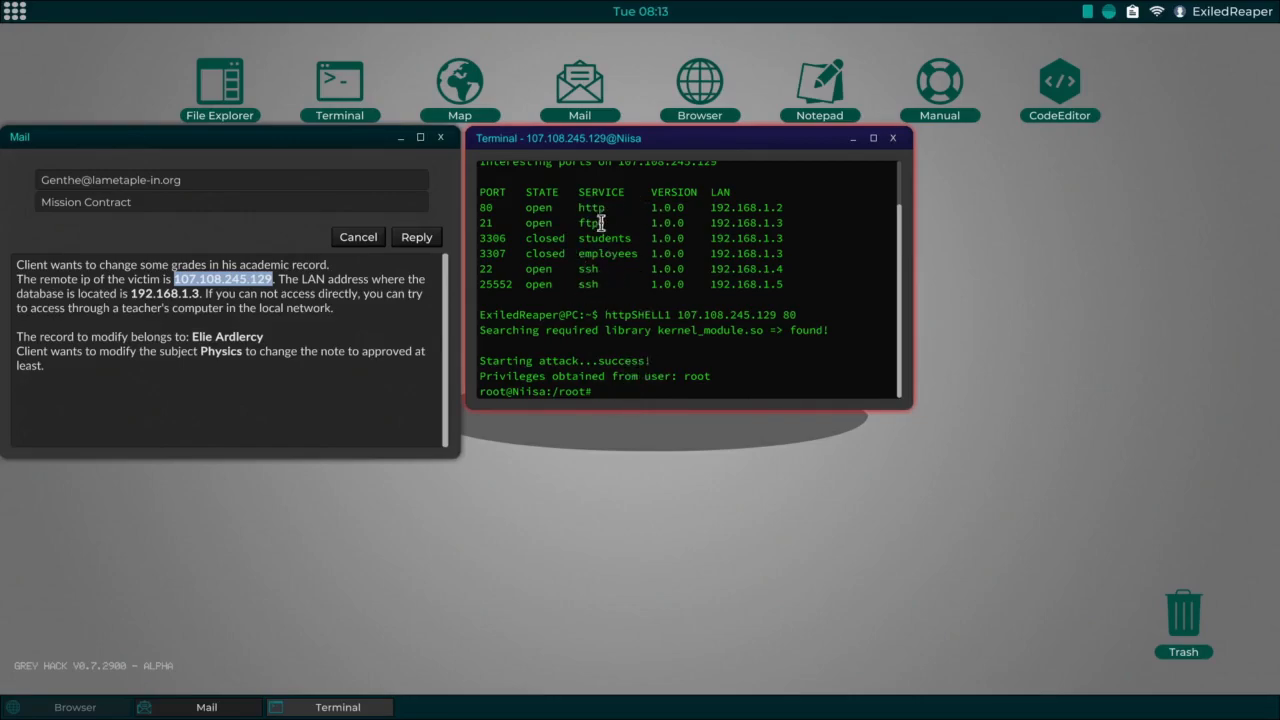
{"action": "mouse_move", "coordinate": [572, 225]}
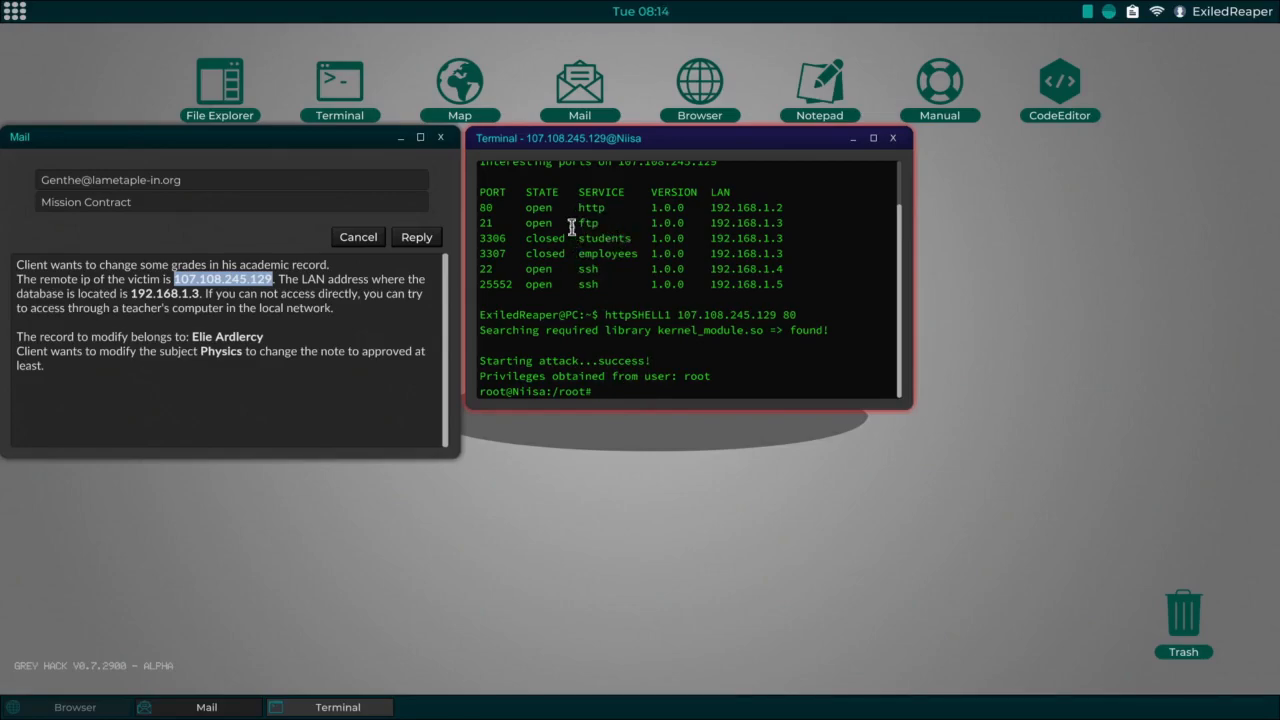
{"action": "mouse_move", "coordinate": [505, 268]}
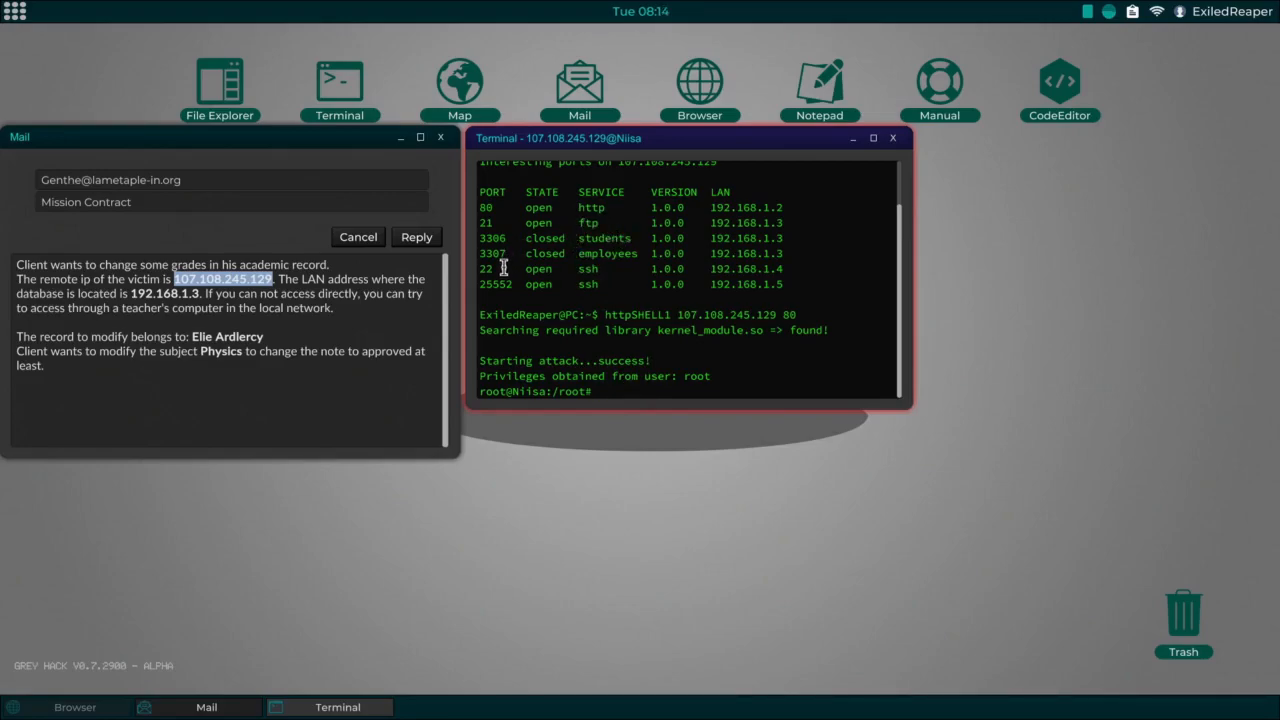
{"action": "mouse_move", "coordinate": [701, 295]}
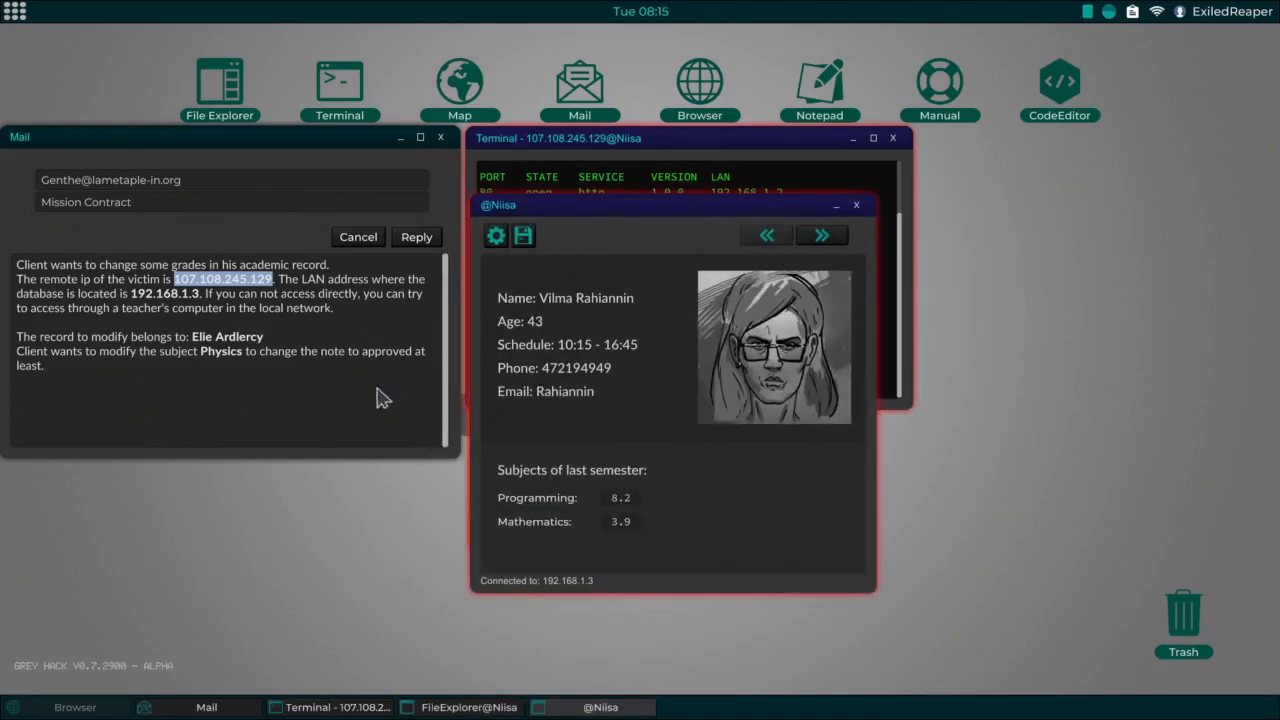
{"action": "left_click", "coordinate": [822, 235]}
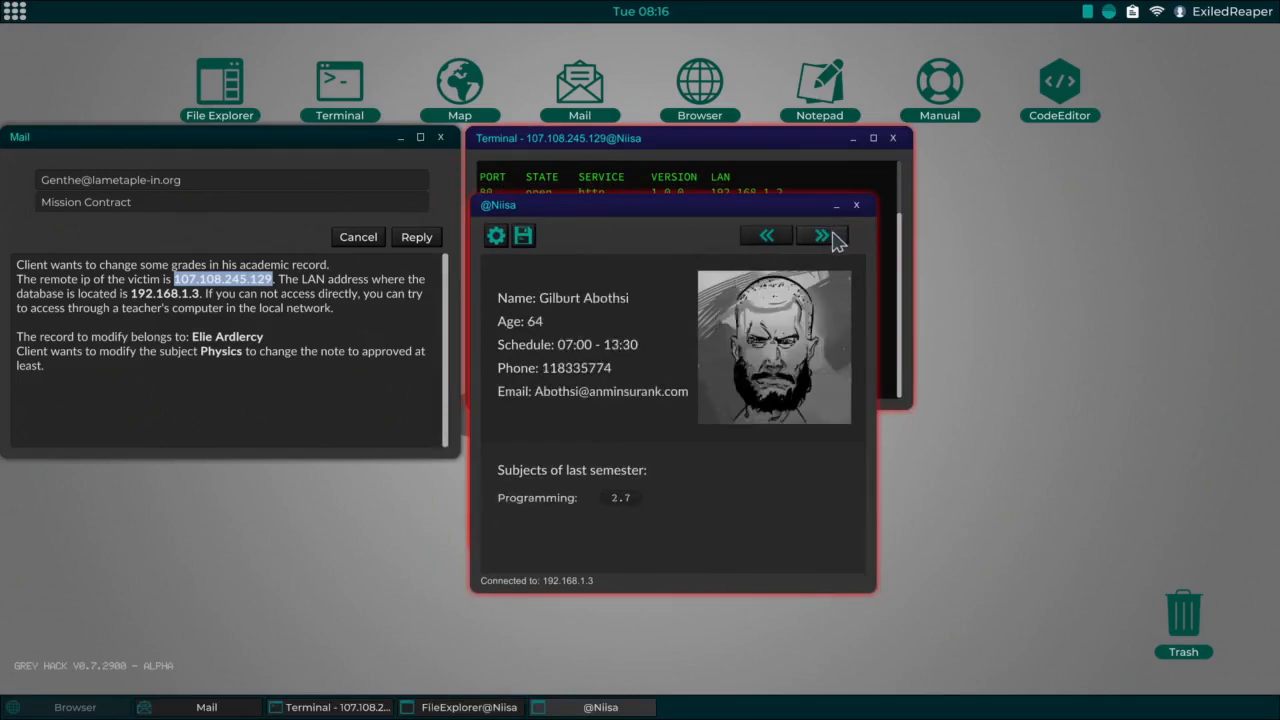
{"action": "left_click", "coordinate": [820, 235]}
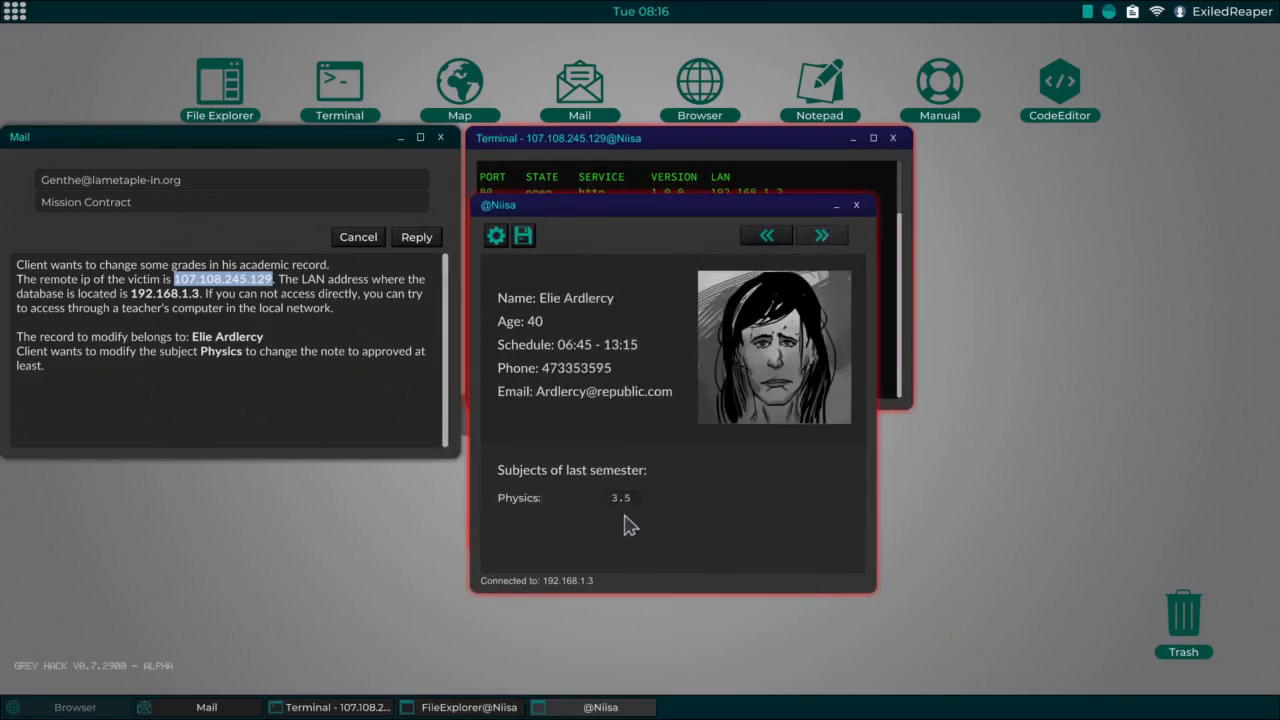
{"action": "double_click", "coordinate": [620, 498]}
{"action": "type", "text": "8.6"}
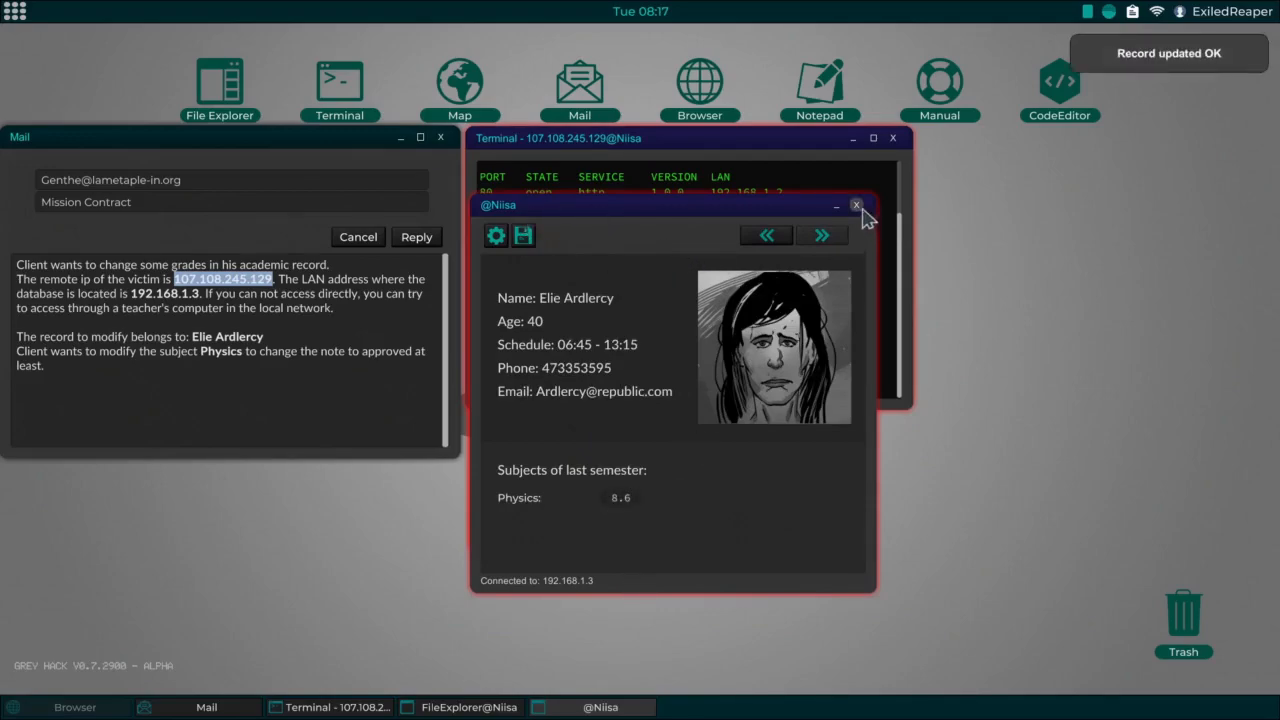
{"action": "left_click", "coordinate": [856, 204]}
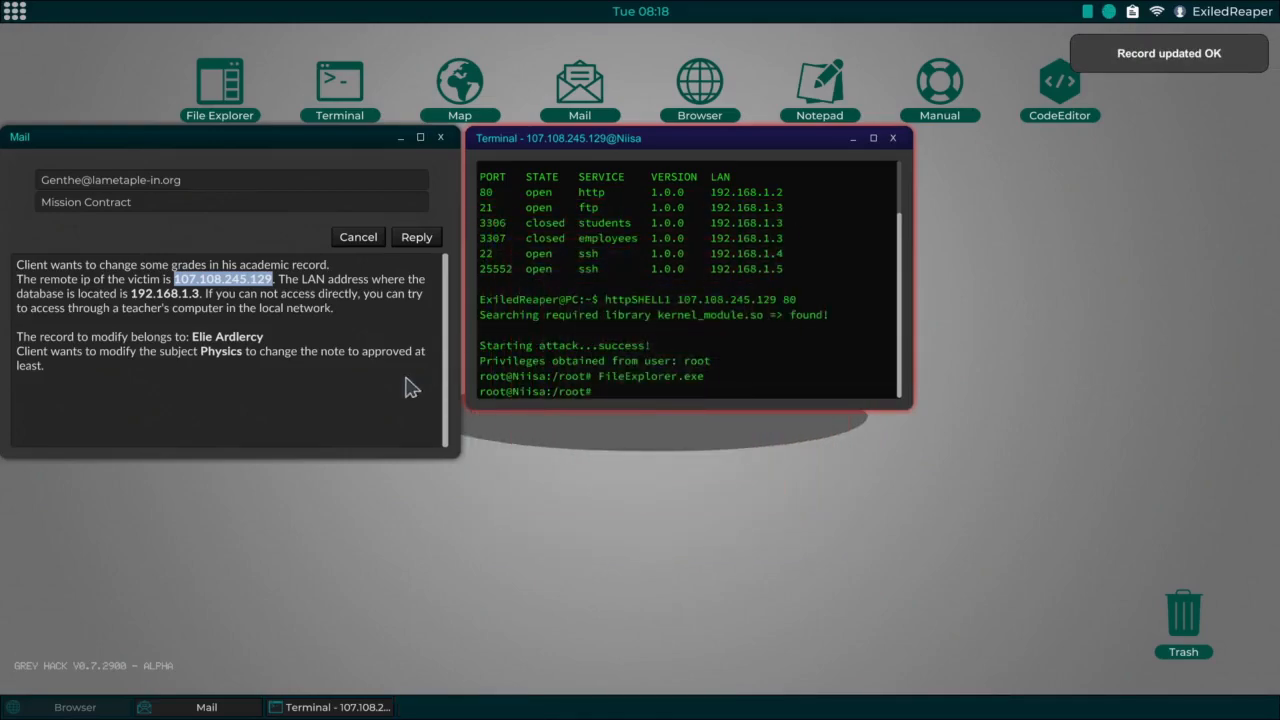
Step: Reply 'done' to the Mission Contract email
{"action": "left_click", "coordinate": [416, 237]}
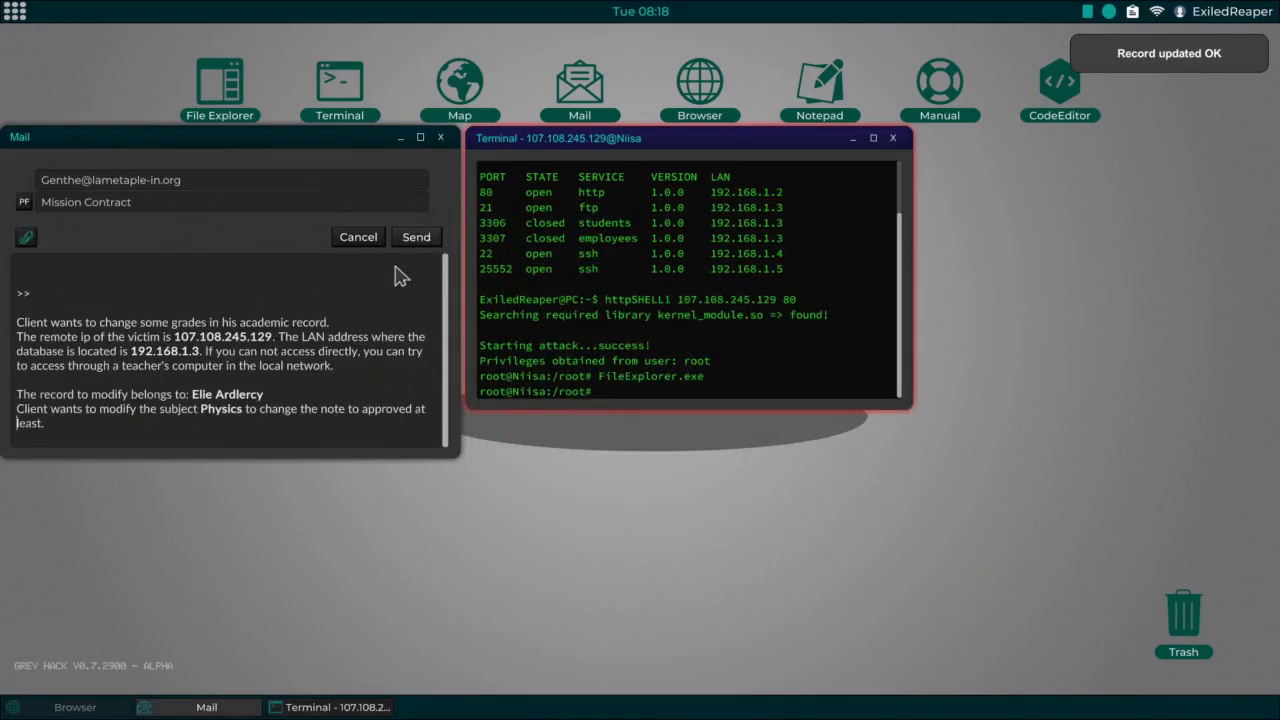
{"action": "type", "text": "done"}
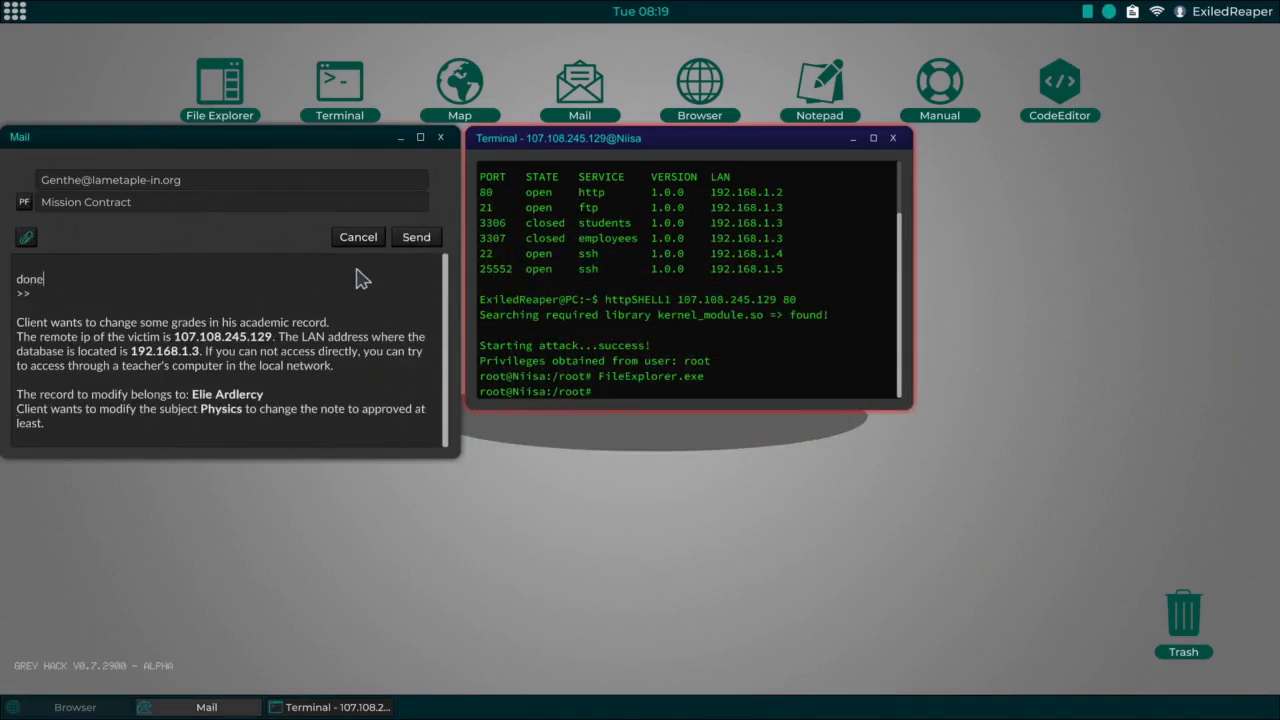
{"action": "left_click", "coordinate": [416, 237]}
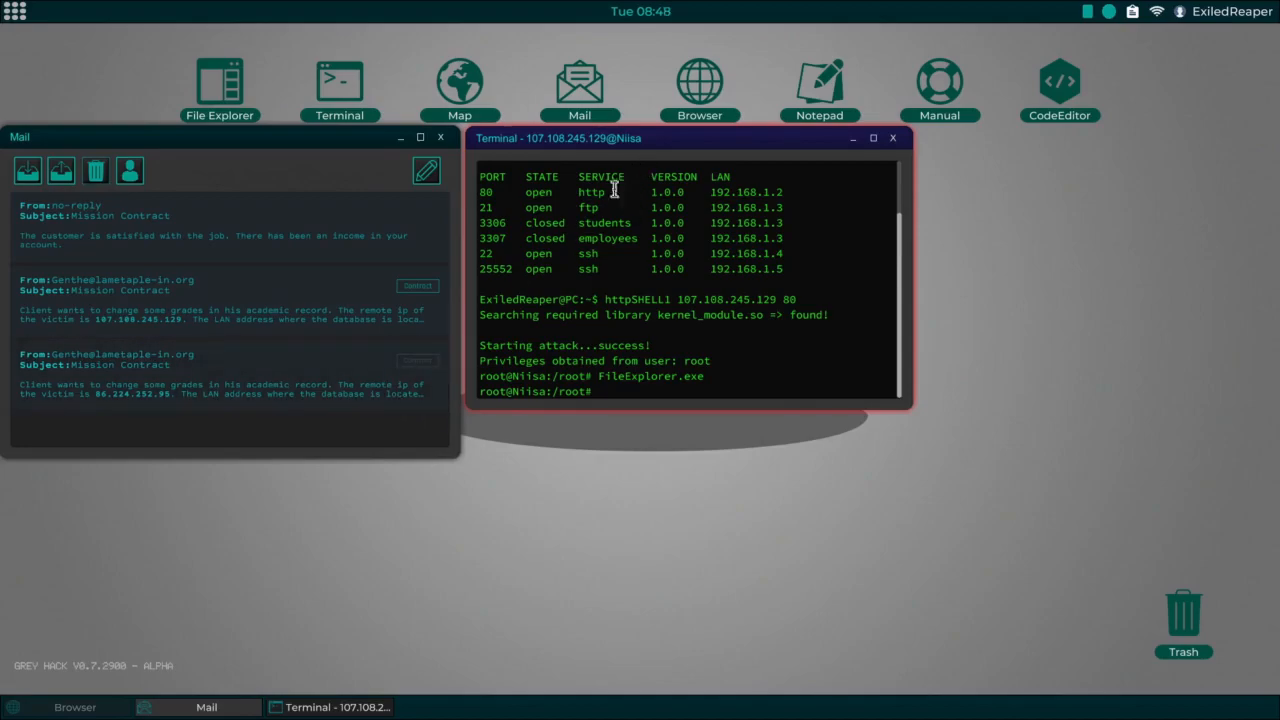
Step: Close the Mail and Terminal windows, then restore and close the Browser
{"action": "left_click", "coordinate": [437, 131]}
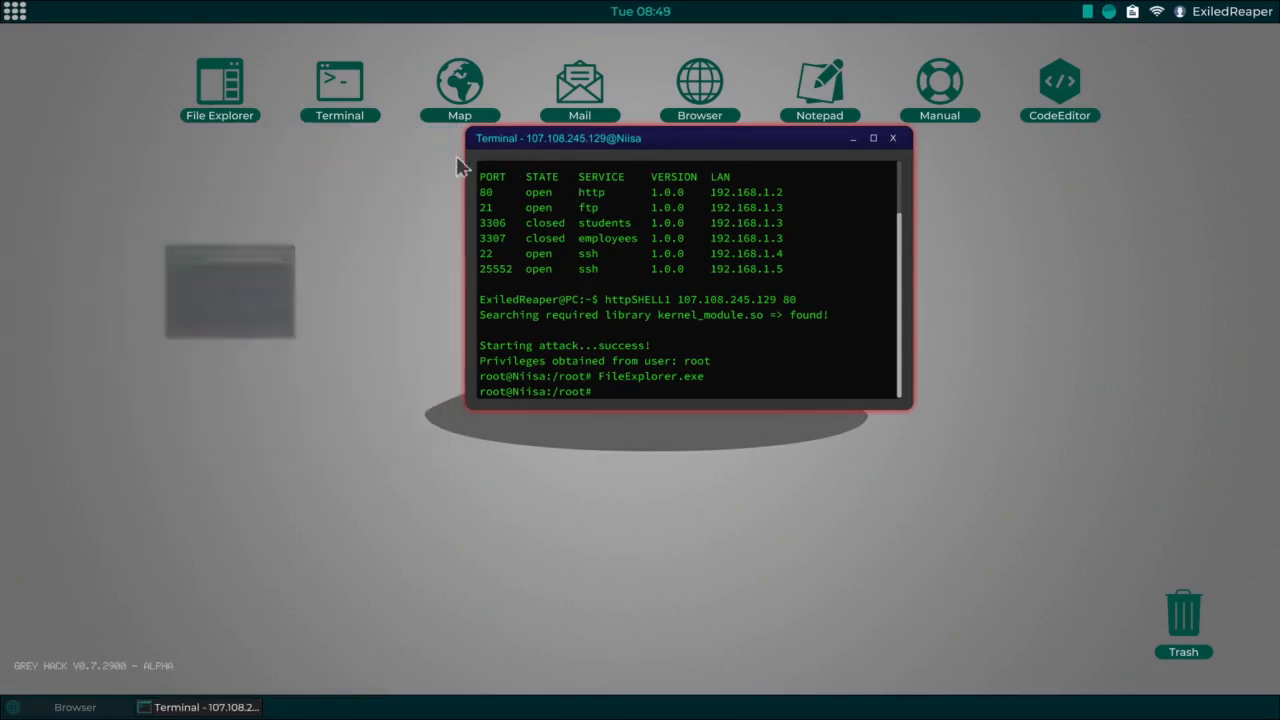
{"action": "left_click", "coordinate": [897, 138]}
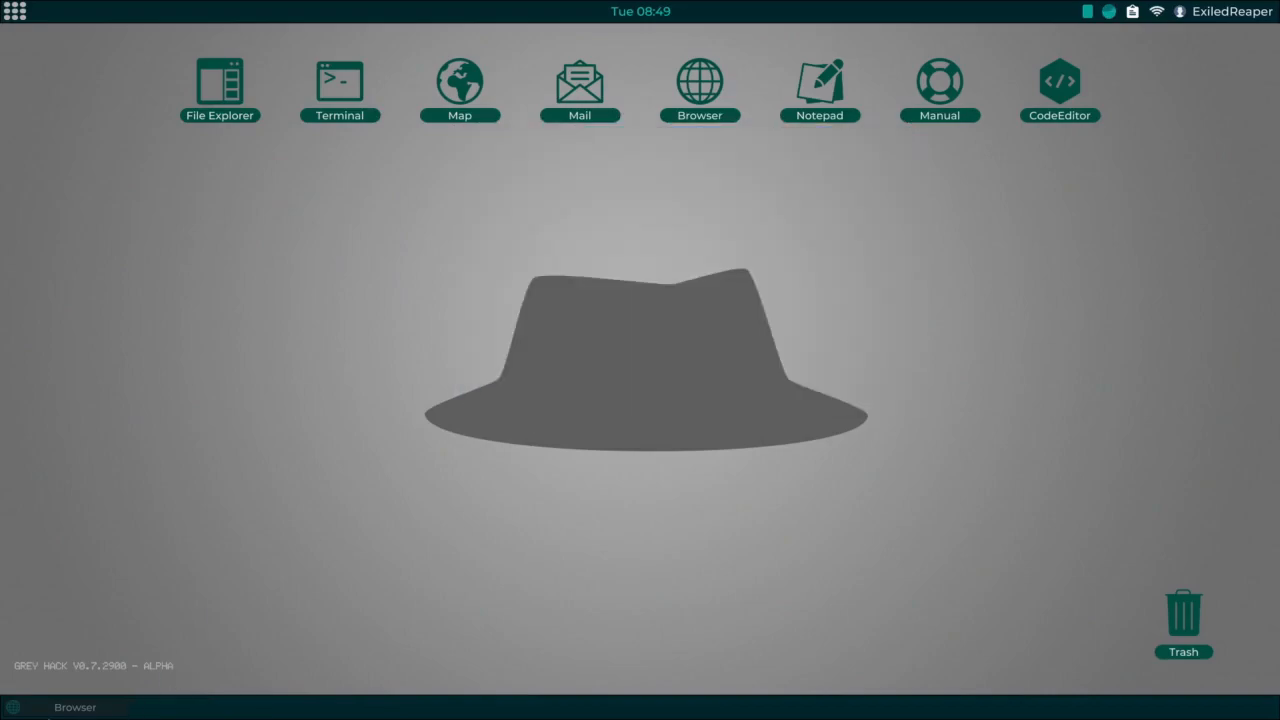
{"action": "left_click", "coordinate": [698, 78]}
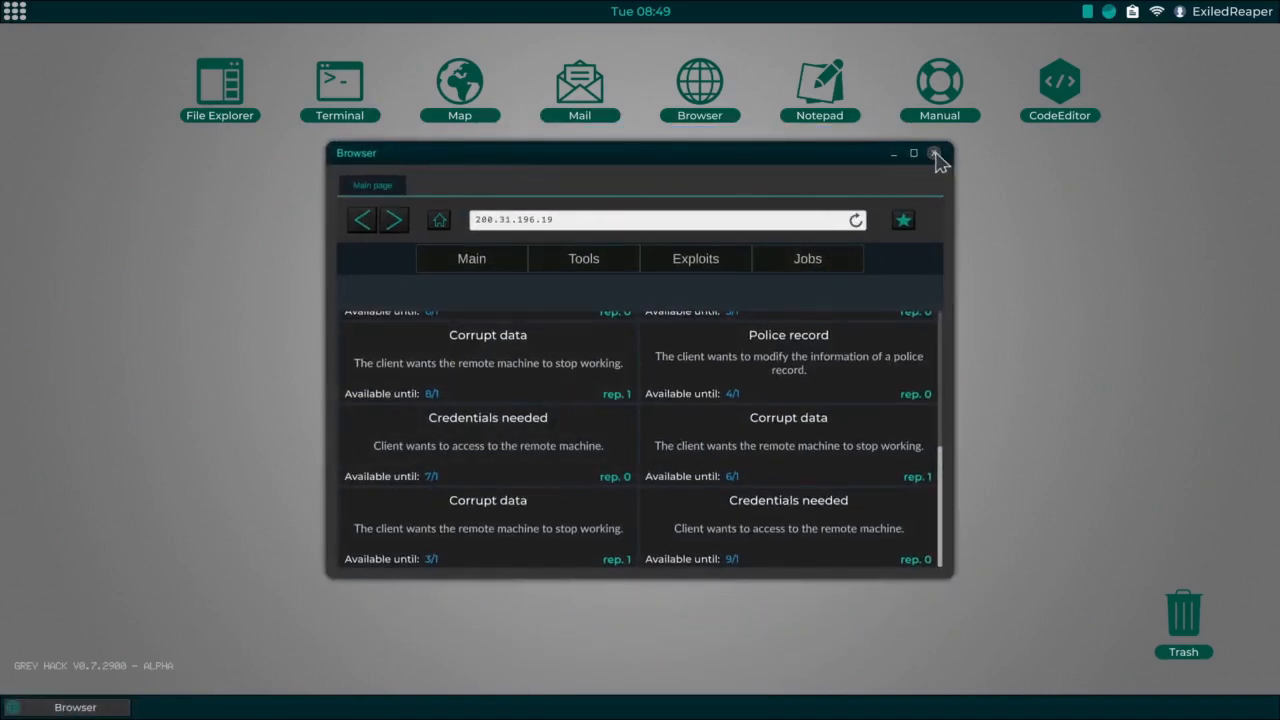
{"action": "left_click", "coordinate": [937, 153]}
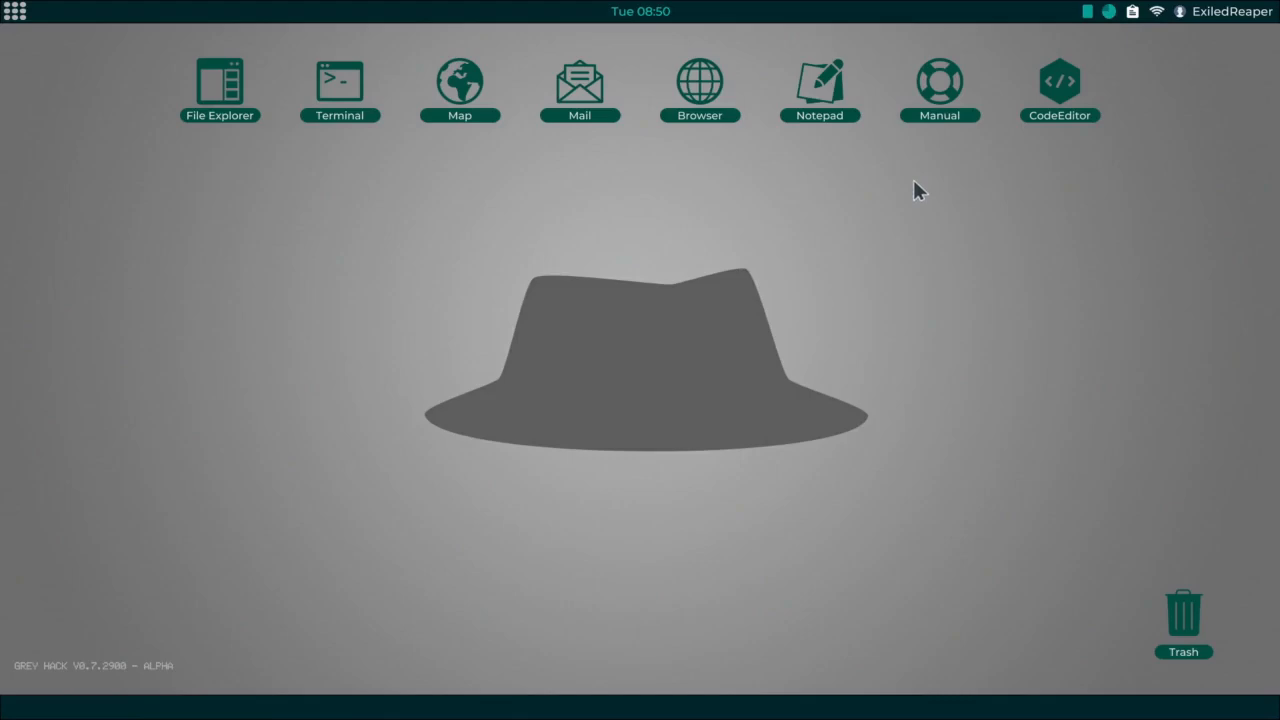